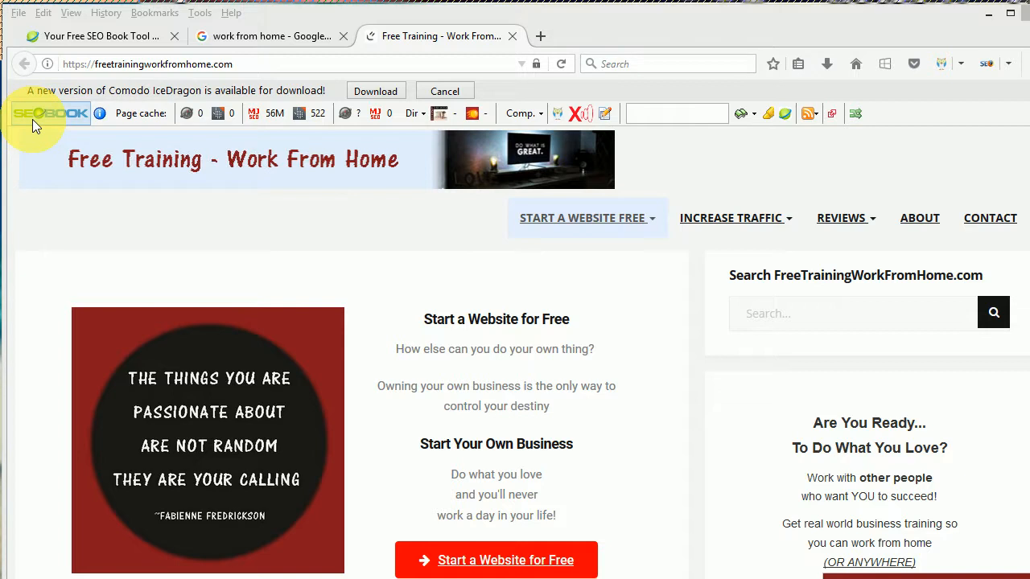
pyautogui.moveTo(79, 121)
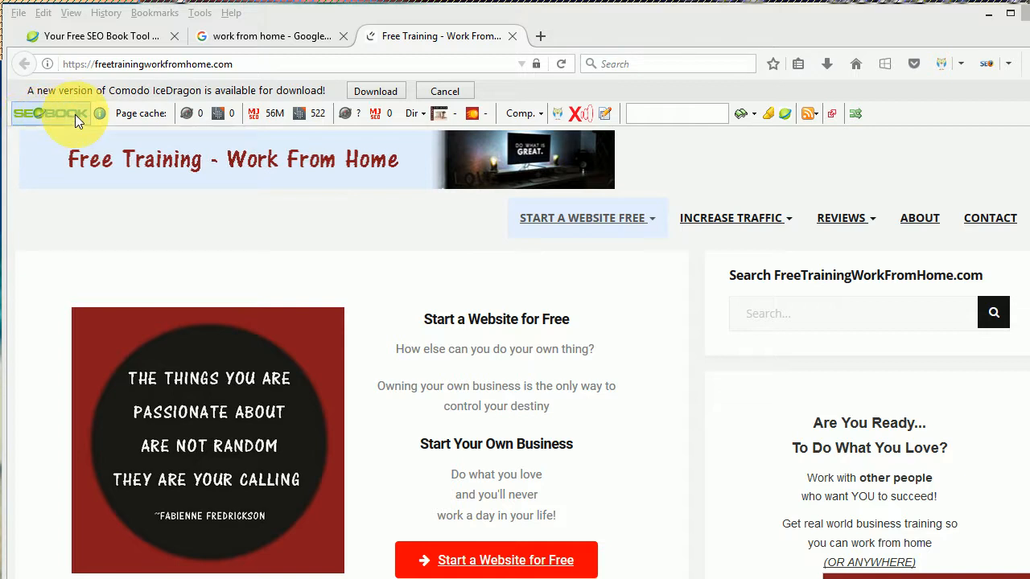
pyautogui.moveTo(119, 96)
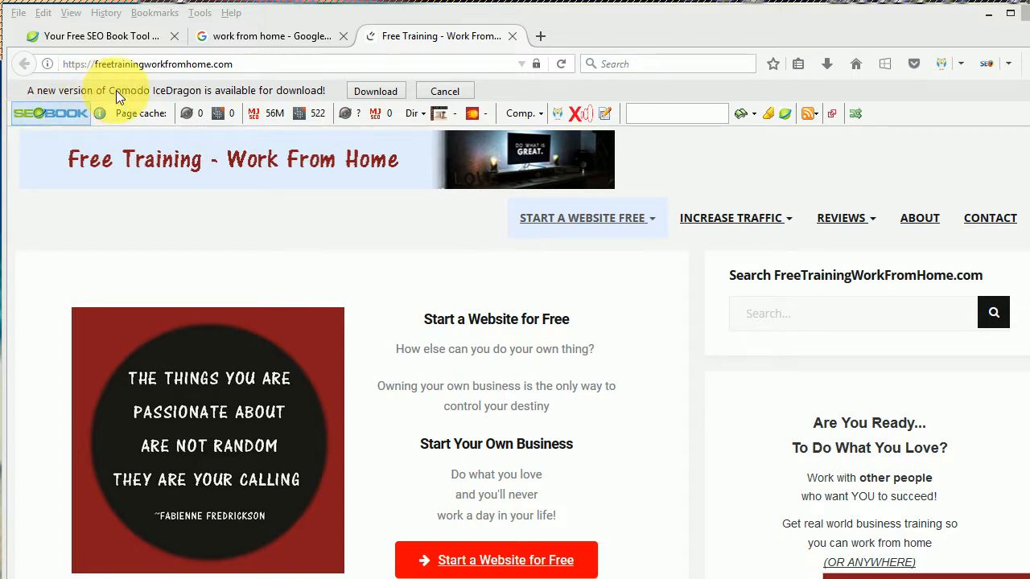
pyautogui.moveTo(228, 99)
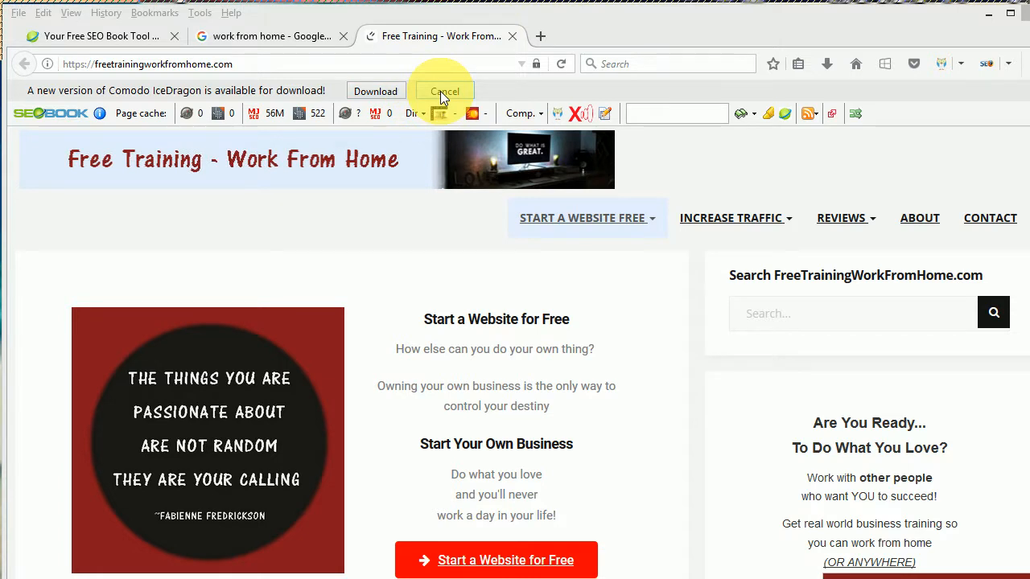
# - Dismiss the update notice and toggle the SEO toolbar off and back on from its menu
pyautogui.click(444, 90)
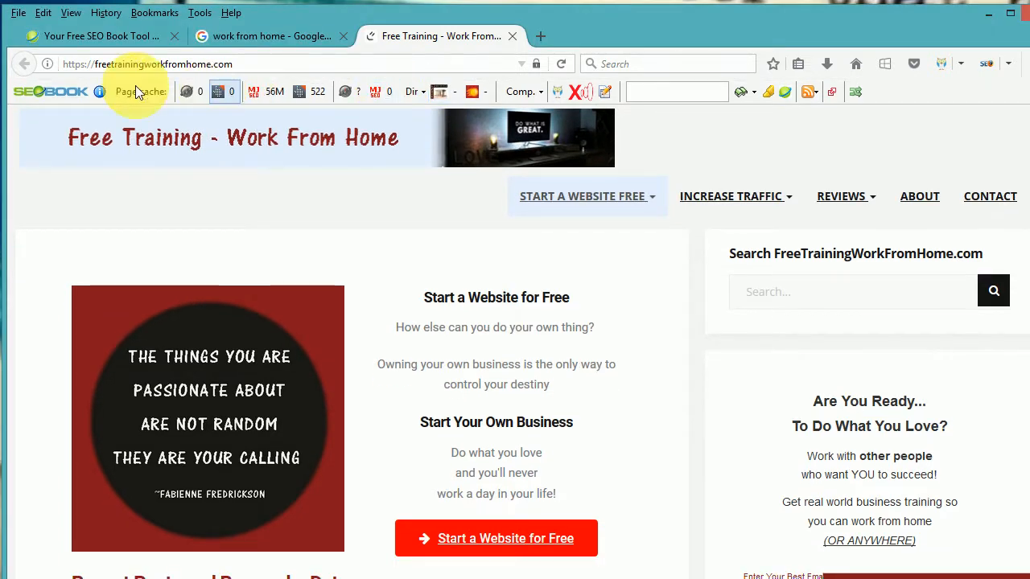
pyautogui.click(50, 91)
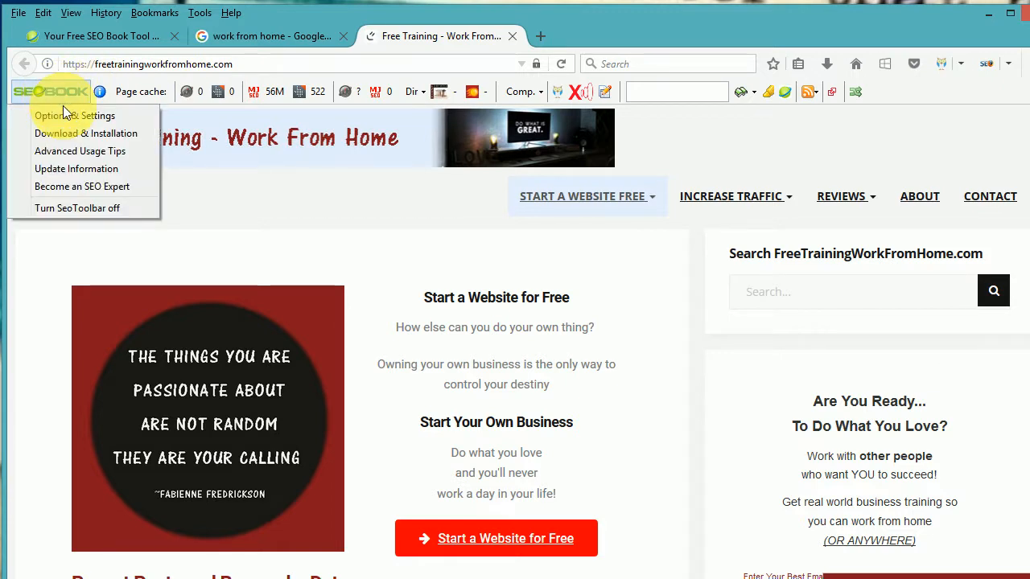
pyautogui.moveTo(77, 208)
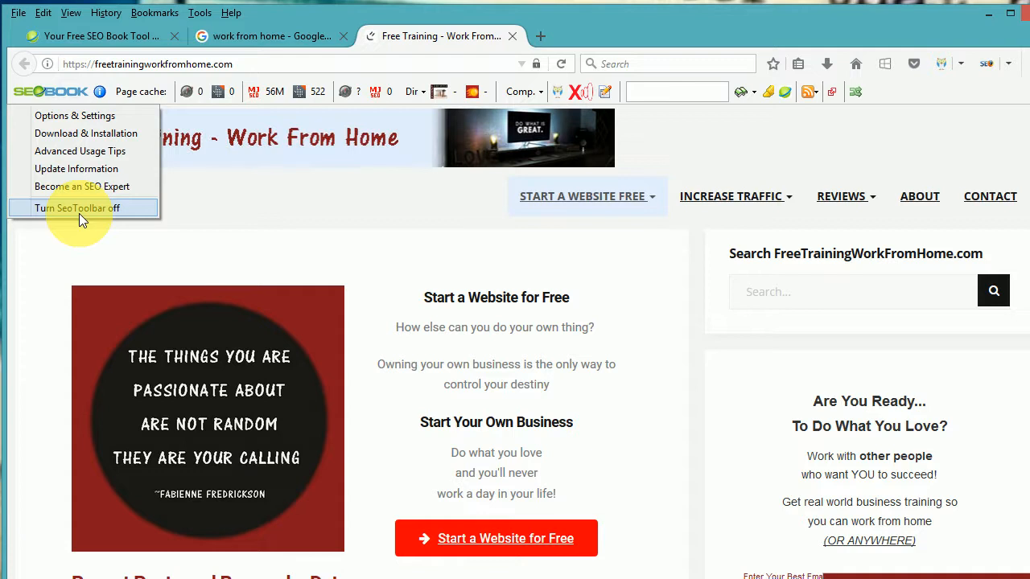
pyautogui.click(77, 208)
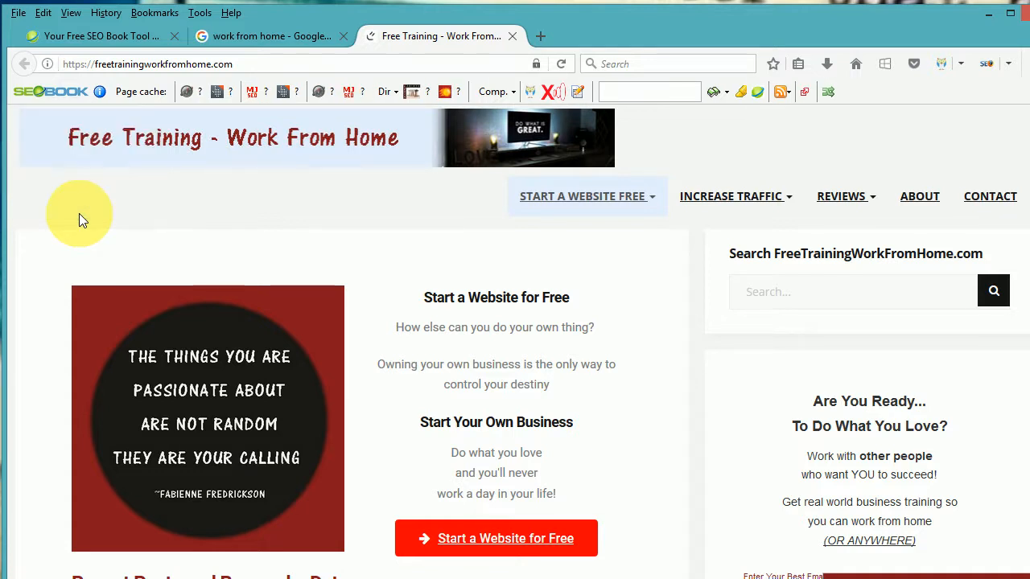
pyautogui.click(50, 91)
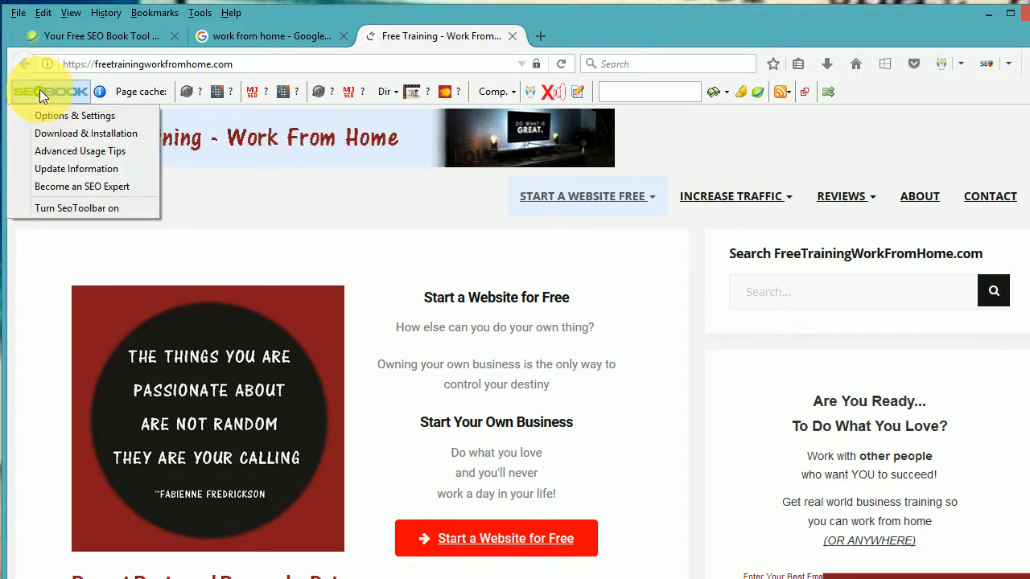
pyautogui.moveTo(76, 208)
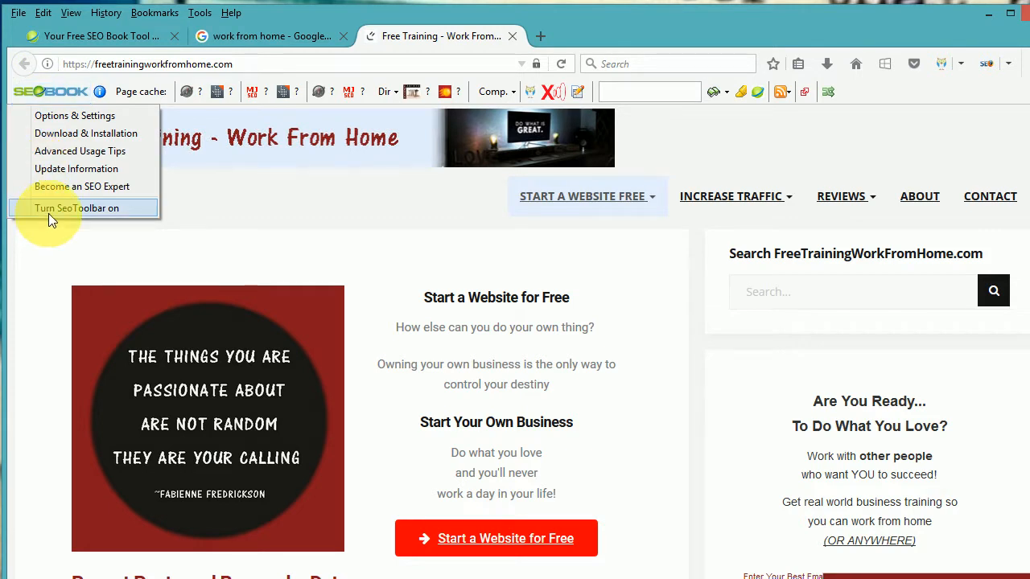
pyautogui.click(76, 208)
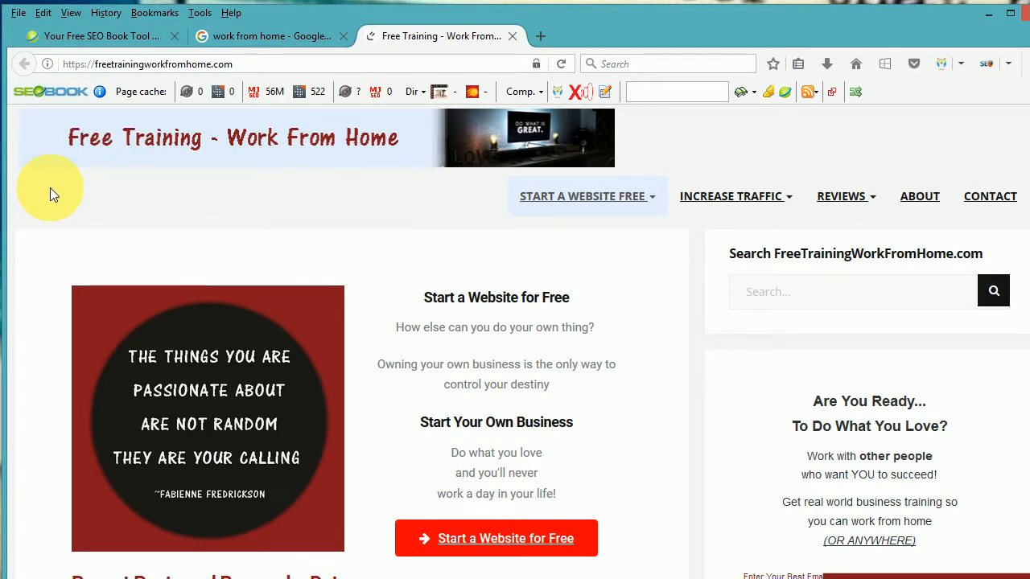
pyautogui.moveTo(54, 173)
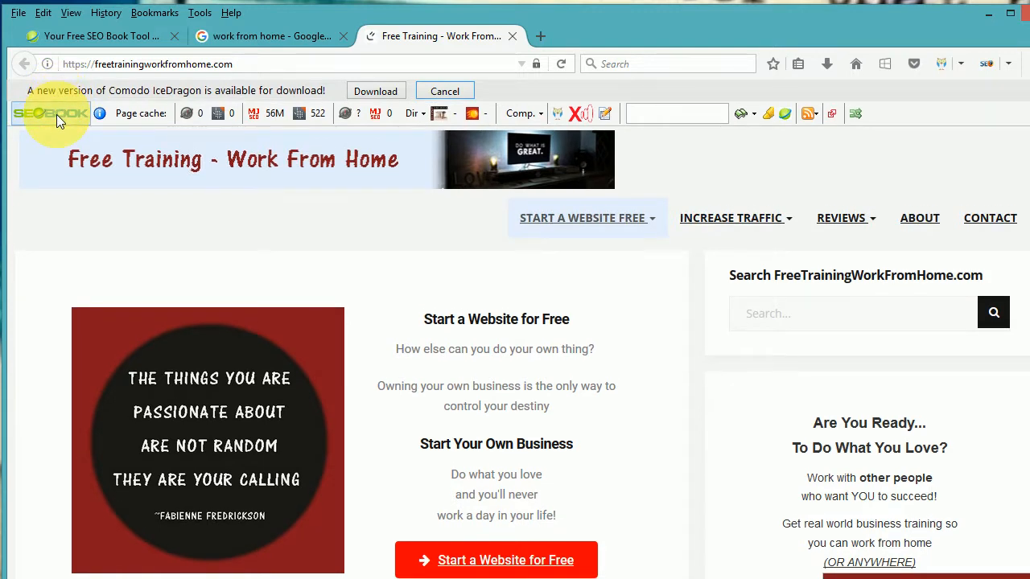
# - Open Options & Settings and show the Keyword Highlight, then SEO XRay preferences
pyautogui.click(51, 112)
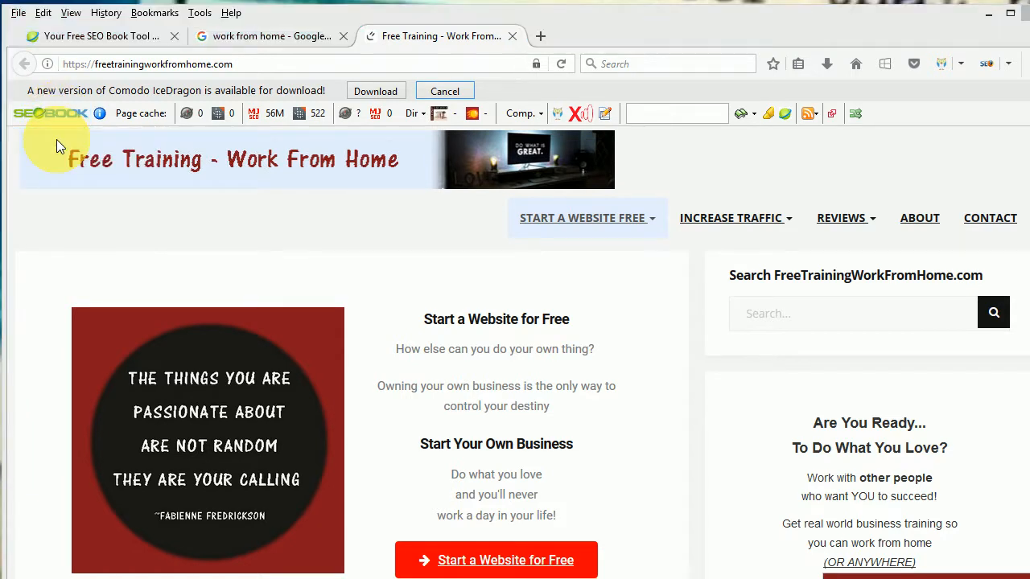
pyautogui.click(312, 113)
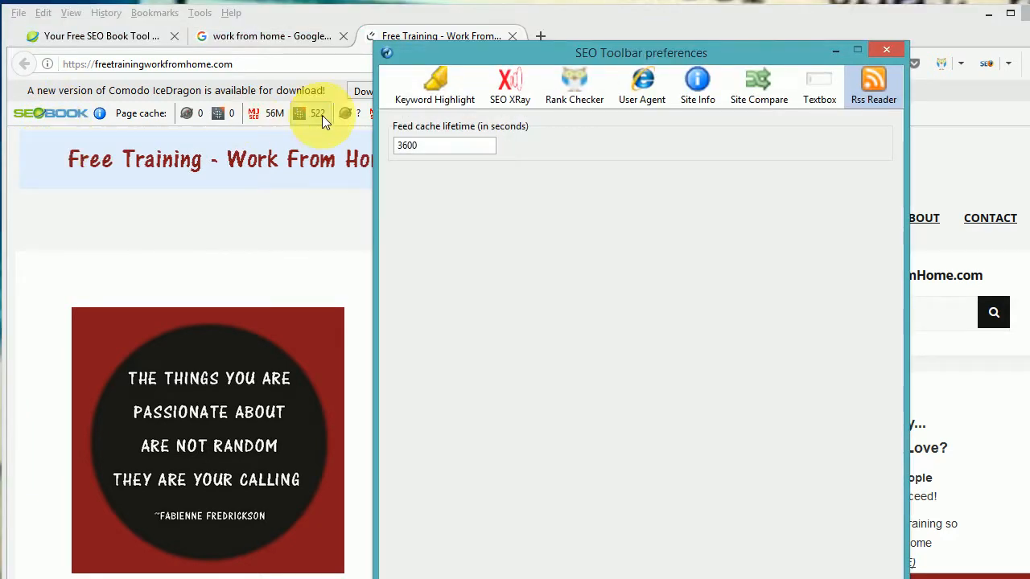
pyautogui.moveTo(435, 87)
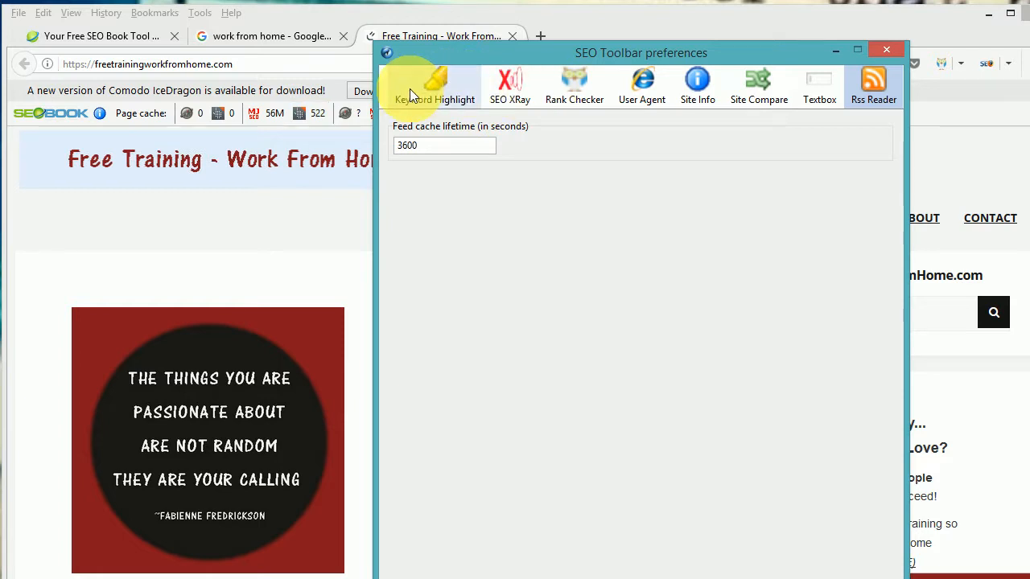
pyautogui.click(435, 86)
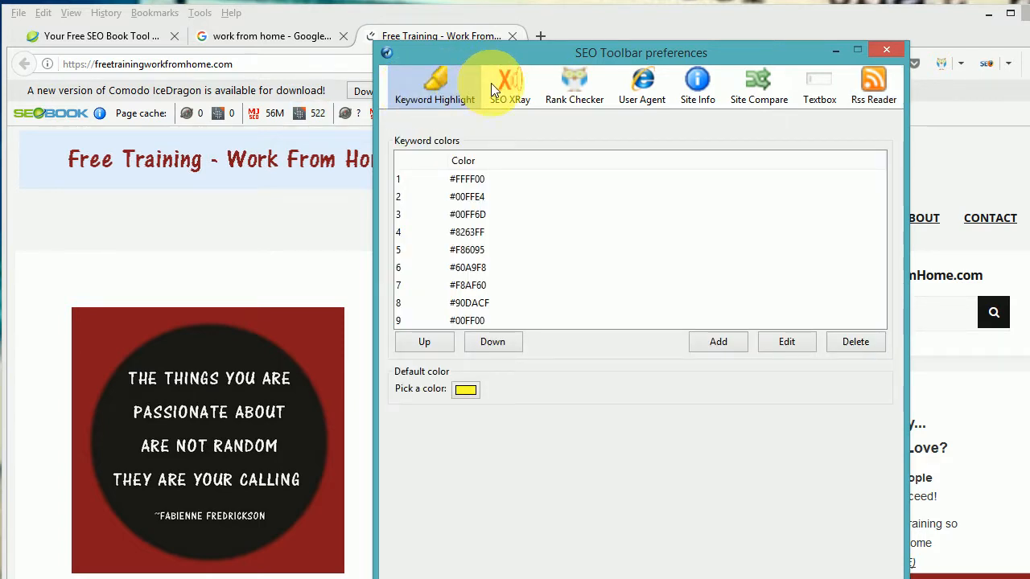
pyautogui.click(510, 86)
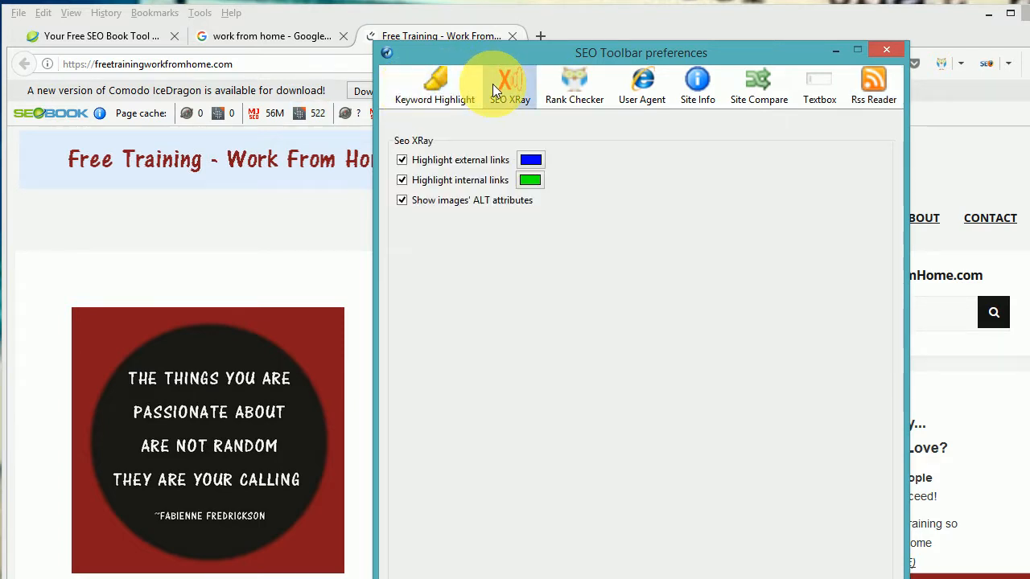
pyautogui.moveTo(509, 129)
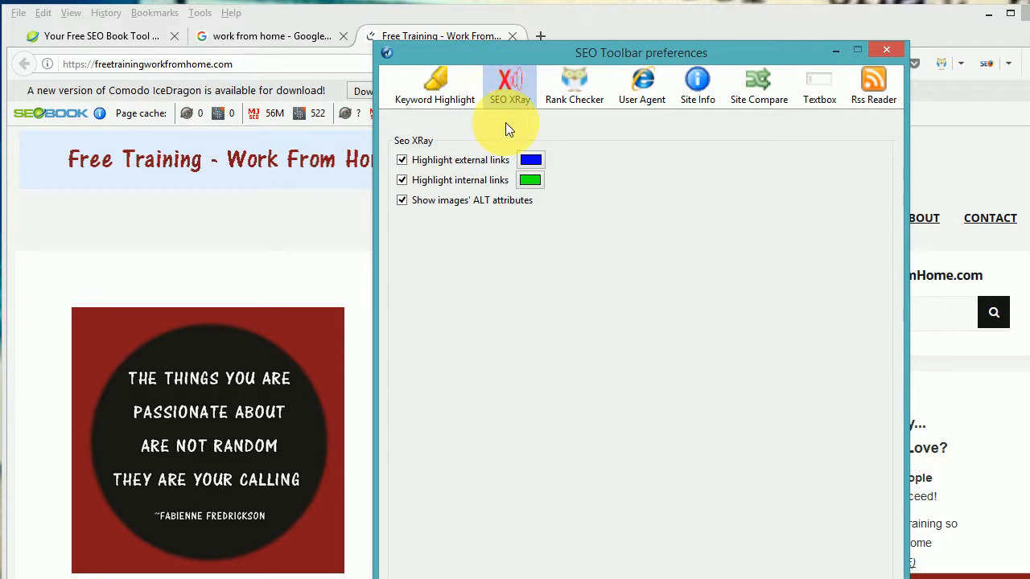
pyautogui.moveTo(499, 201)
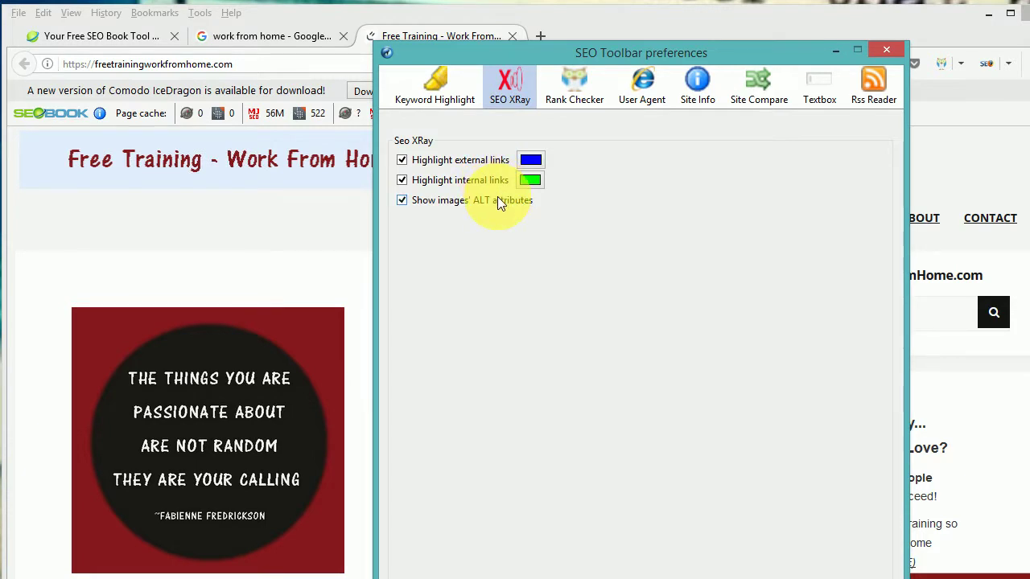
pyautogui.moveTo(574, 87)
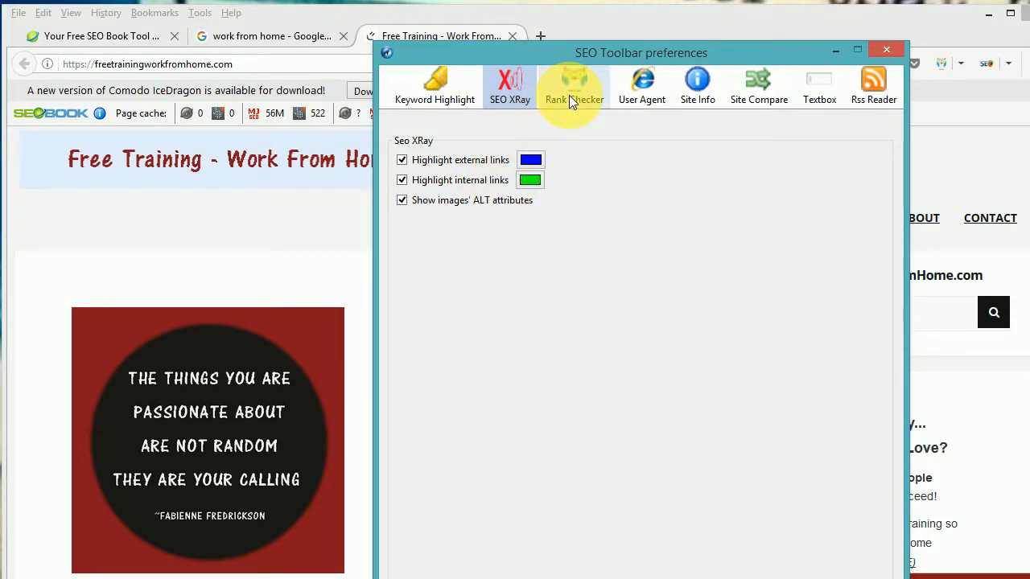
# - Show Rank Checker settings and keep Google's country domain on .com
pyautogui.click(573, 86)
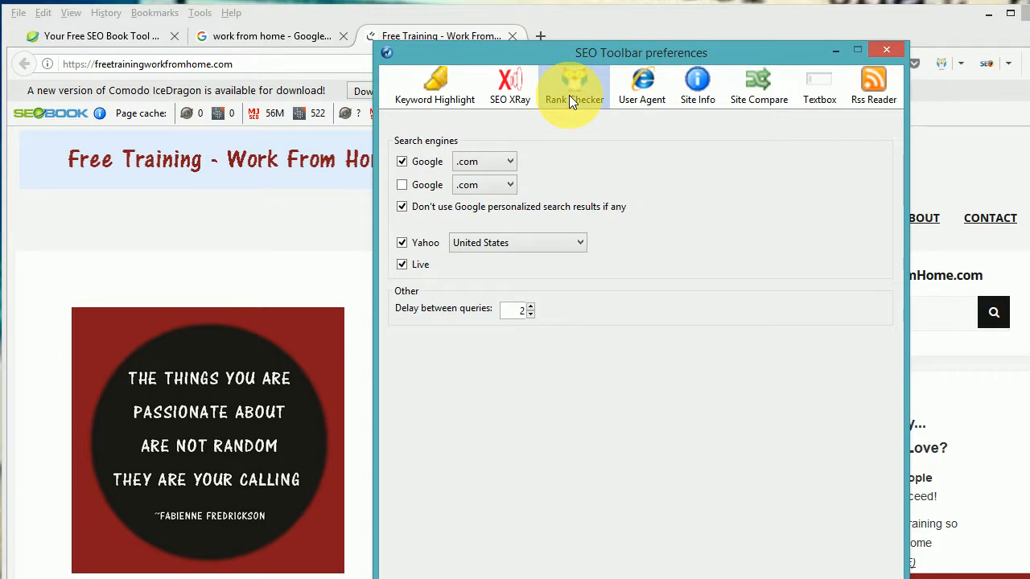
pyautogui.moveTo(513, 161)
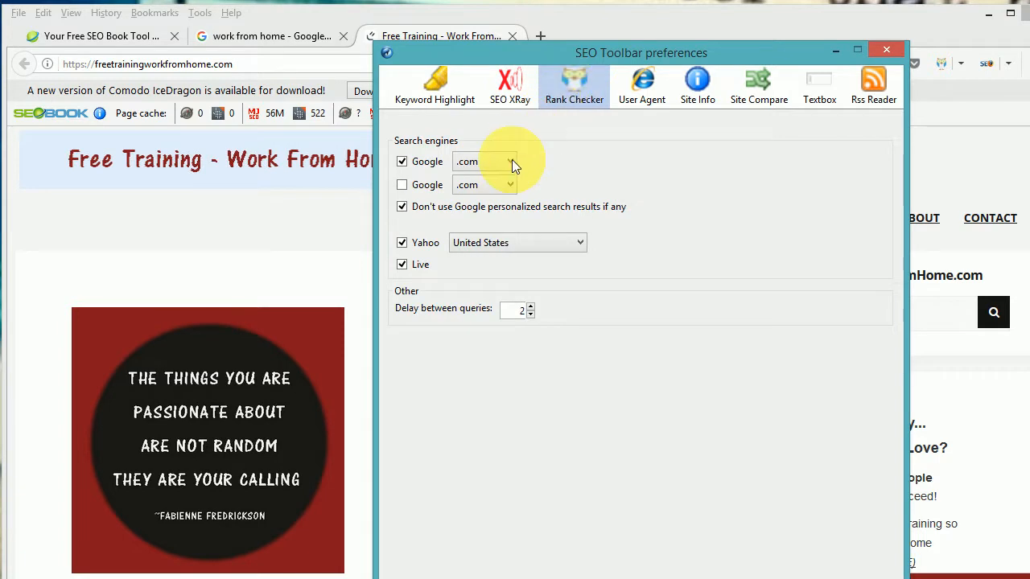
pyautogui.click(509, 162)
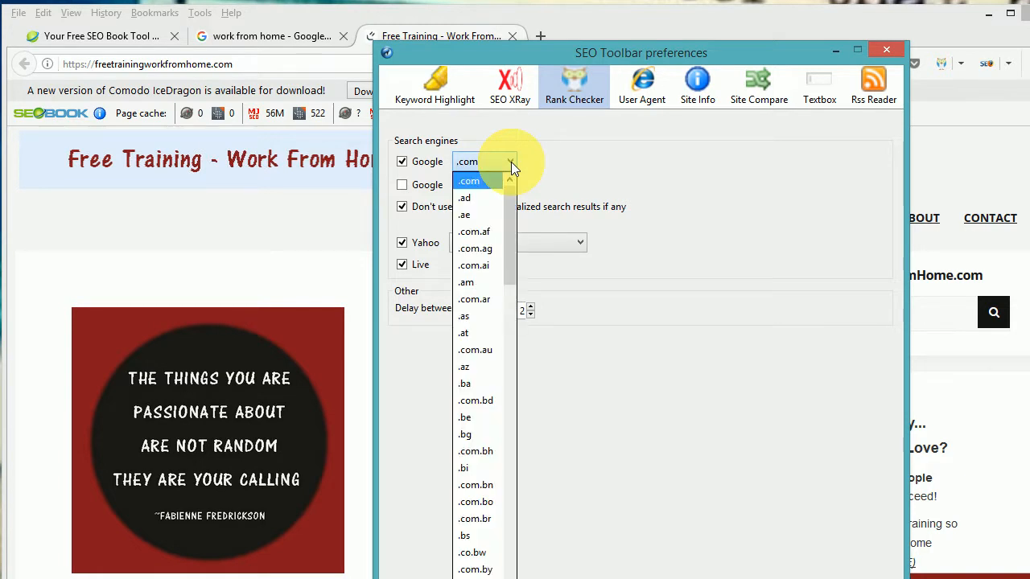
pyautogui.click(469, 180)
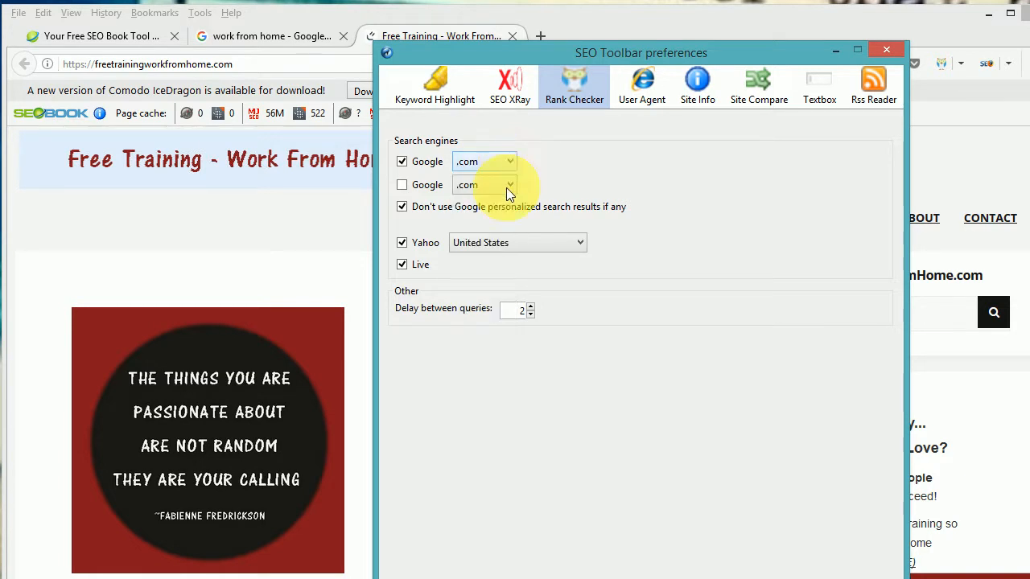
pyautogui.moveTo(561, 243)
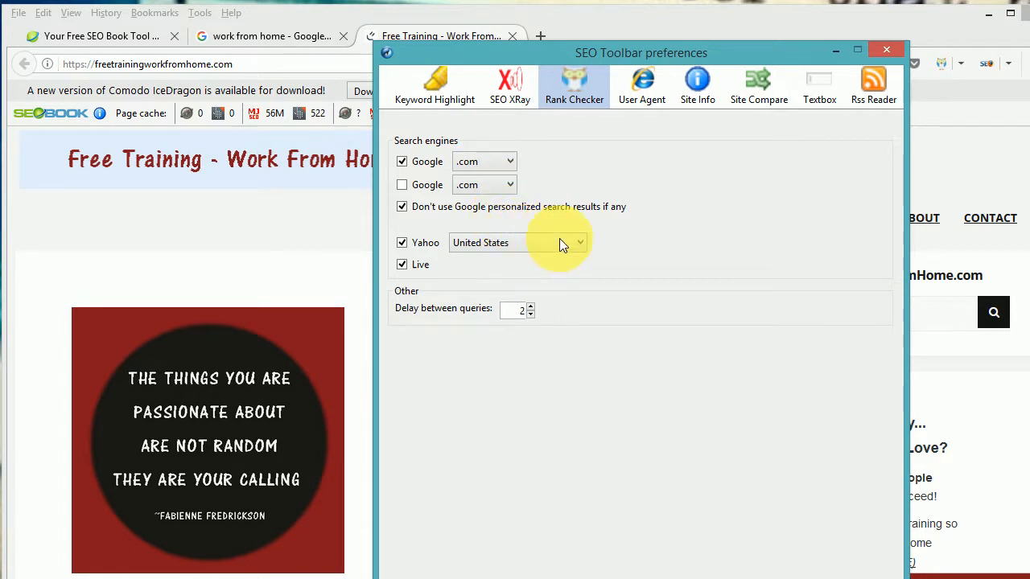
pyautogui.moveTo(543, 237)
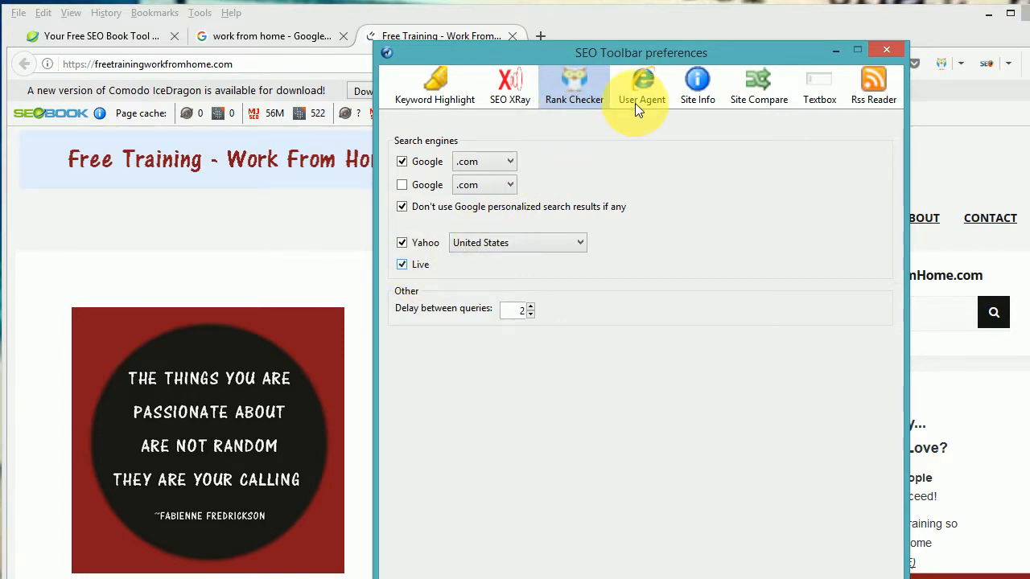
# - Browse User Agent (iPhone/AppleWebKit), Compare Sites, text box and Rss Reader preference tabs
pyautogui.click(642, 86)
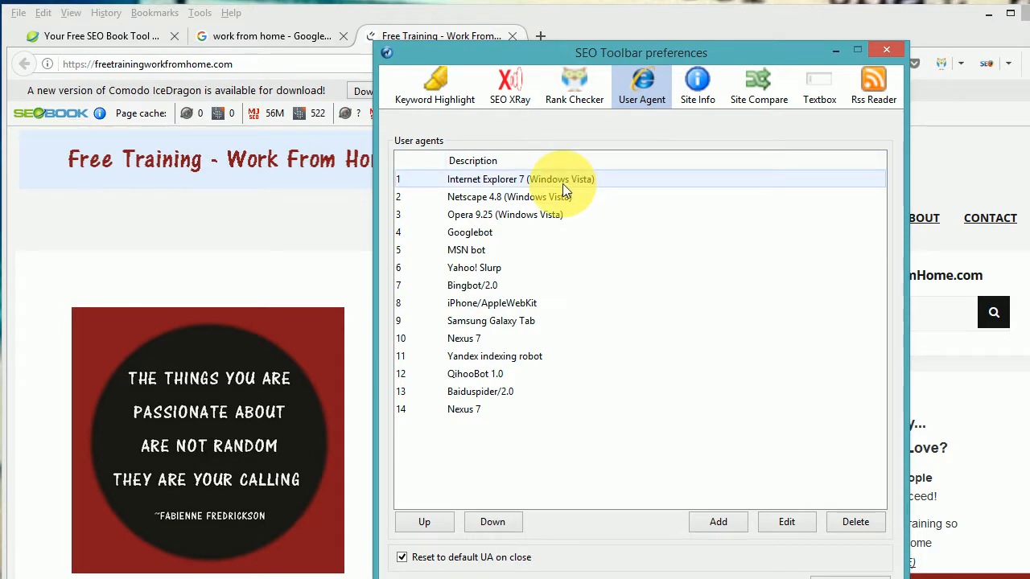
pyautogui.click(492, 303)
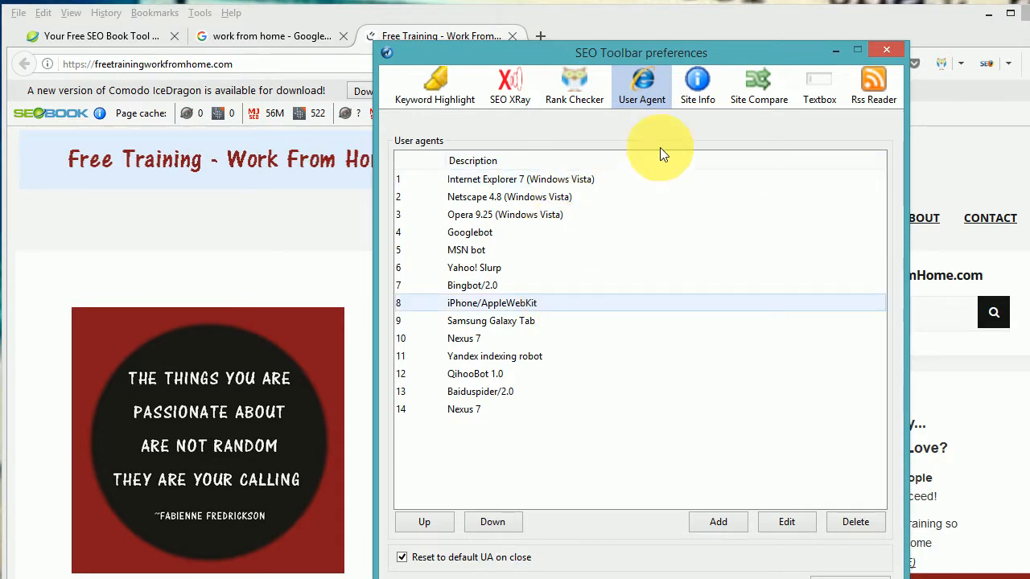
pyautogui.click(697, 86)
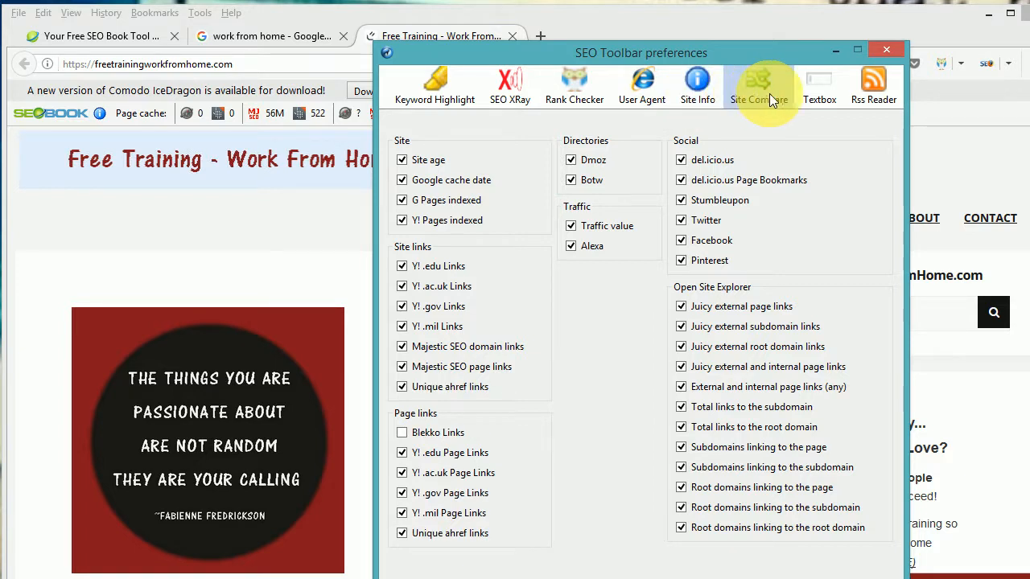
pyautogui.click(819, 86)
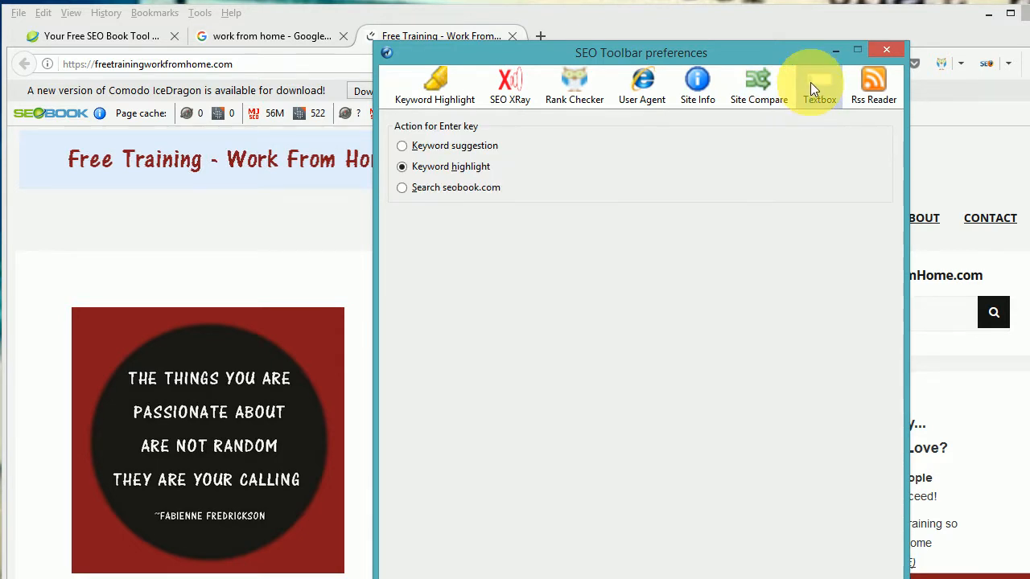
pyautogui.moveTo(553, 145)
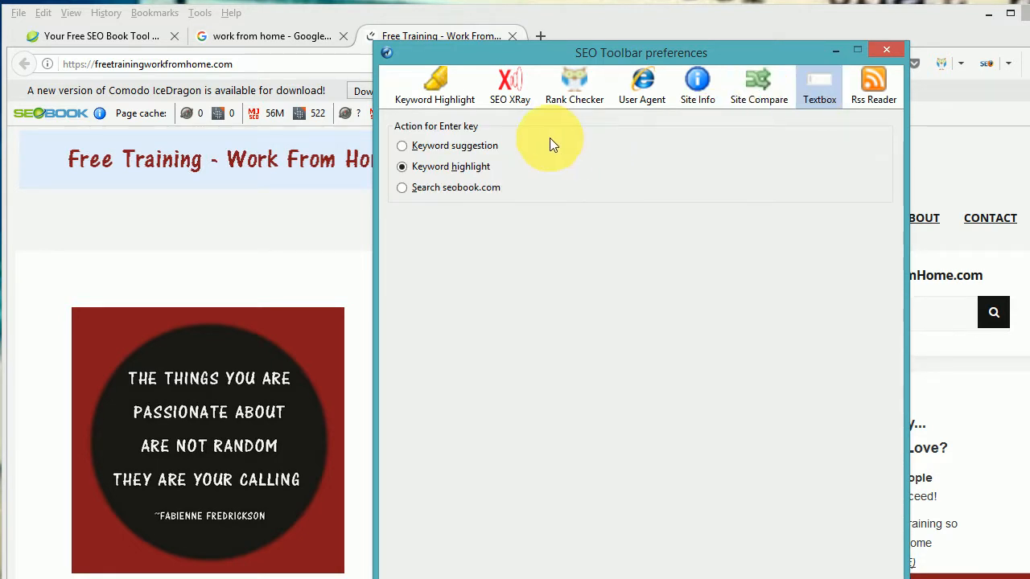
pyautogui.moveTo(515, 169)
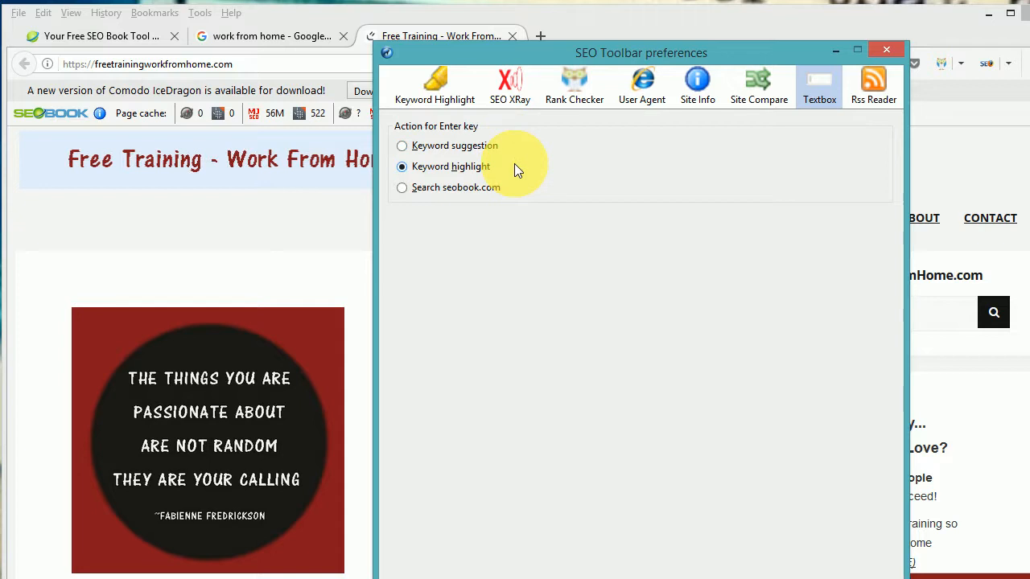
pyautogui.moveTo(486, 173)
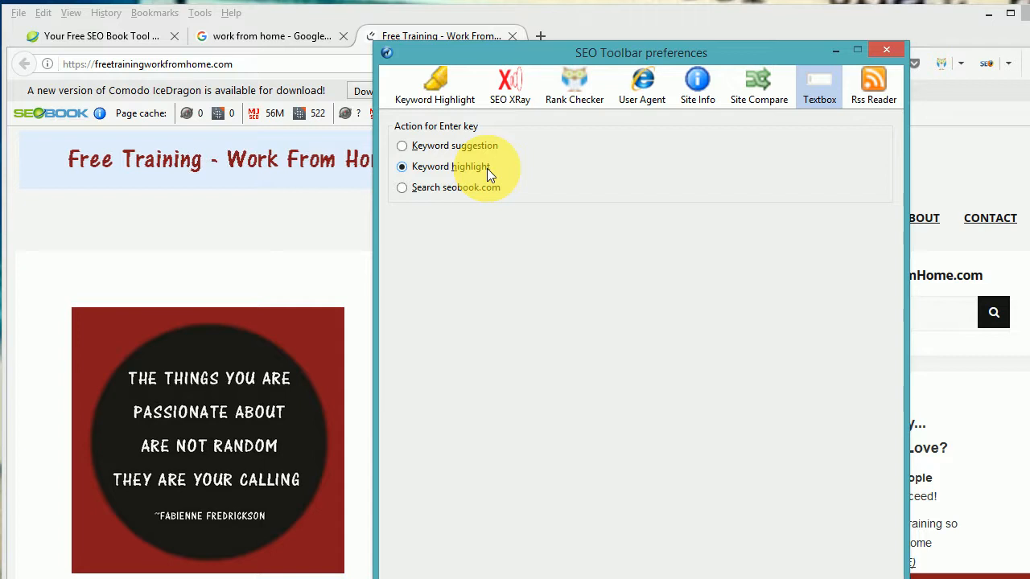
pyautogui.moveTo(486, 199)
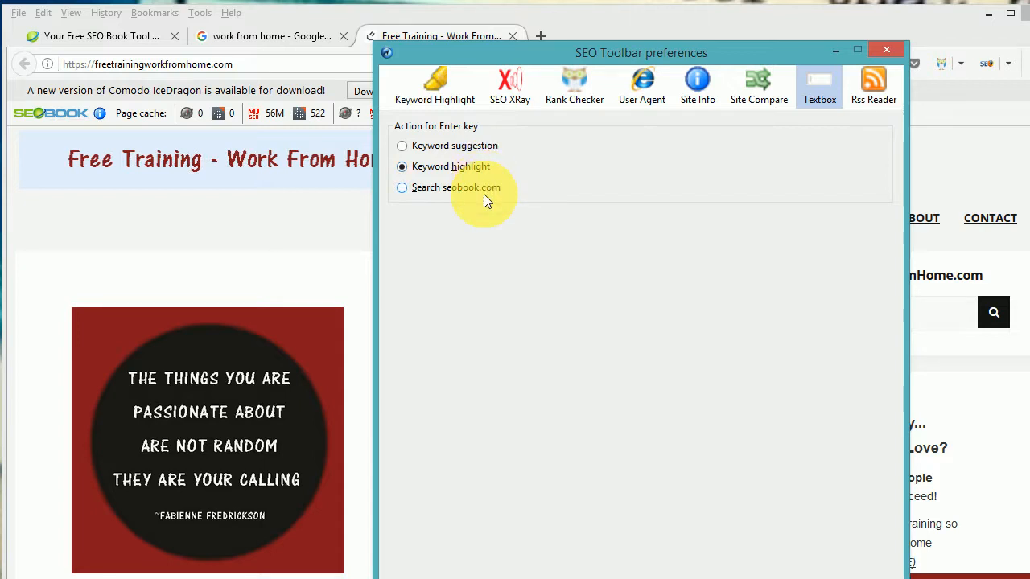
pyautogui.moveTo(720, 149)
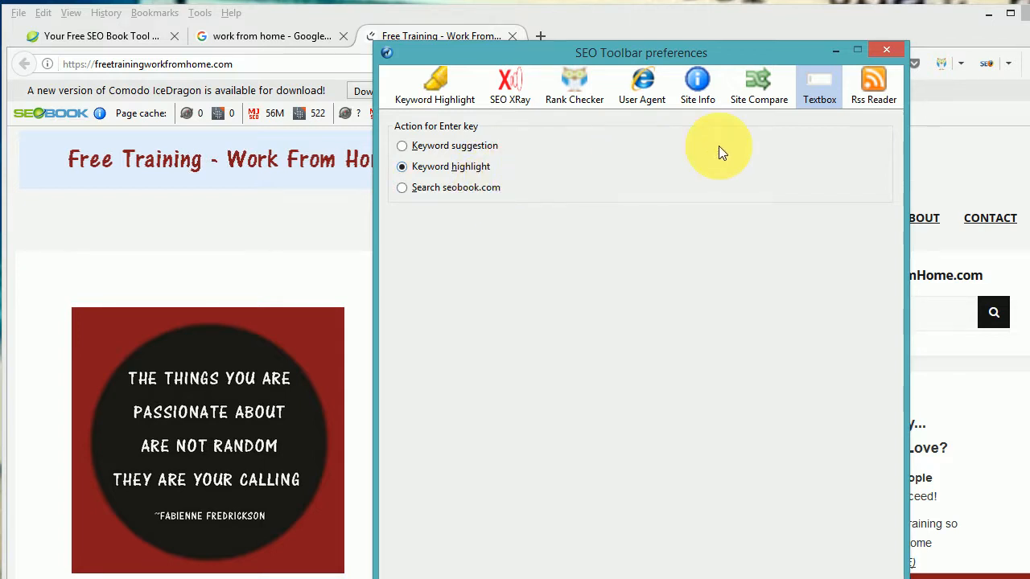
pyautogui.click(873, 85)
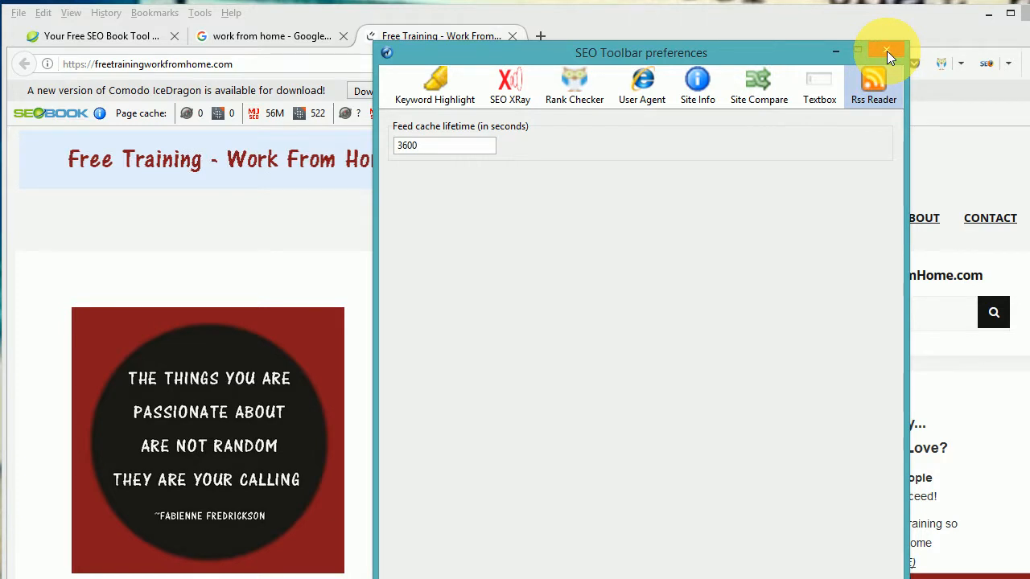
# - Close the SEO Toolbar preferences window to return to the Free Training page
pyautogui.click(888, 50)
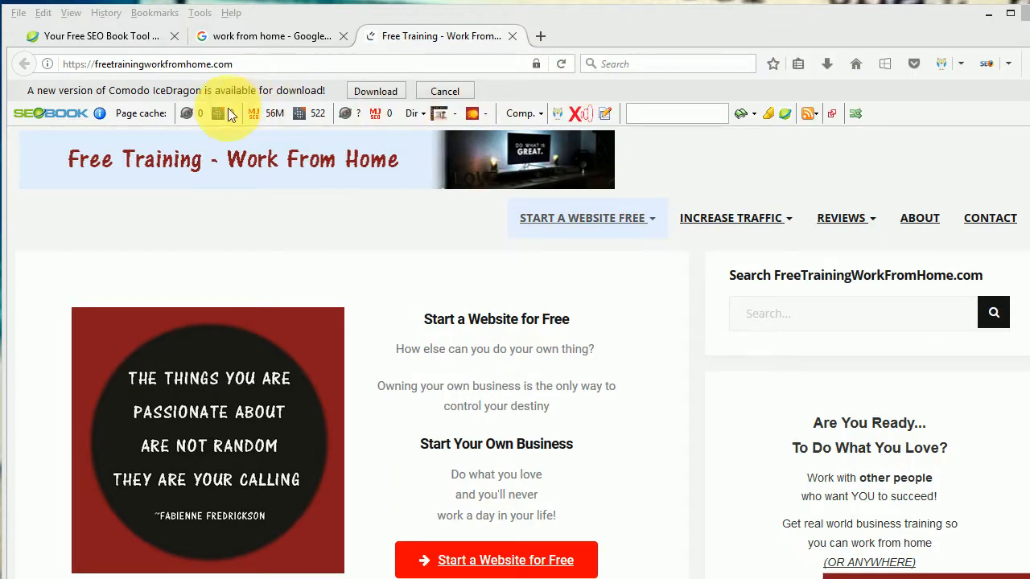
pyautogui.moveTo(141, 113)
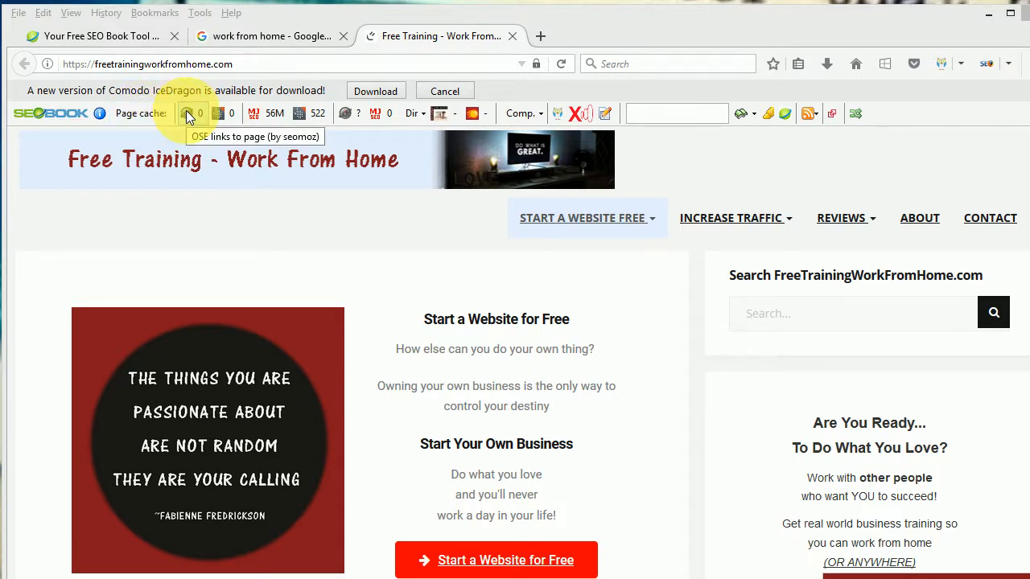
pyautogui.moveTo(145, 113)
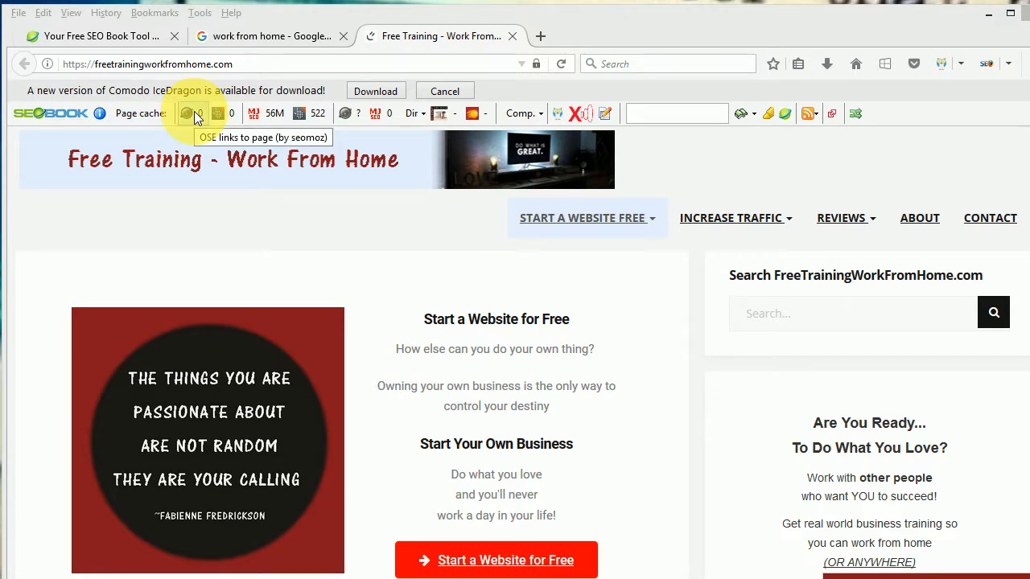
pyautogui.moveTo(219, 113)
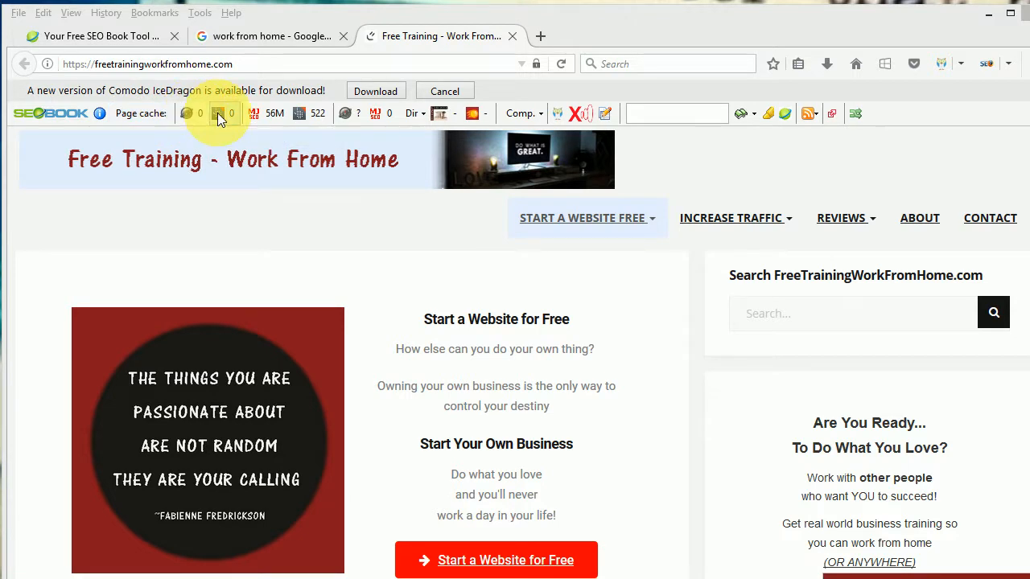
pyautogui.moveTo(221, 112)
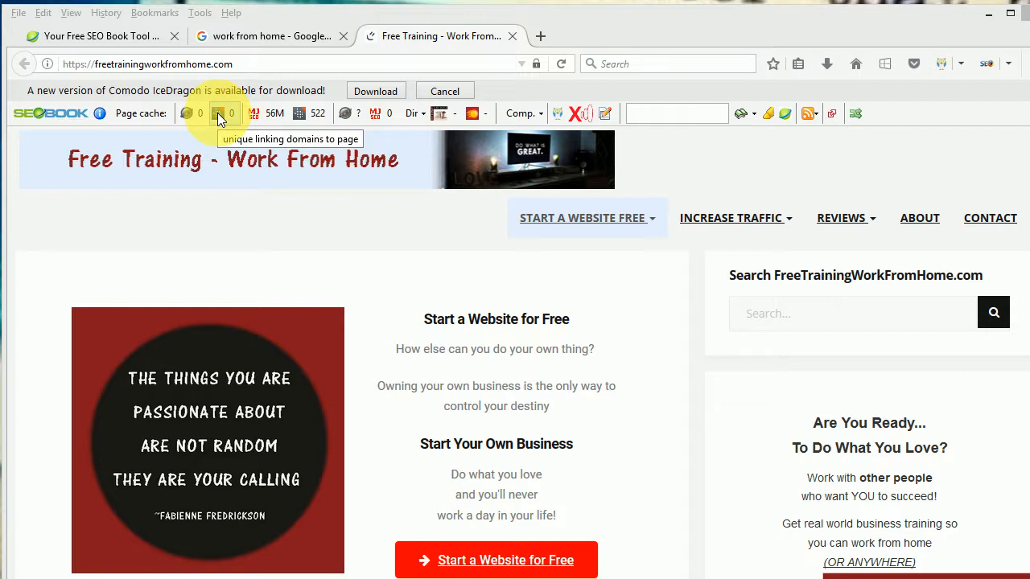
pyautogui.moveTo(229, 117)
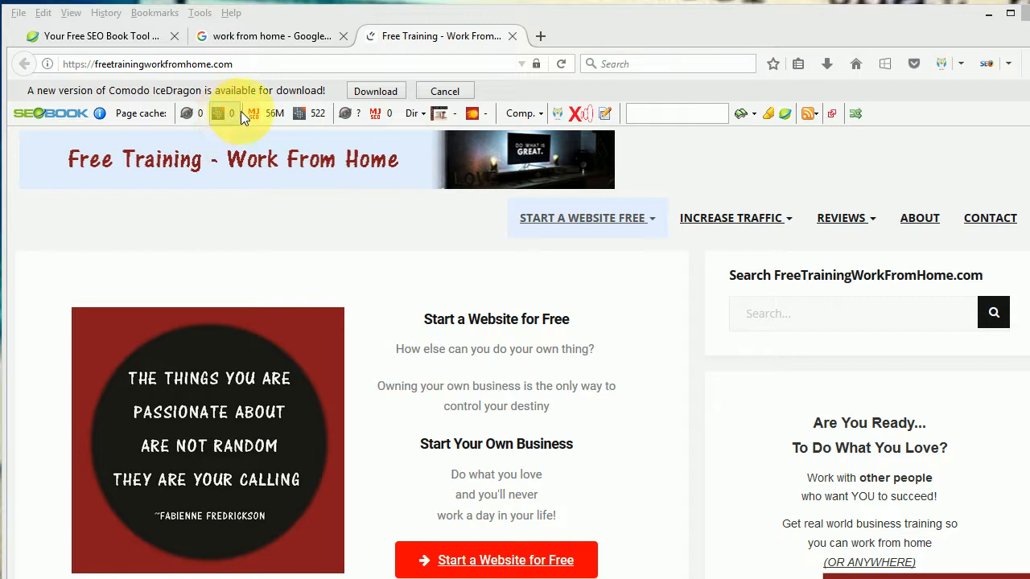
pyautogui.moveTo(261, 112)
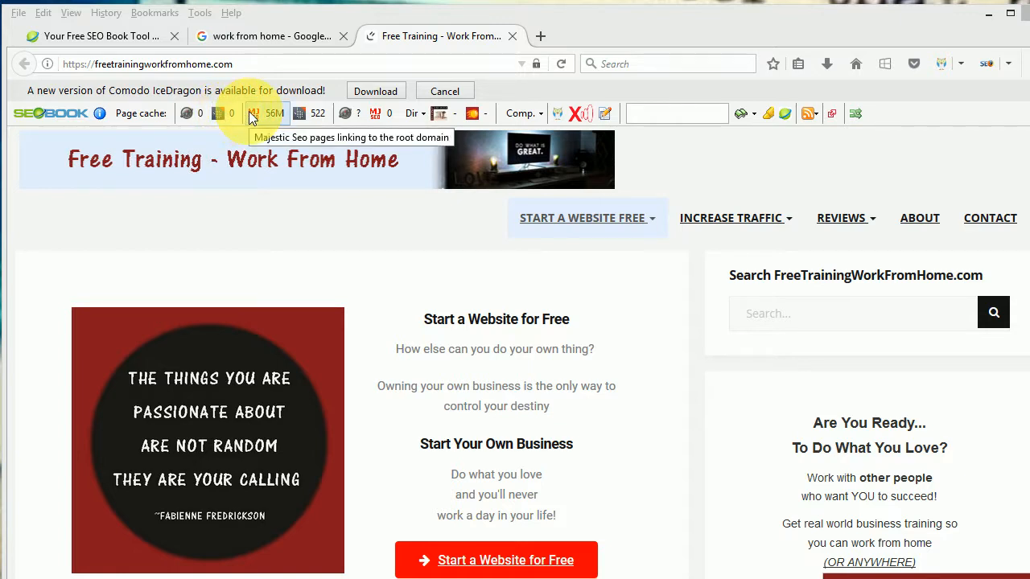
pyautogui.moveTo(259, 119)
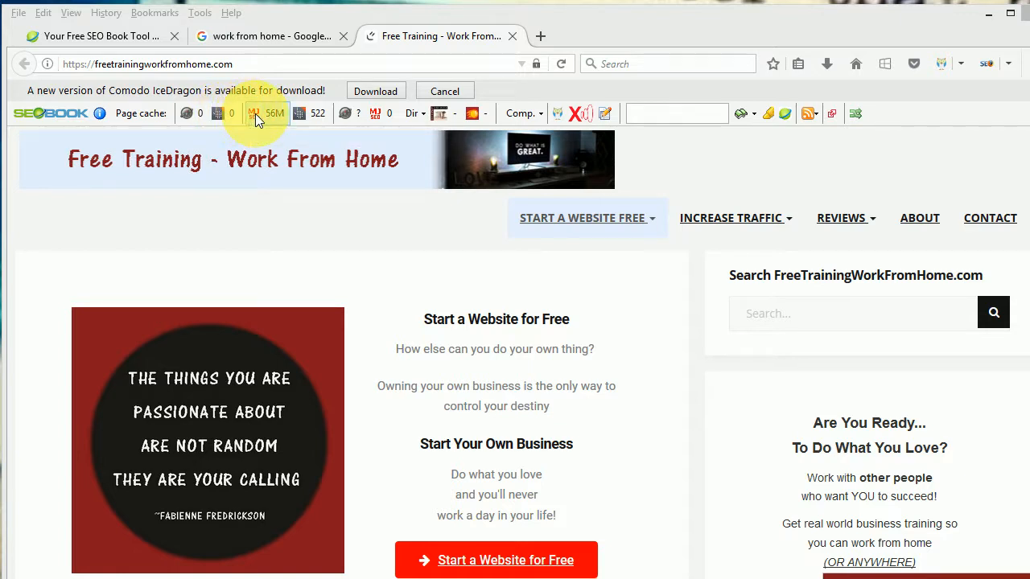
pyautogui.moveTo(264, 116)
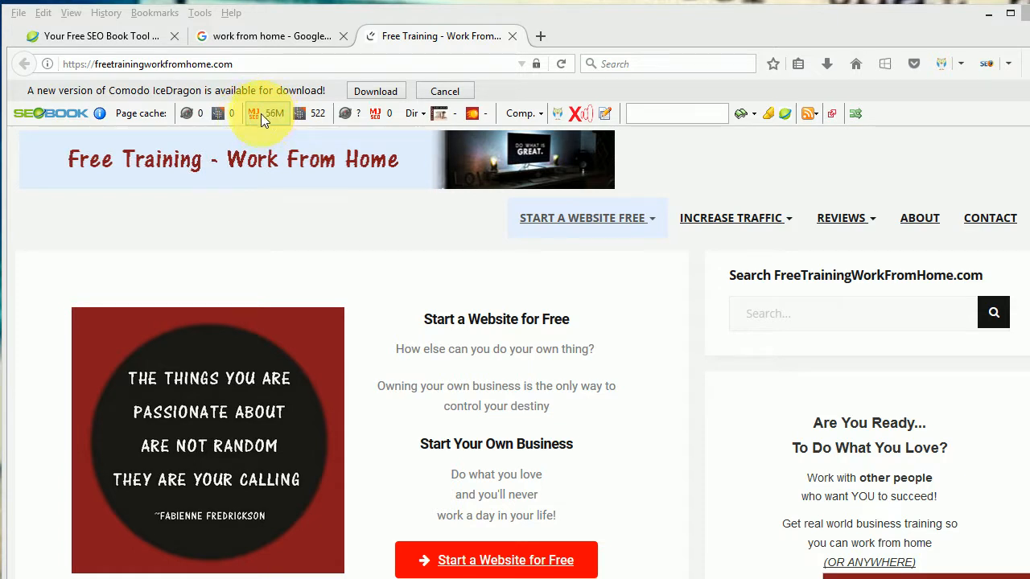
pyautogui.moveTo(259, 159)
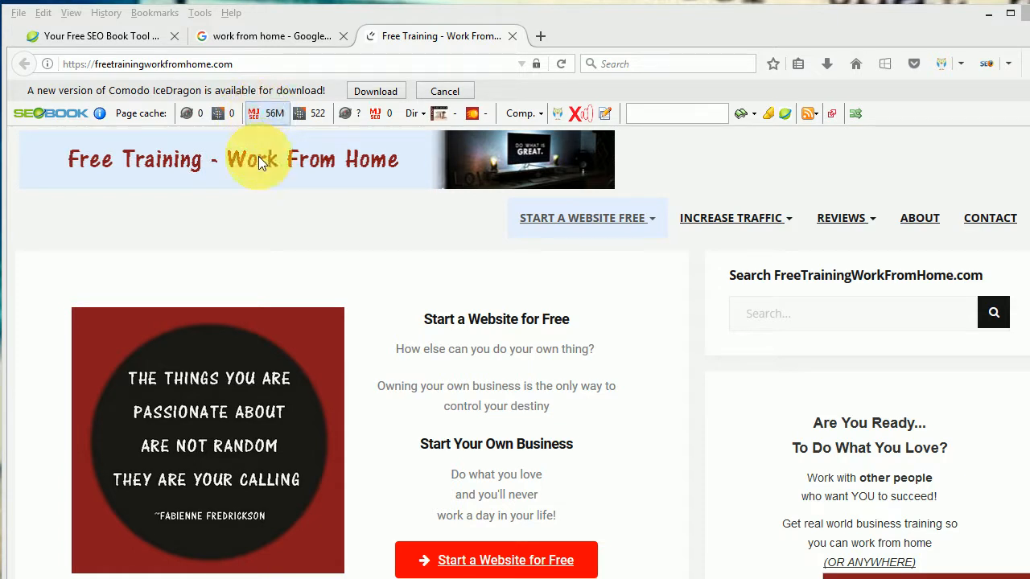
pyautogui.moveTo(267, 113)
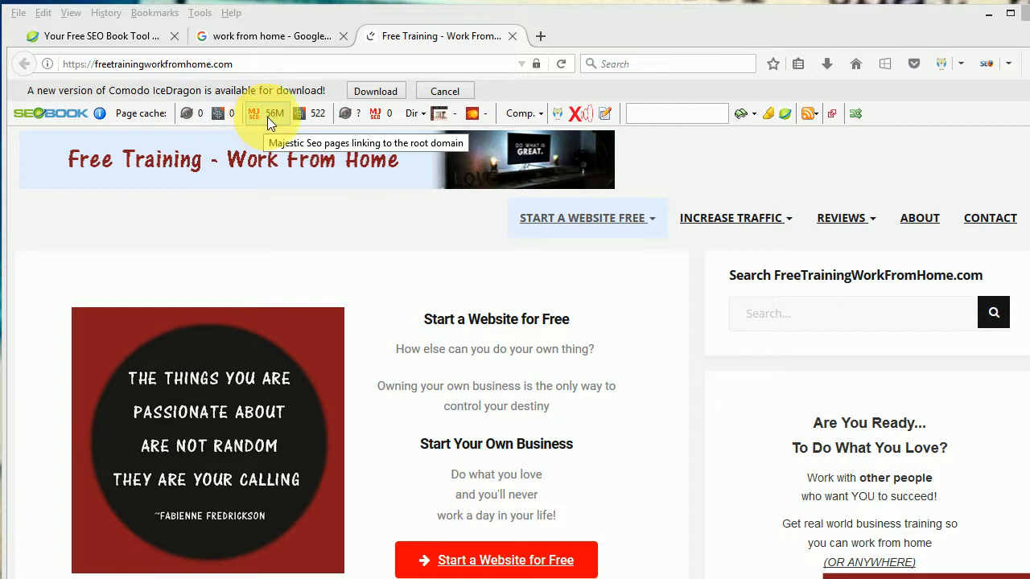
pyautogui.moveTo(304, 125)
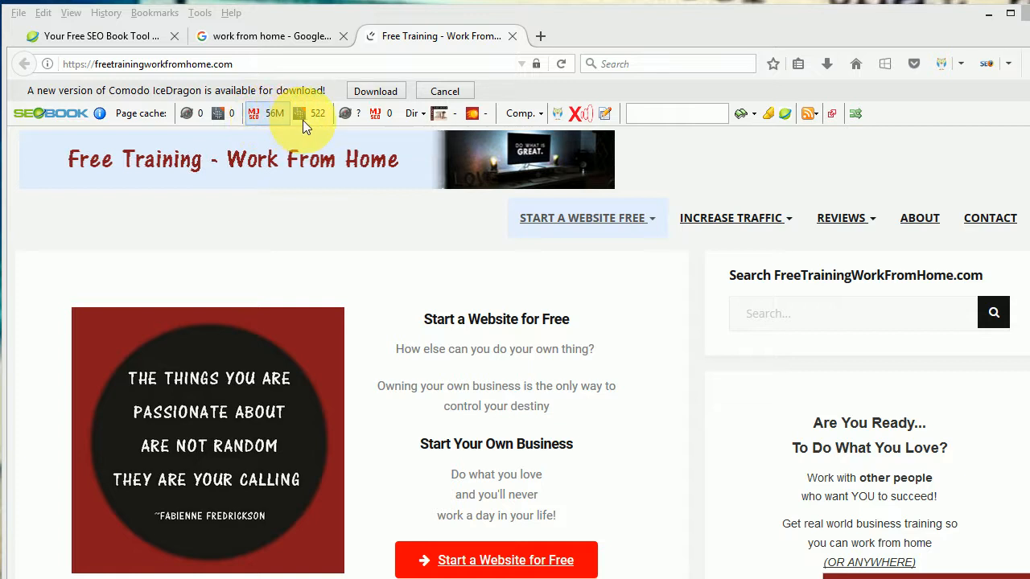
pyautogui.moveTo(268, 112)
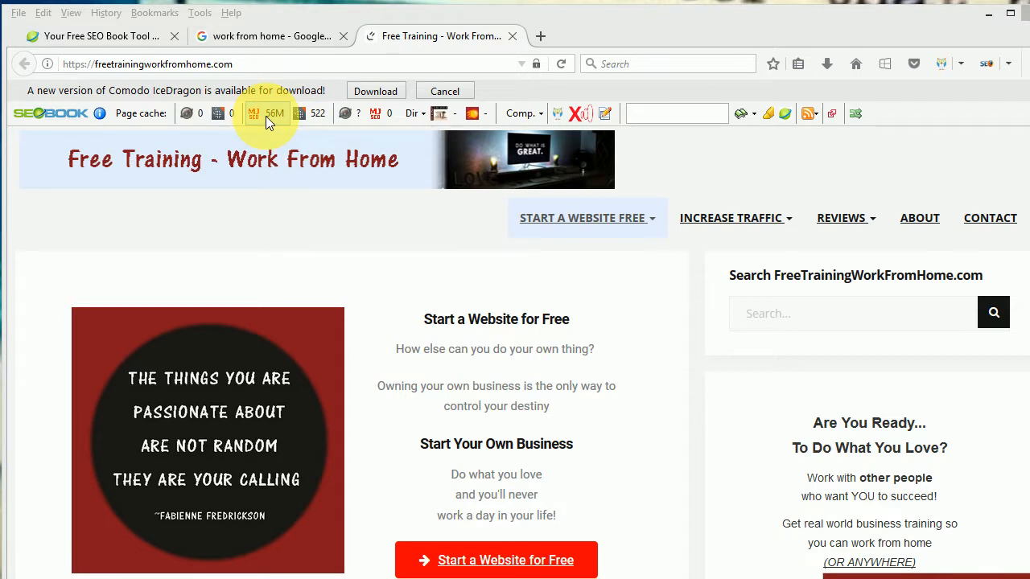
# - View Majestic's Site Explorer report for the domain, then close that tab
pyautogui.click(282, 113)
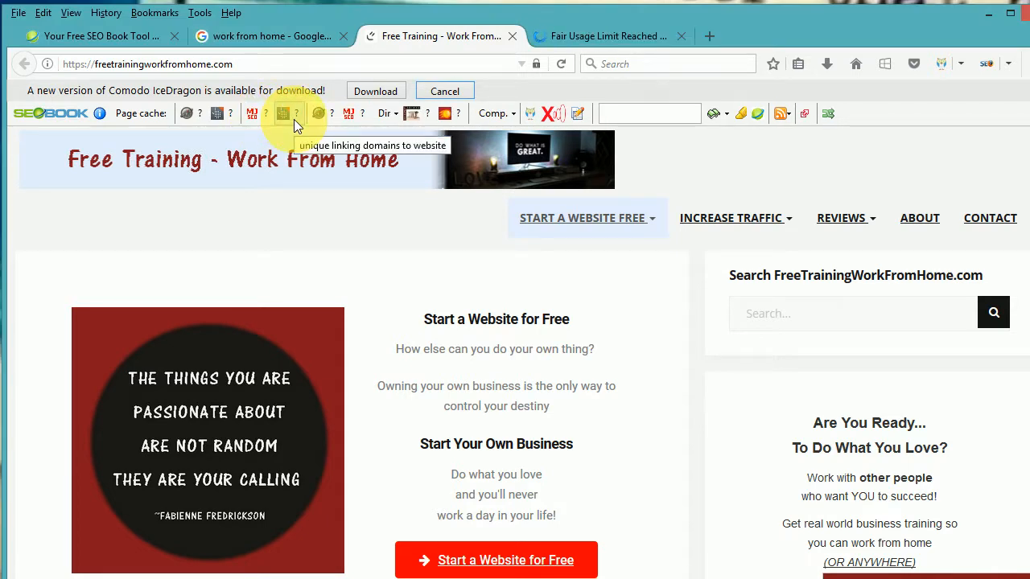
pyautogui.moveTo(614, 24)
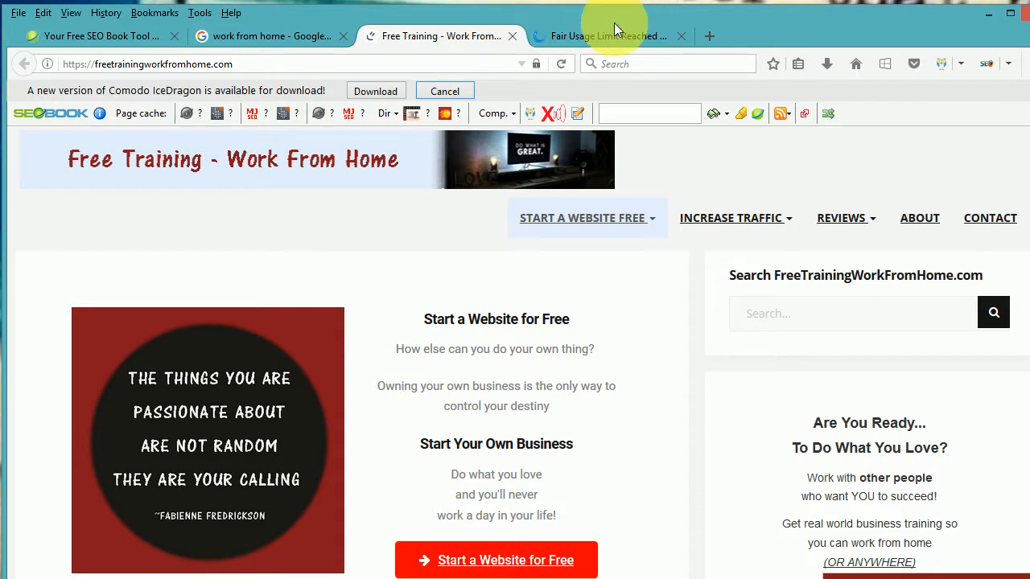
pyautogui.click(608, 36)
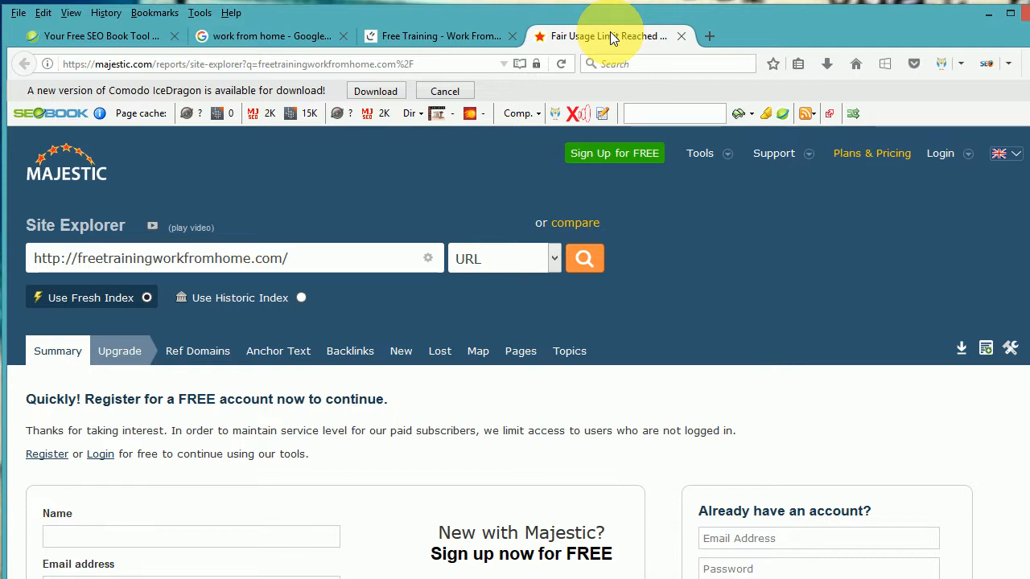
pyautogui.moveTo(622, 51)
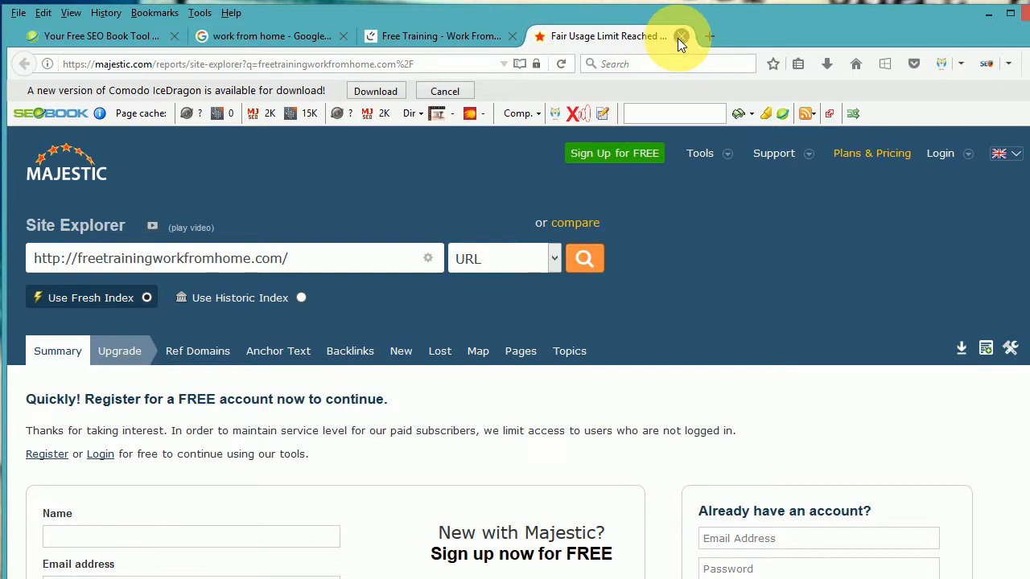
pyautogui.moveTo(564, 63)
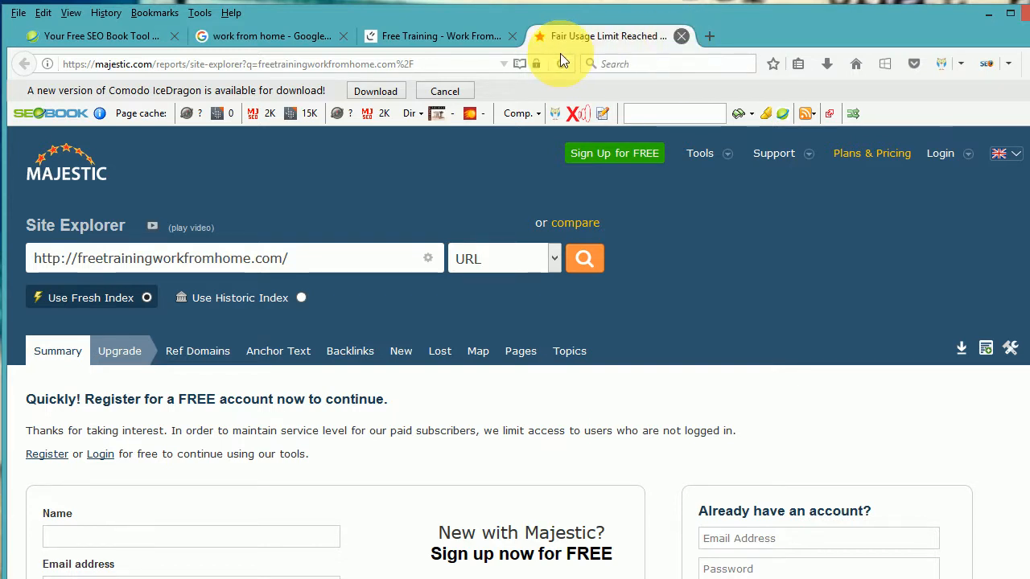
pyautogui.click(681, 36)
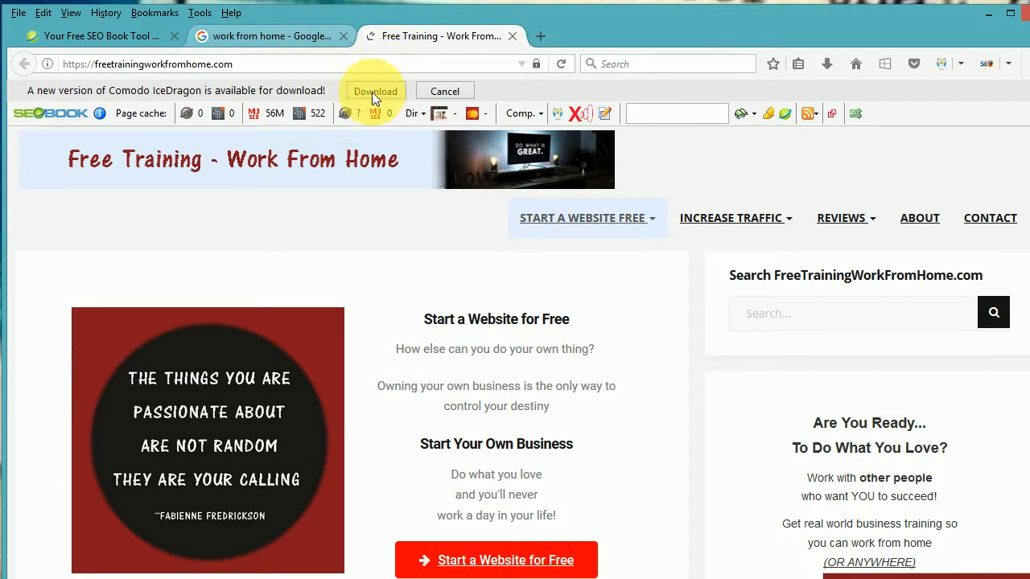
pyautogui.moveTo(310, 113)
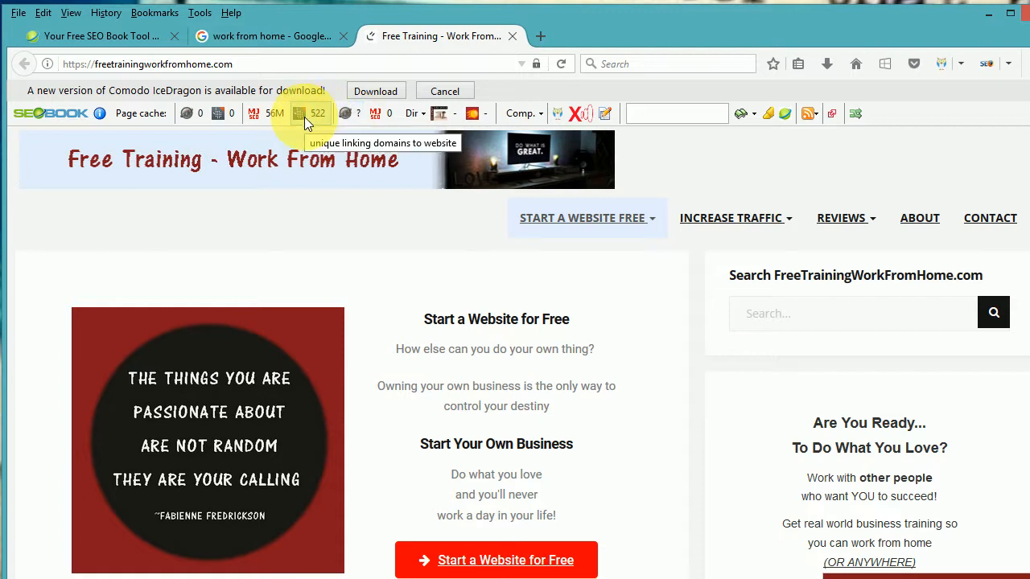
pyautogui.moveTo(346, 113)
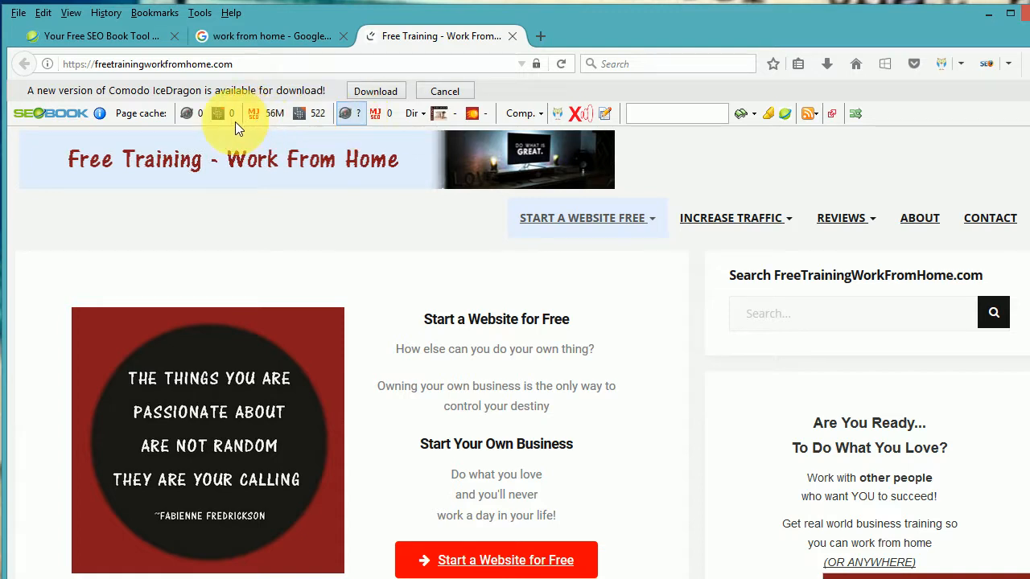
pyautogui.moveTo(188, 113)
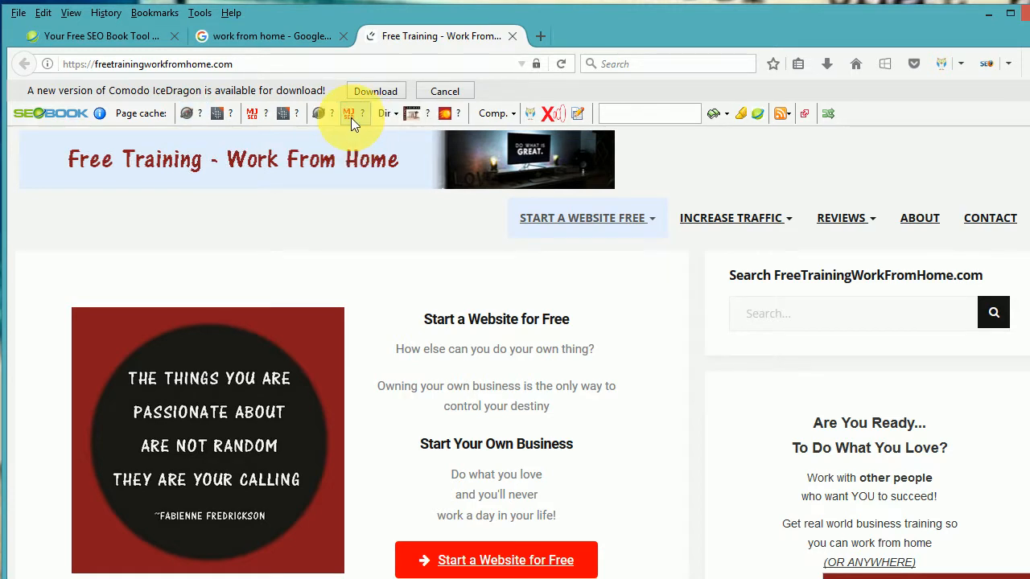
# - Open Open Site Explorer's domain link report in a new tab
pyautogui.click(347, 112)
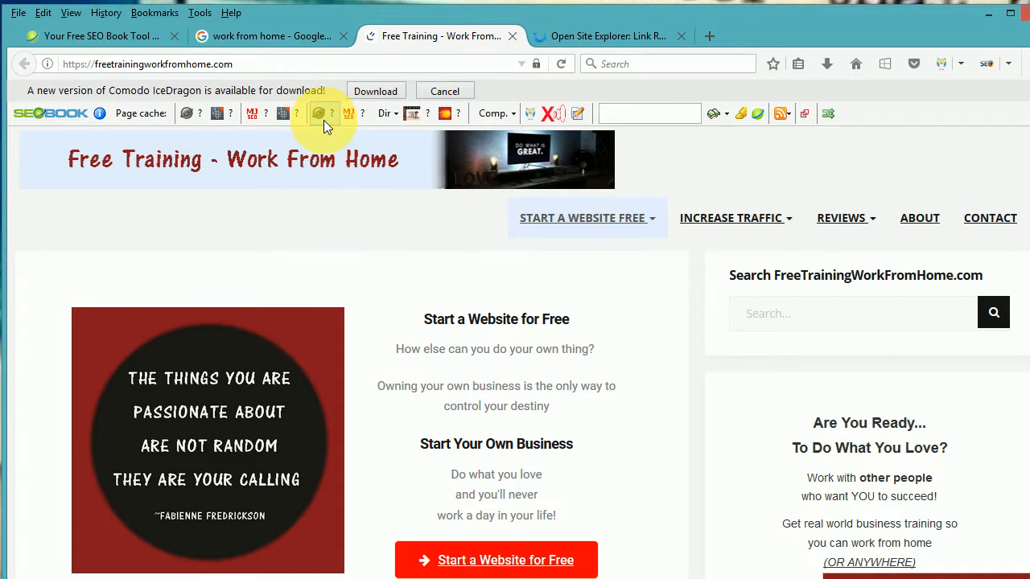
# - Remove the linking-domains count and the extra Majestic SEO readout via right-click menus
pyautogui.rightClick(319, 113)
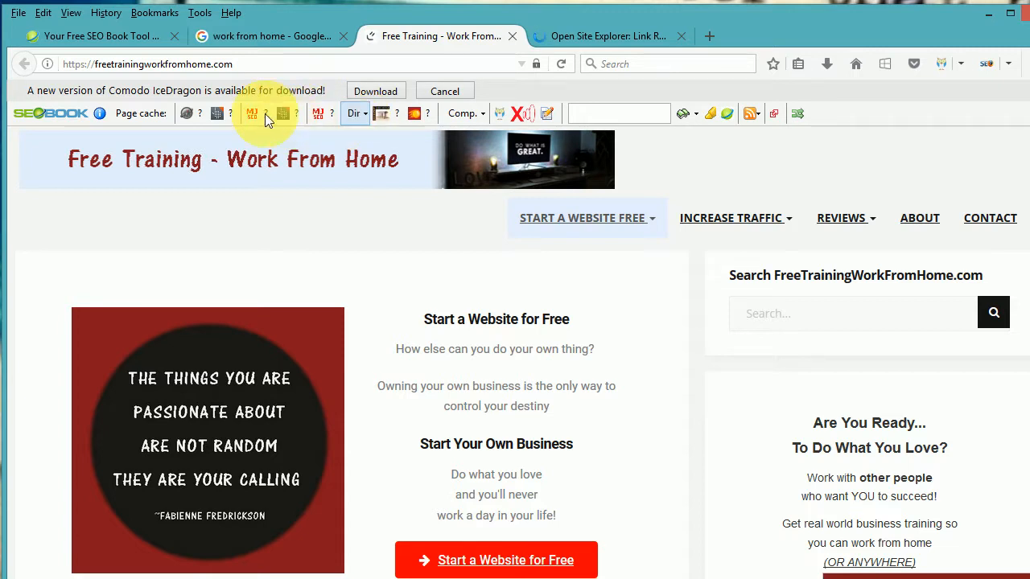
pyautogui.moveTo(290, 123)
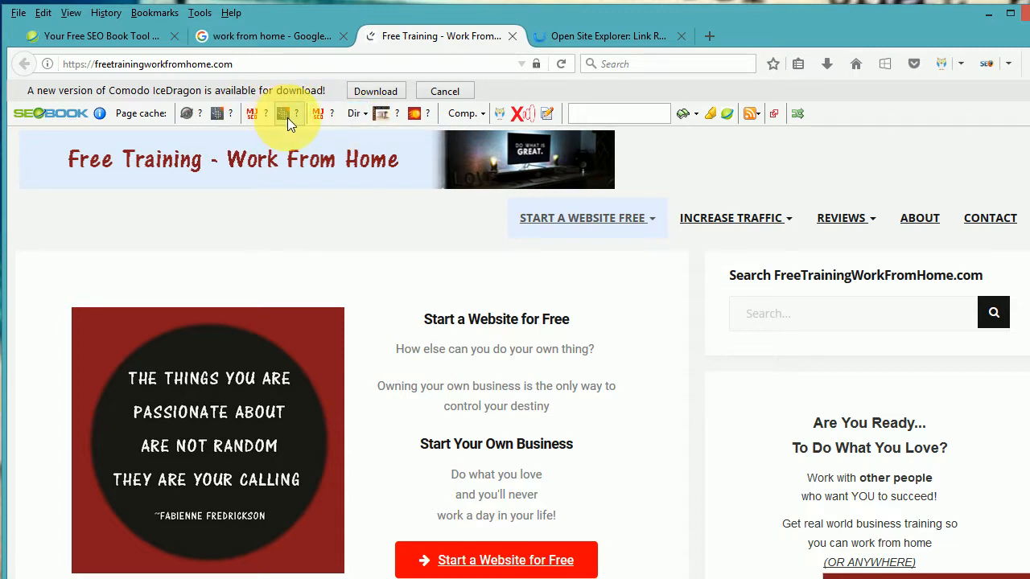
pyautogui.rightClick(283, 113)
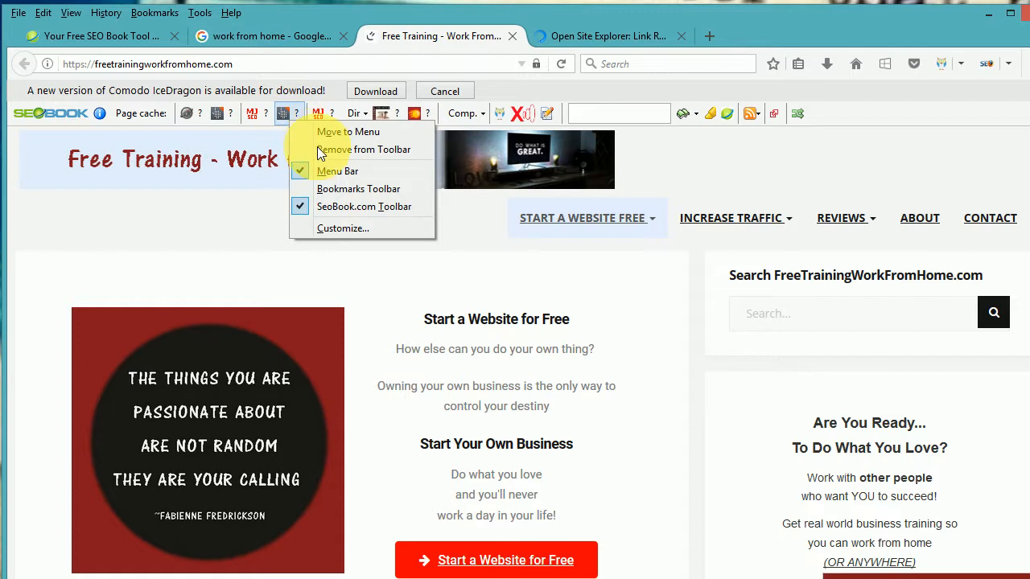
pyautogui.click(282, 113)
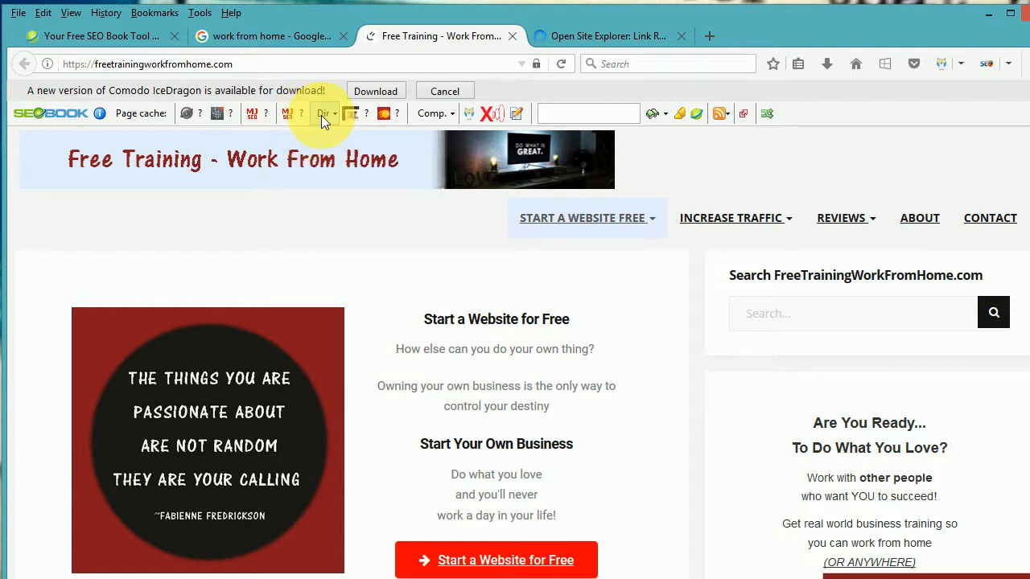
pyautogui.rightClick(322, 113)
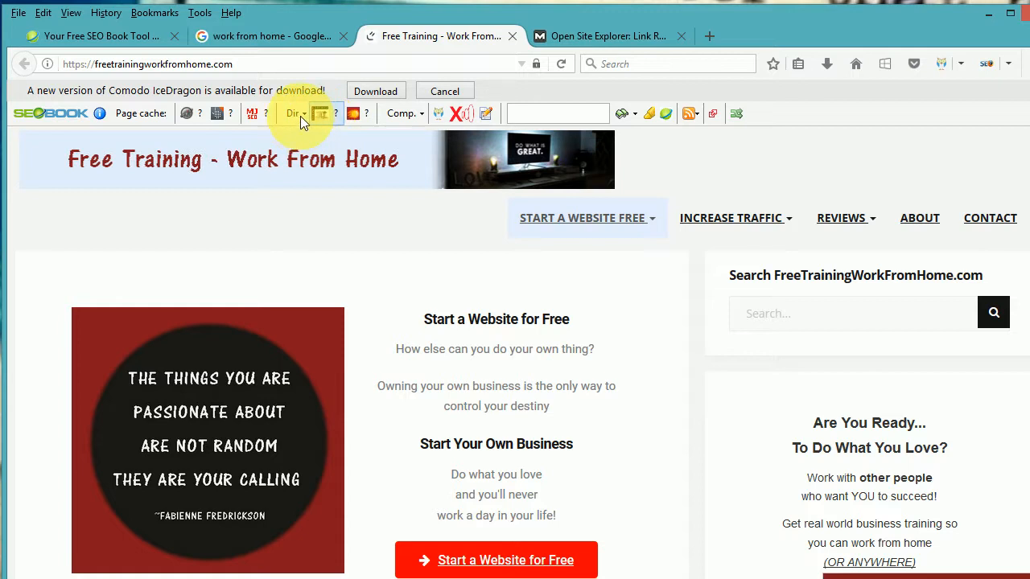
# - Check the site's directory listings, view the new tab, and return to Free Training
pyautogui.click(294, 113)
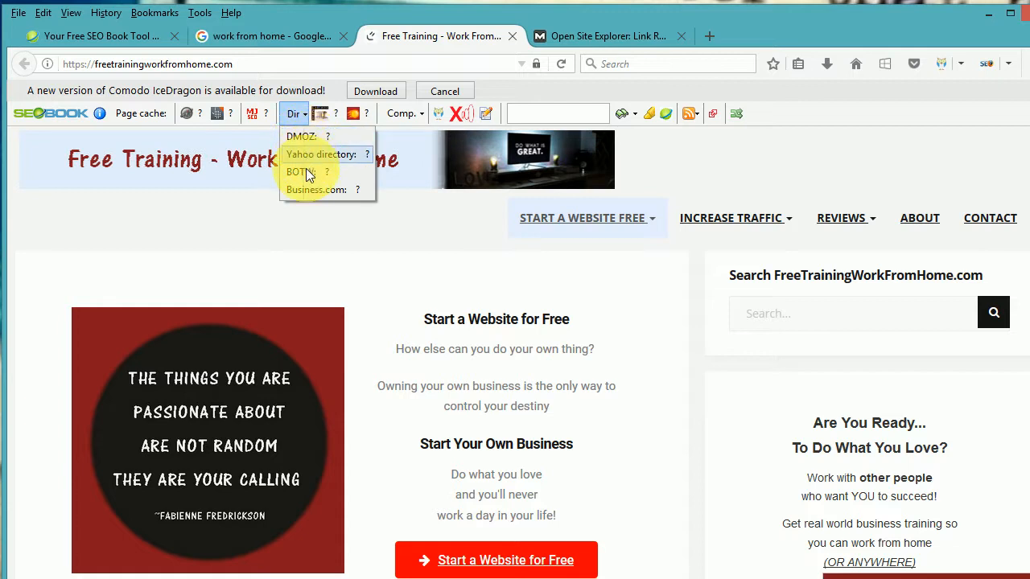
pyautogui.moveTo(306, 171)
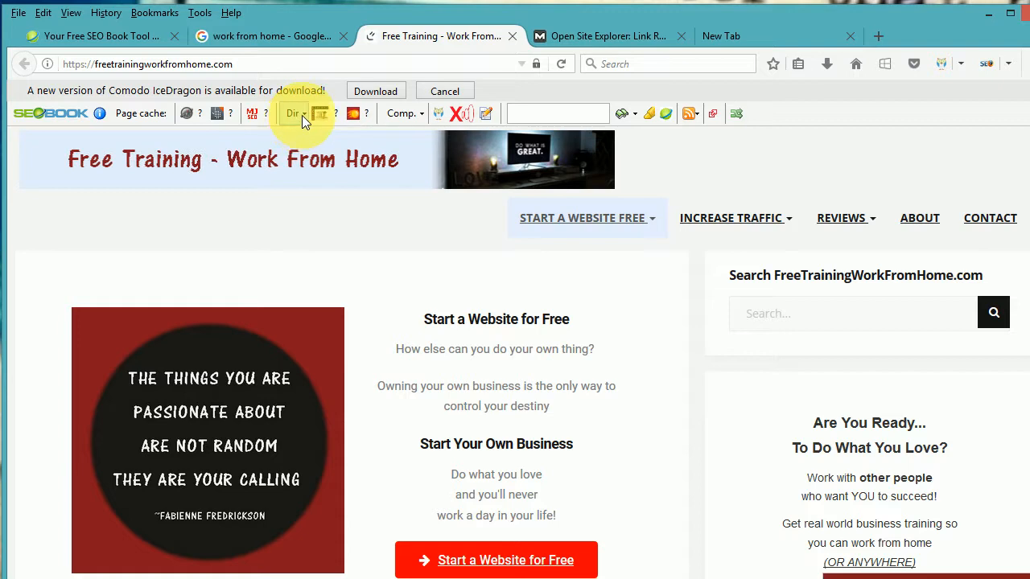
pyautogui.click(294, 113)
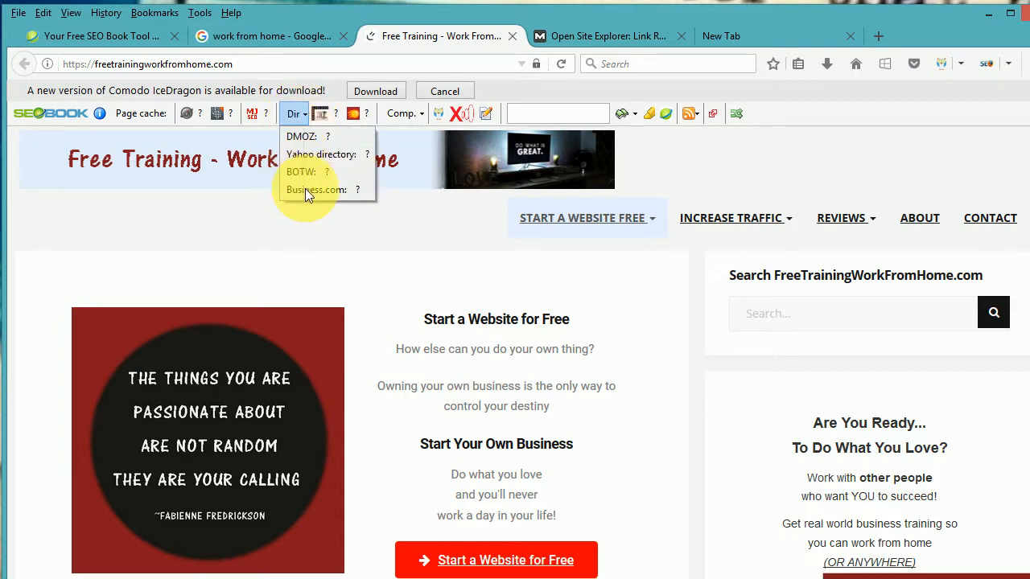
pyautogui.moveTo(620, 36)
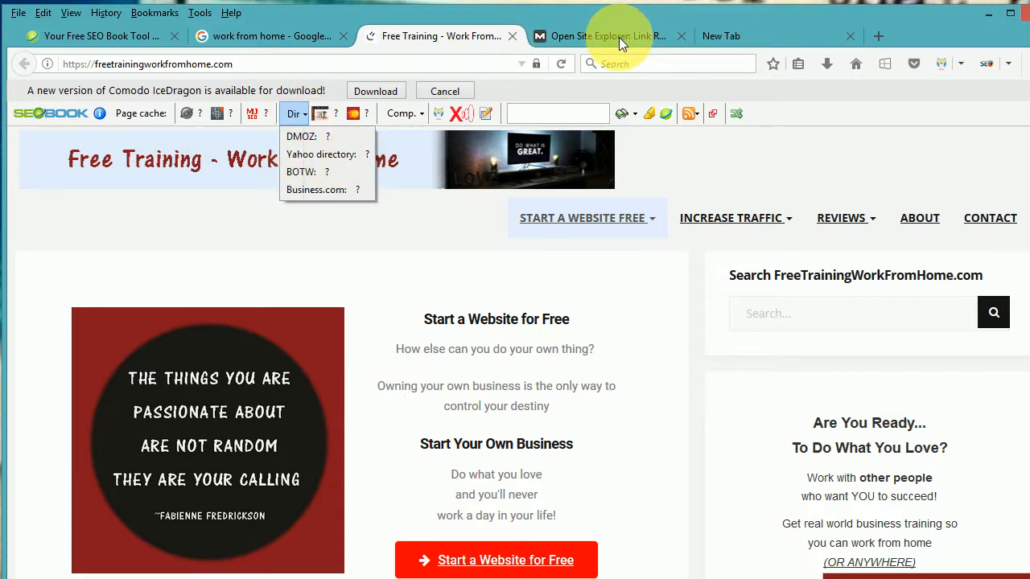
pyautogui.click(599, 36)
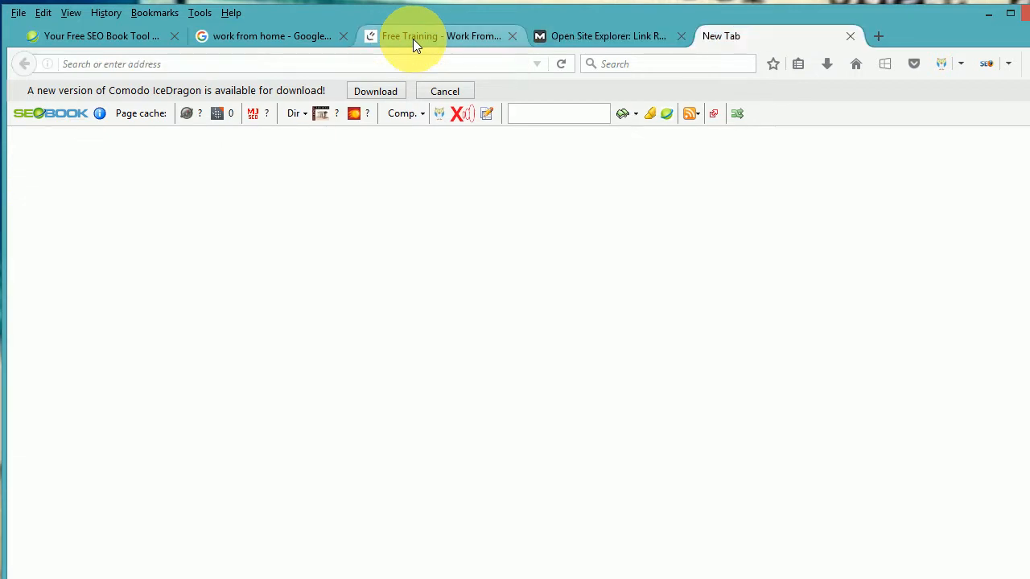
pyautogui.click(439, 36)
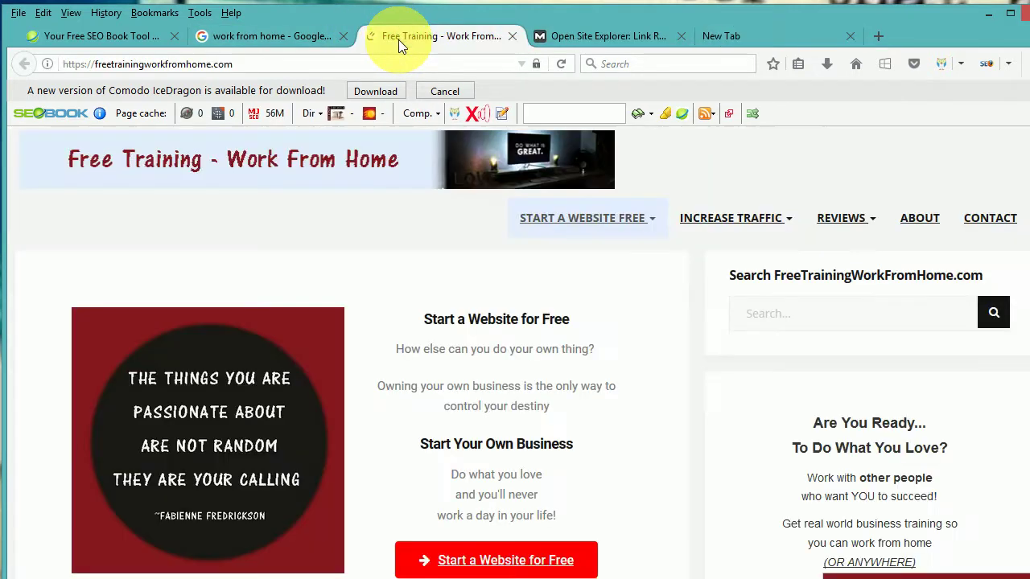
pyautogui.moveTo(403, 45)
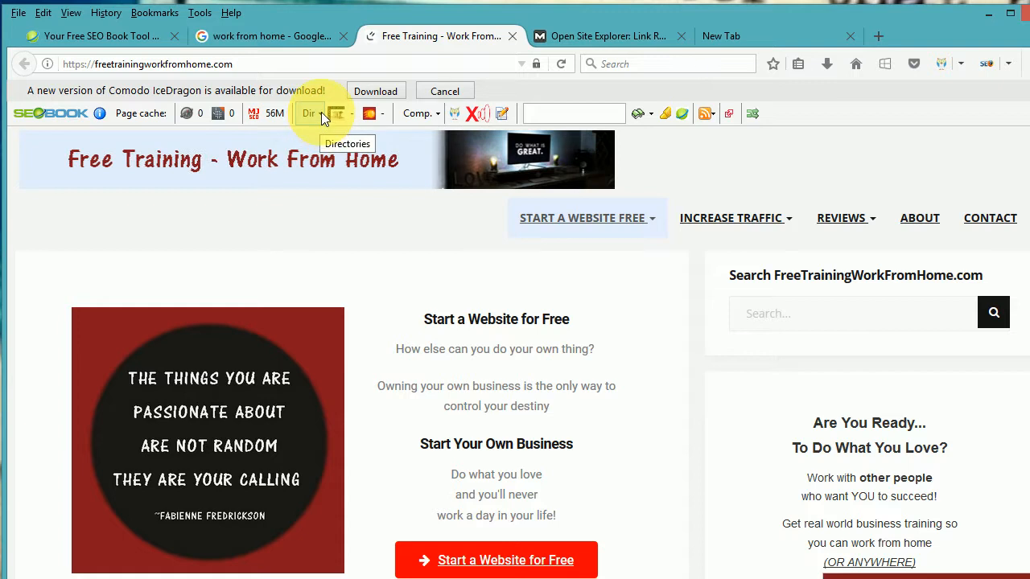
# - Look up the site's archived history in the Wayback Machine twice
pyautogui.click(310, 113)
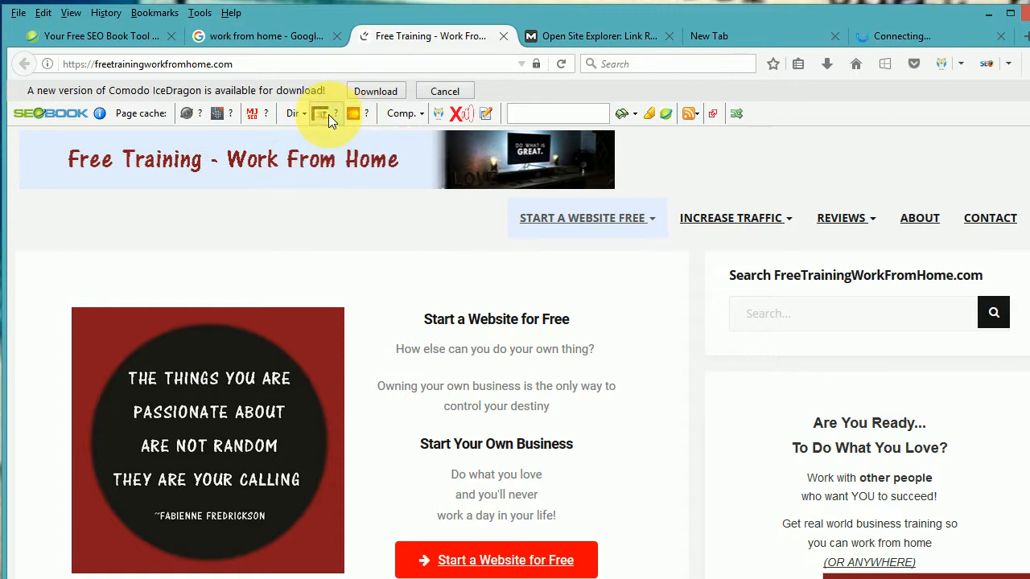
pyautogui.click(320, 112)
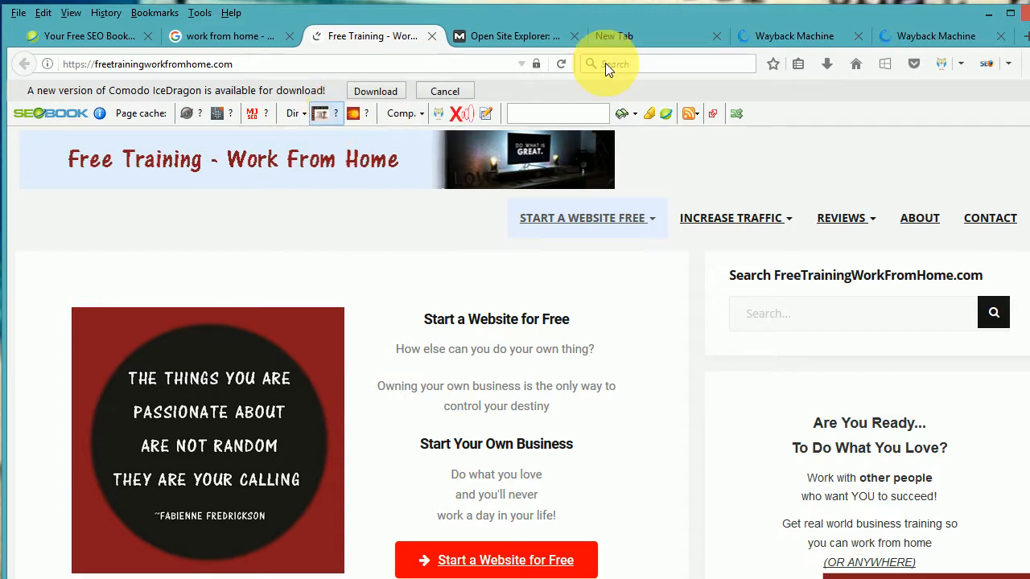
pyautogui.moveTo(780, 44)
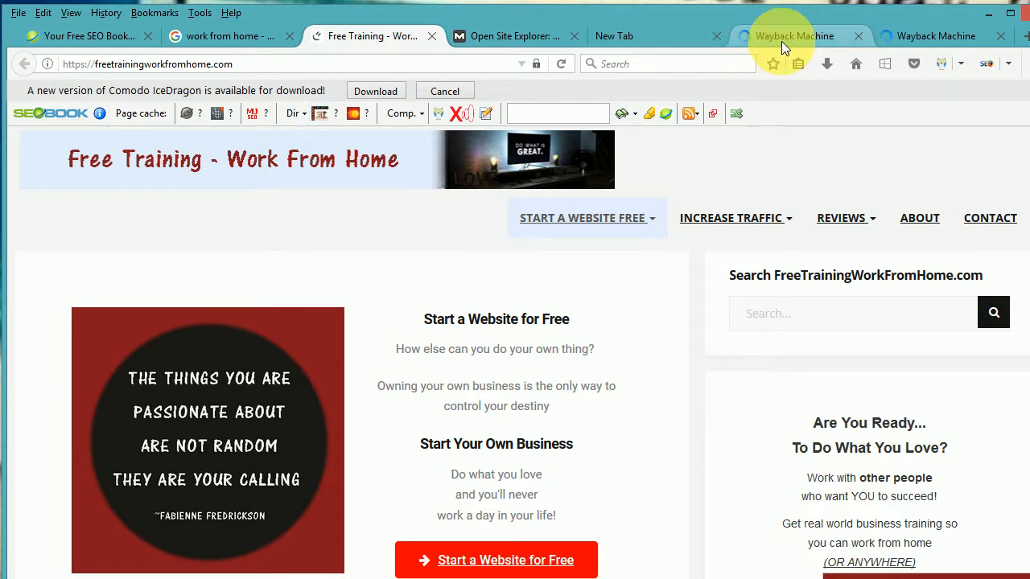
# - Review the Wayback capture timeline, then close the empty new tab
pyautogui.click(794, 35)
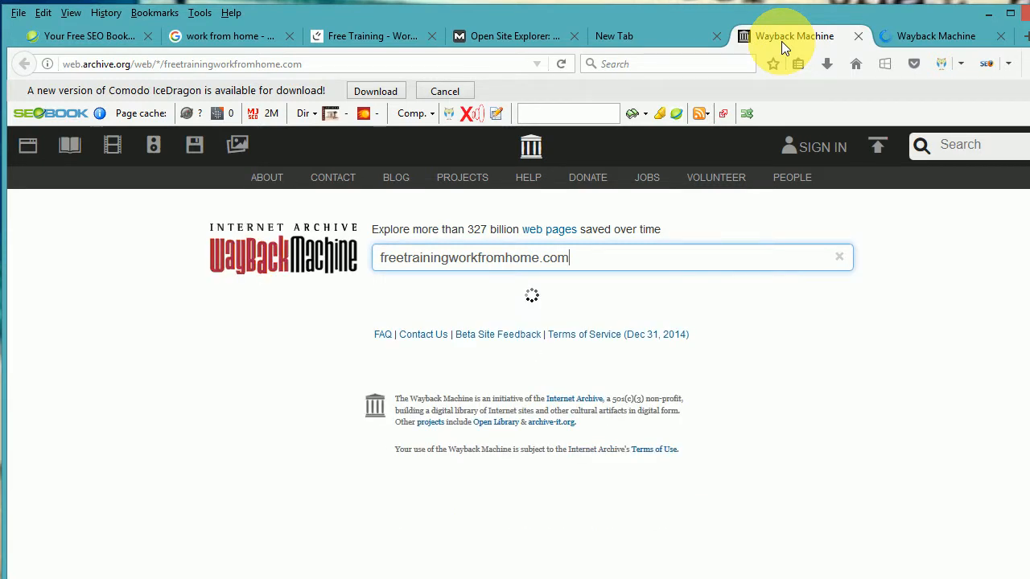
pyautogui.moveTo(752, 304)
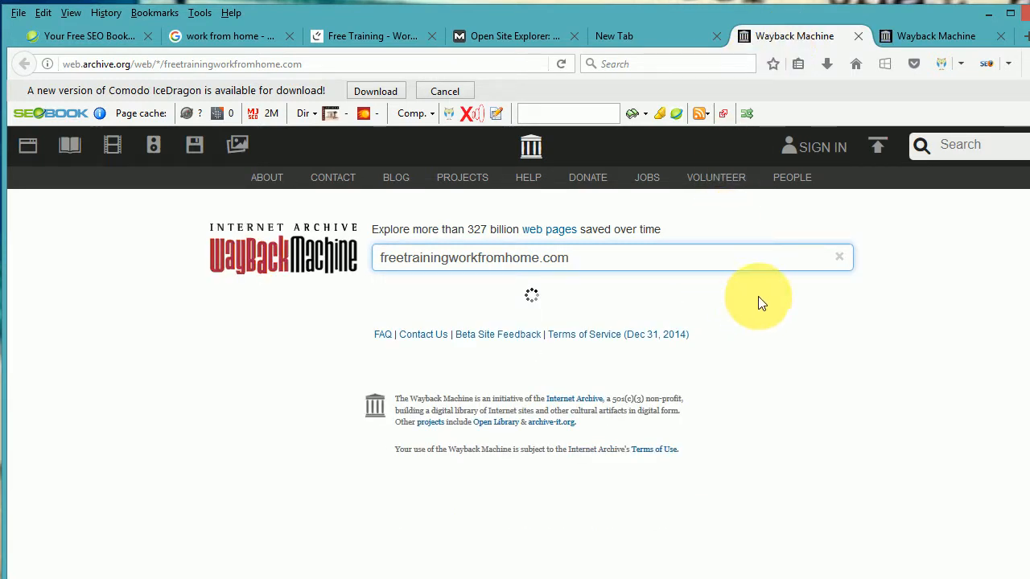
pyautogui.moveTo(777, 288)
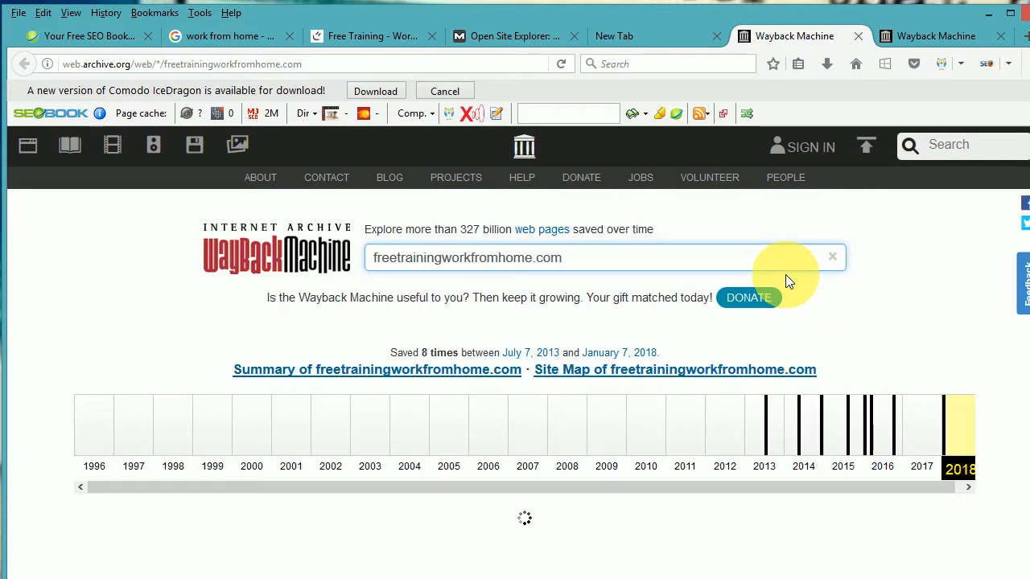
pyautogui.moveTo(779, 424)
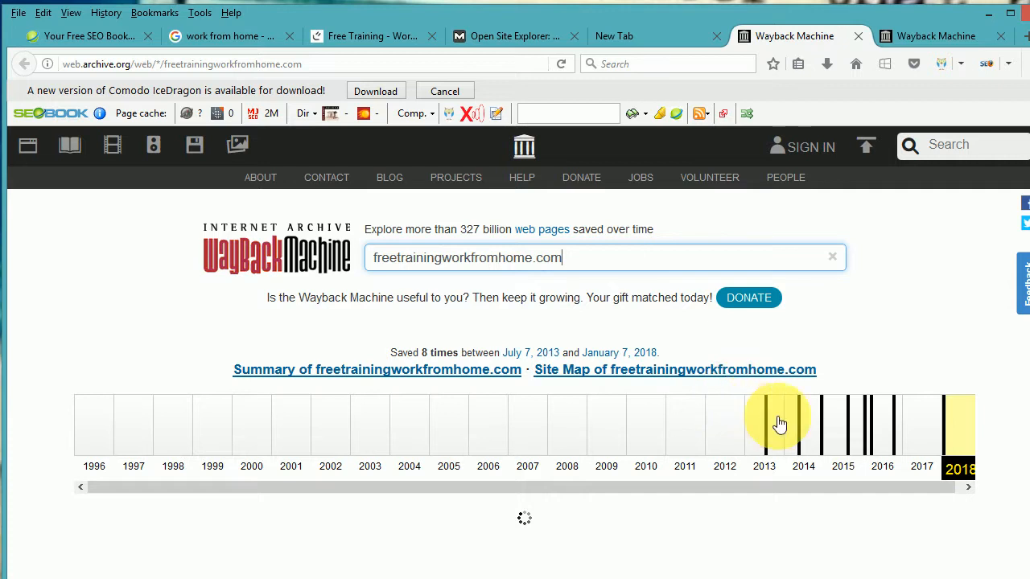
pyautogui.moveTo(606, 296)
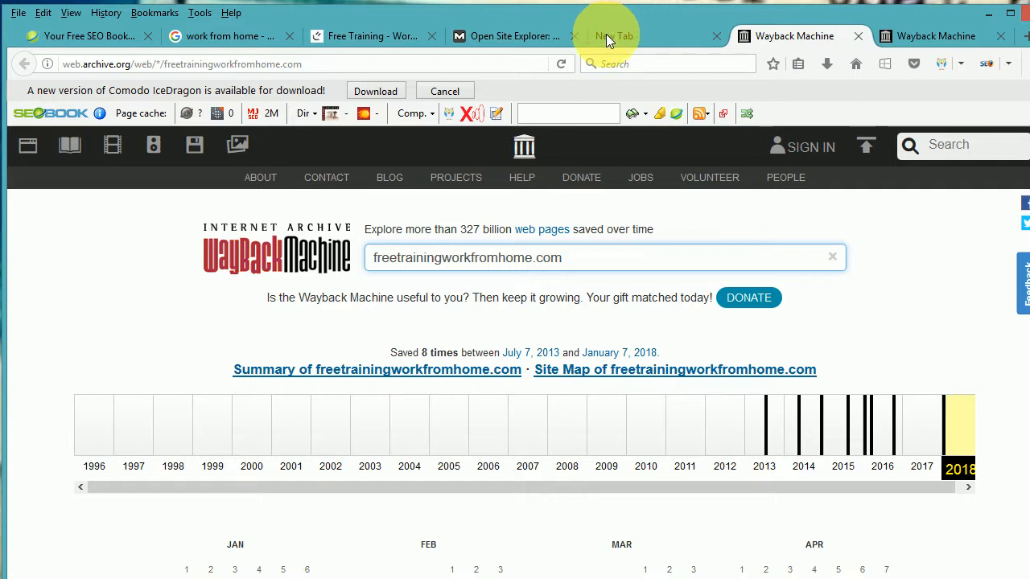
pyautogui.click(614, 36)
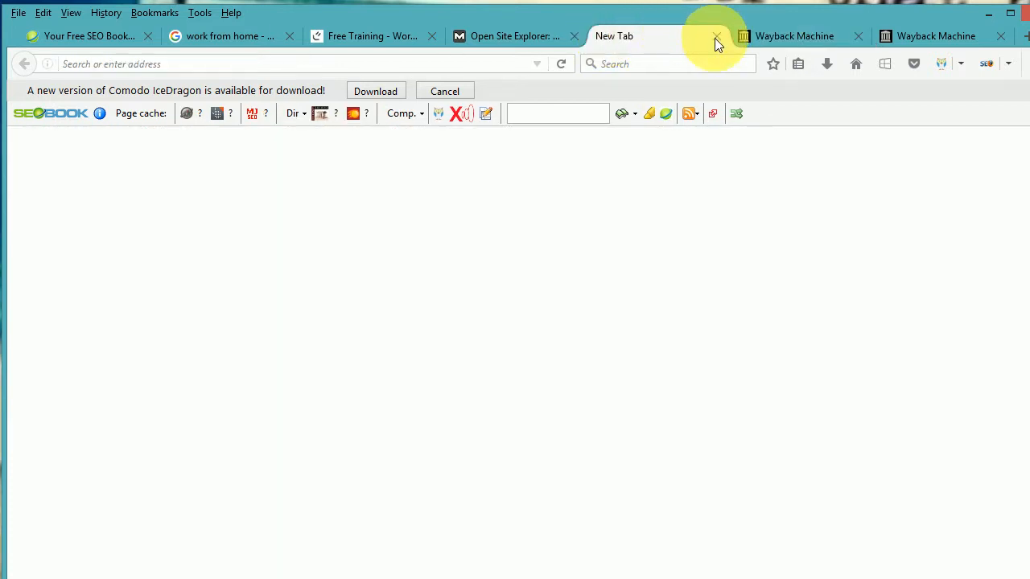
pyautogui.click(716, 37)
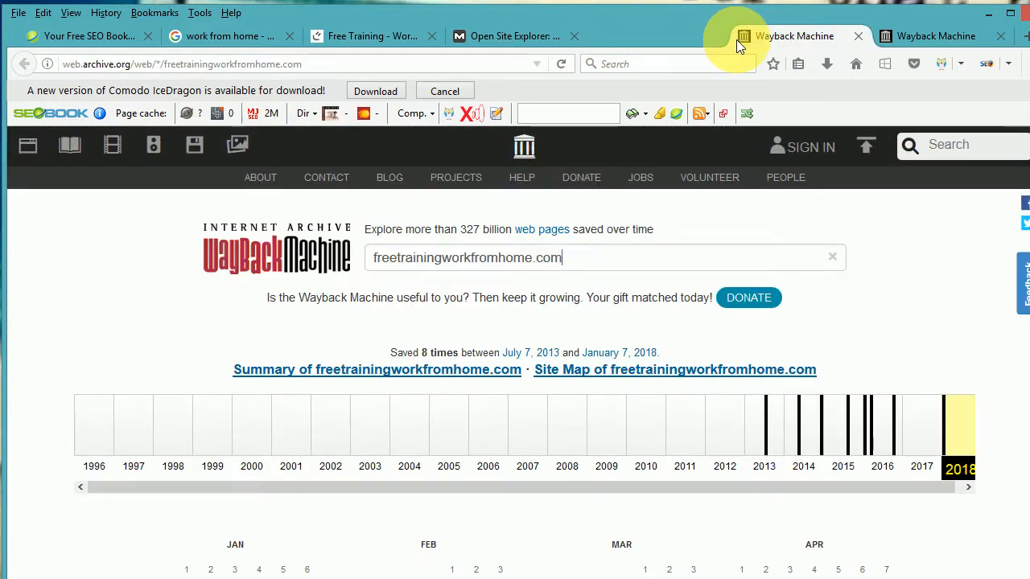
pyautogui.moveTo(507, 73)
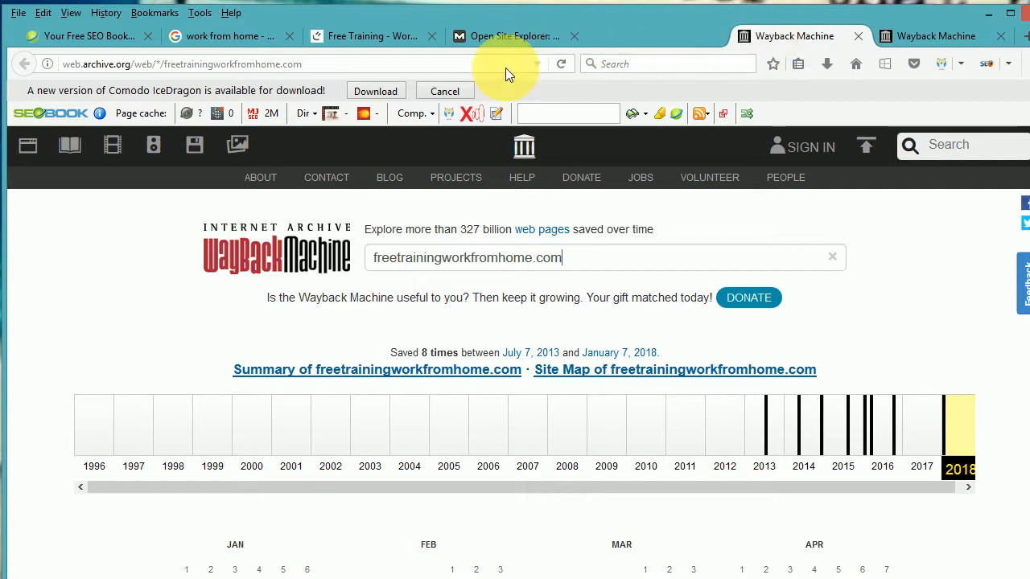
# - From the Free Training page, launch the SEMRush traffic report and close one duplicate Wayback Machine tab
pyautogui.click(371, 36)
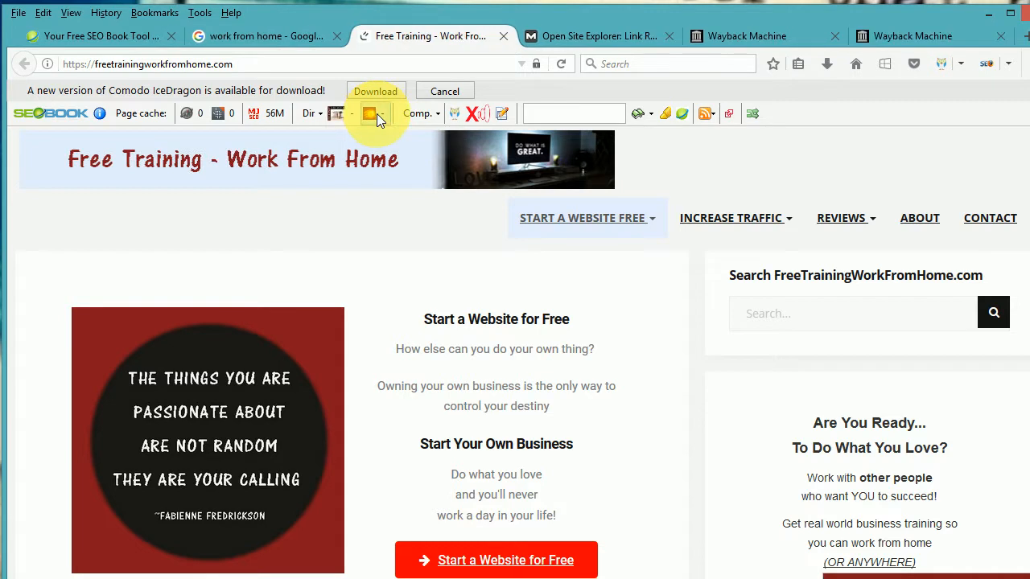
pyautogui.moveTo(370, 113)
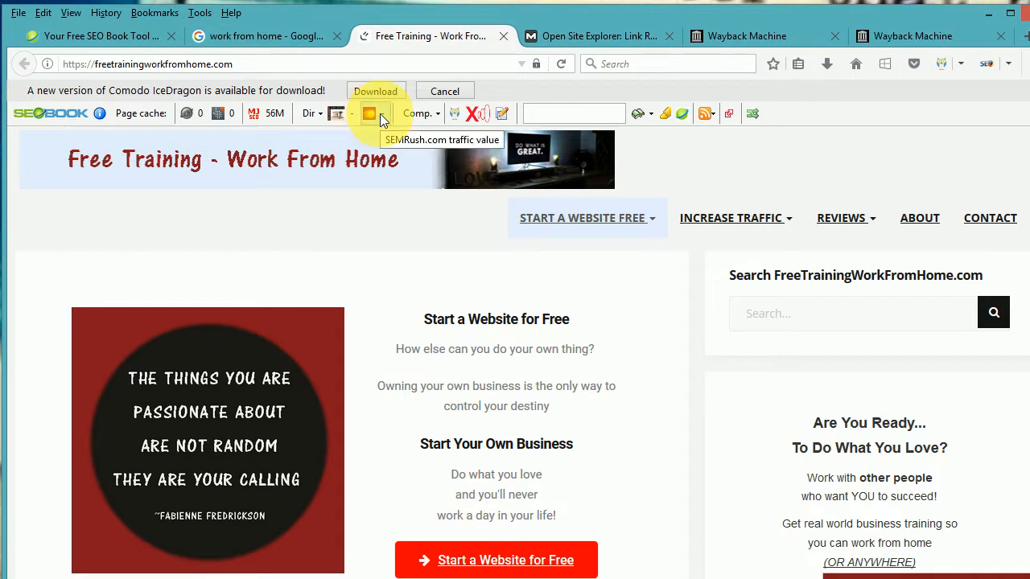
pyautogui.click(368, 113)
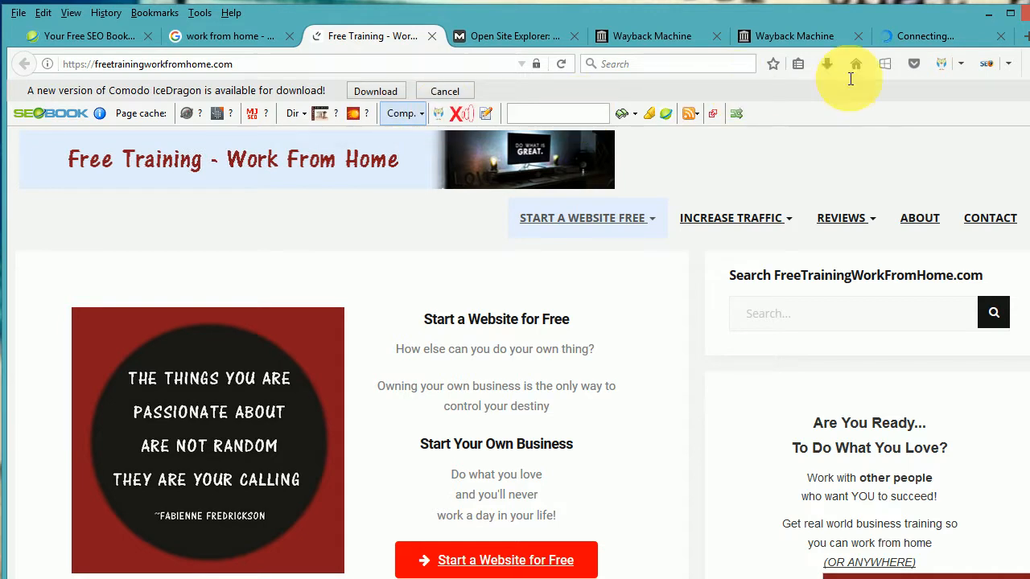
pyautogui.moveTo(853, 42)
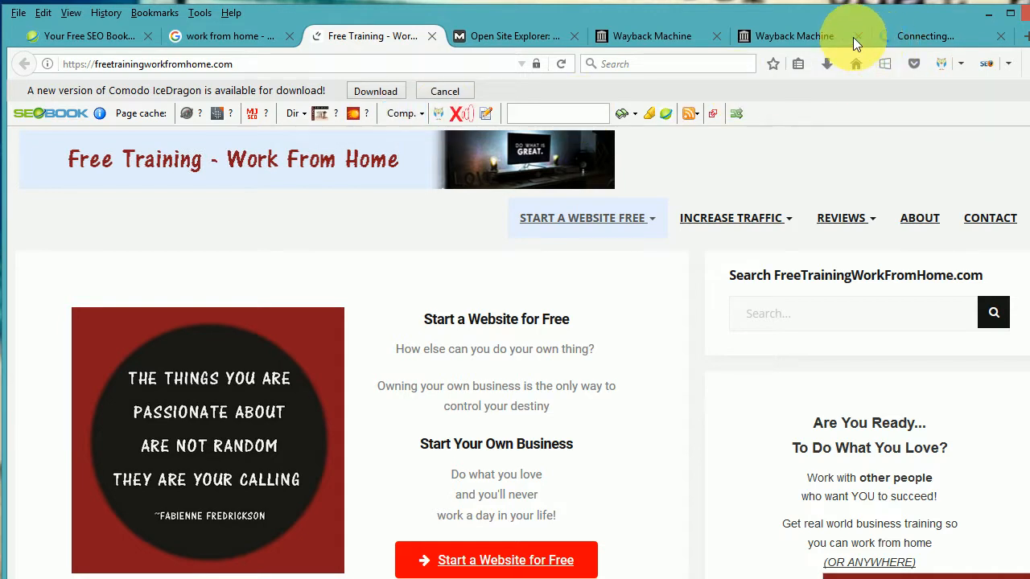
pyautogui.click(857, 36)
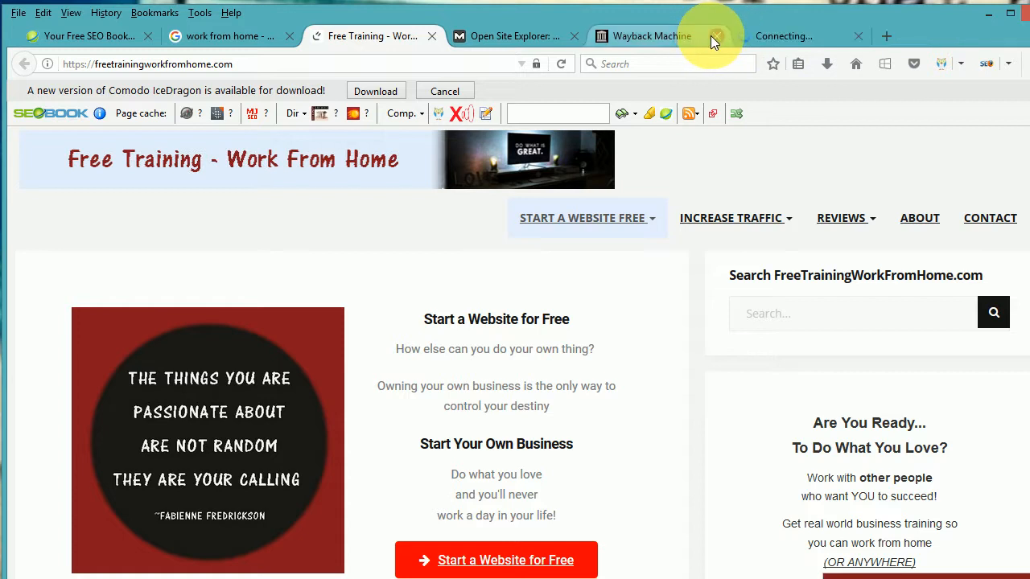
# - Close the last Wayback tab, read SEMRush's 528 backlinks and zero traffic, and return to Free Training
pyautogui.click(716, 36)
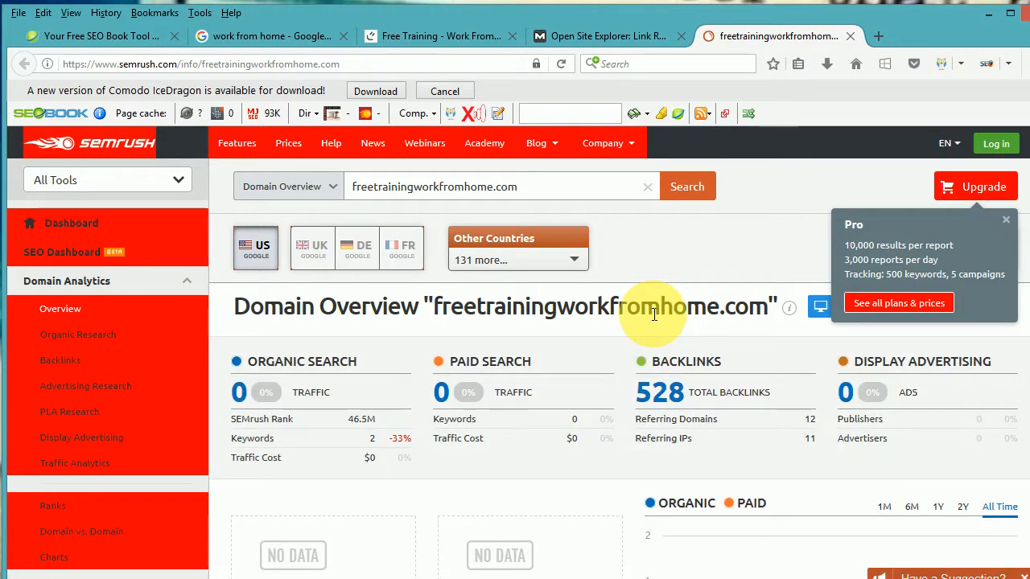
pyautogui.moveTo(563, 172)
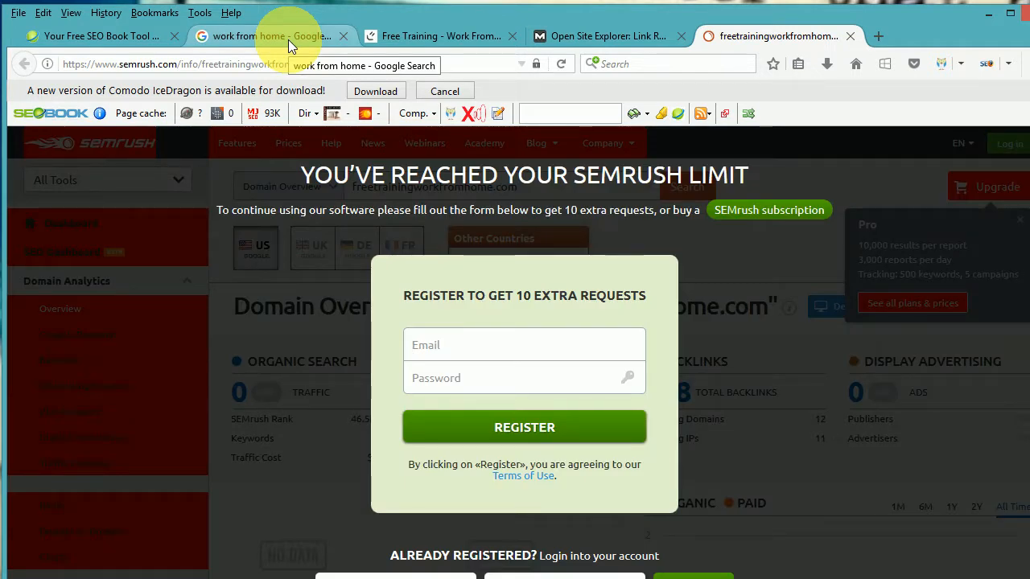
pyautogui.click(266, 36)
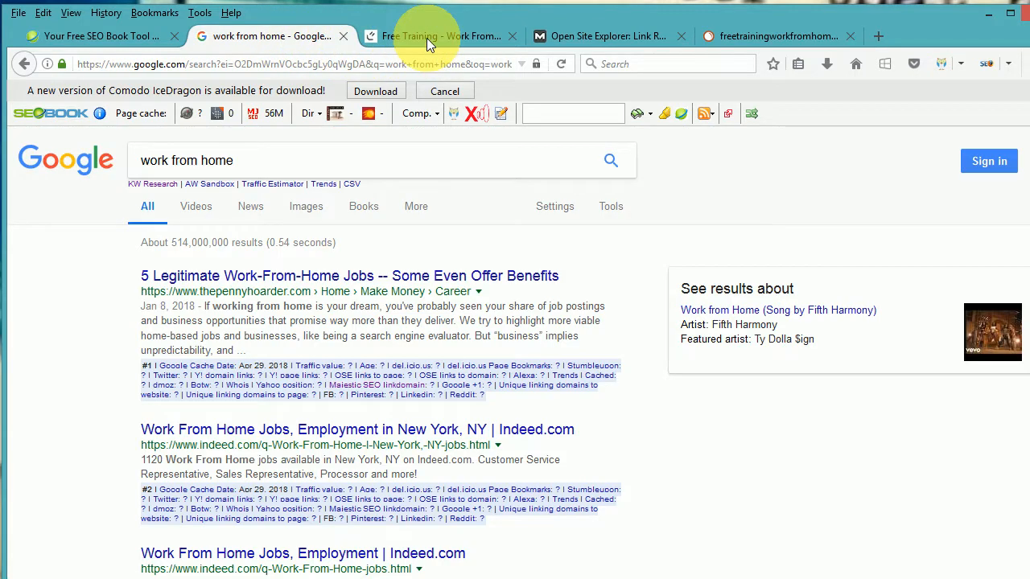
pyautogui.click(438, 36)
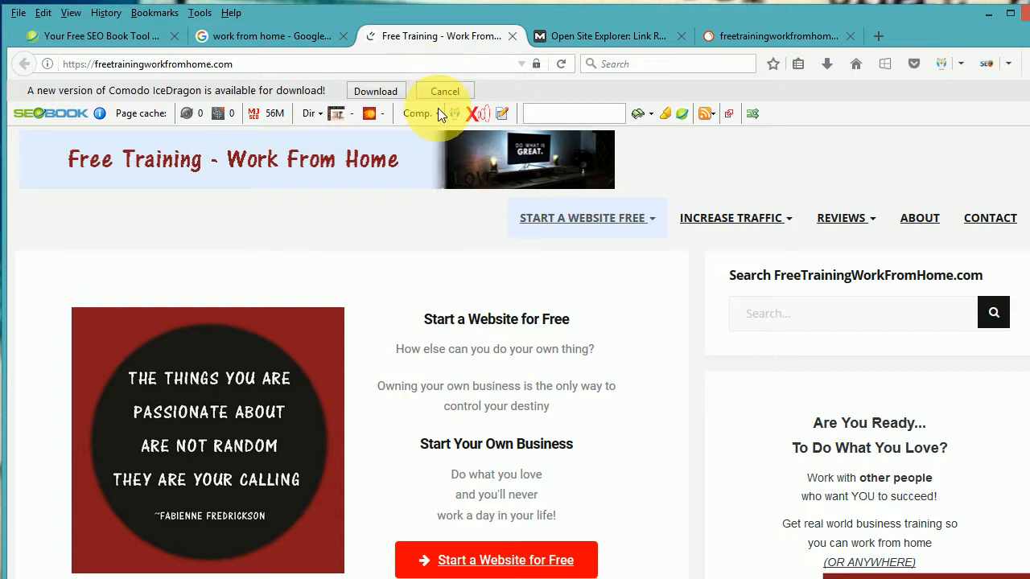
# - From the Comp. list, launch the SimilarWeb report for freetrainingworkfromhome.com, then try the Trends lookup
pyautogui.click(418, 113)
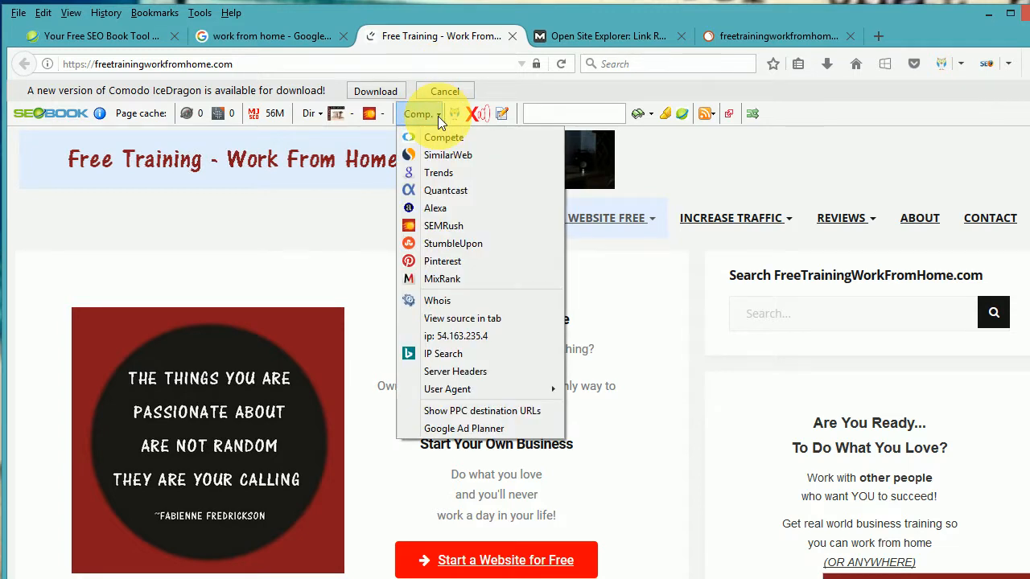
pyautogui.moveTo(447, 155)
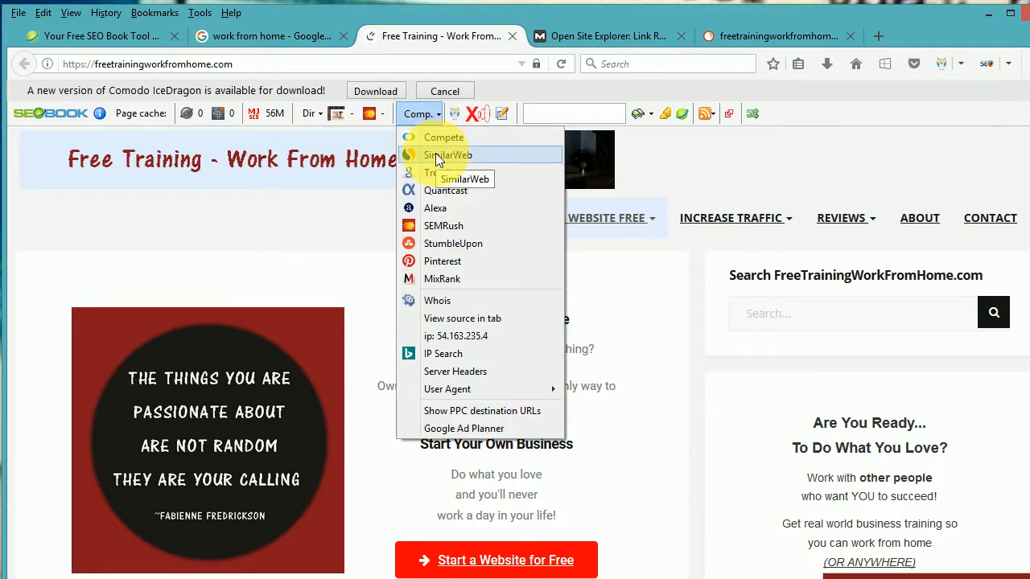
pyautogui.moveTo(443, 137)
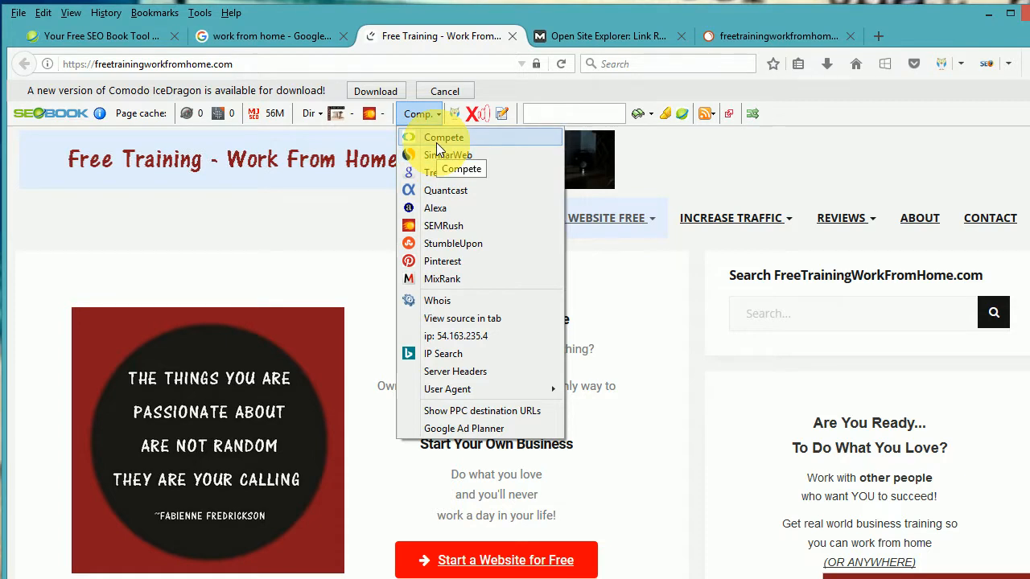
pyautogui.moveTo(448, 155)
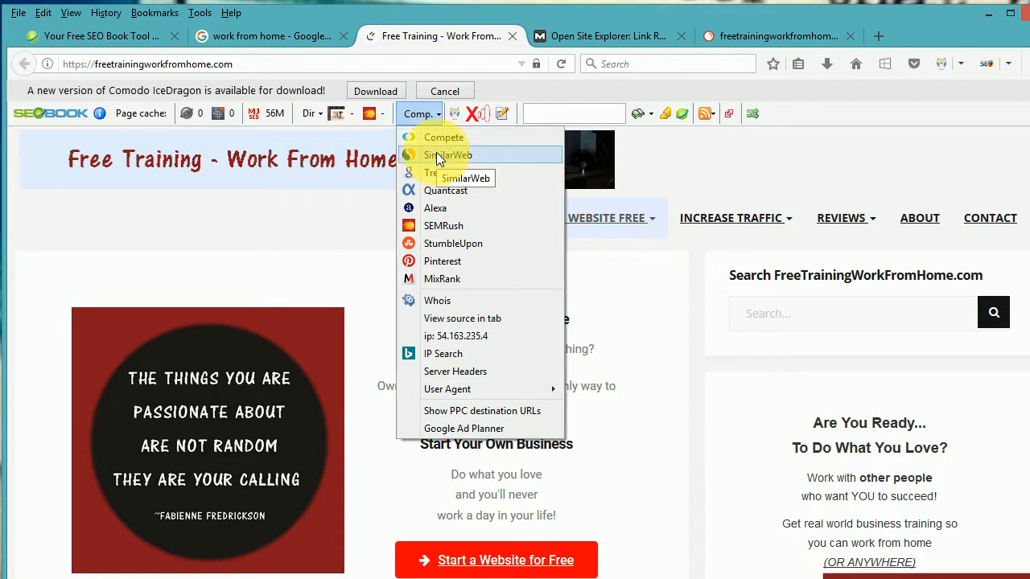
pyautogui.click(448, 154)
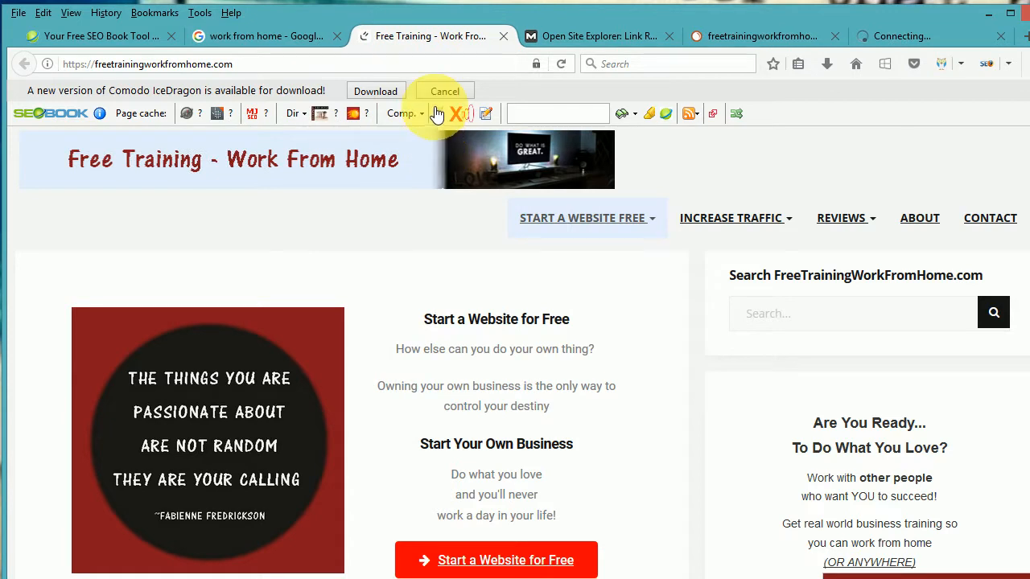
pyautogui.click(403, 112)
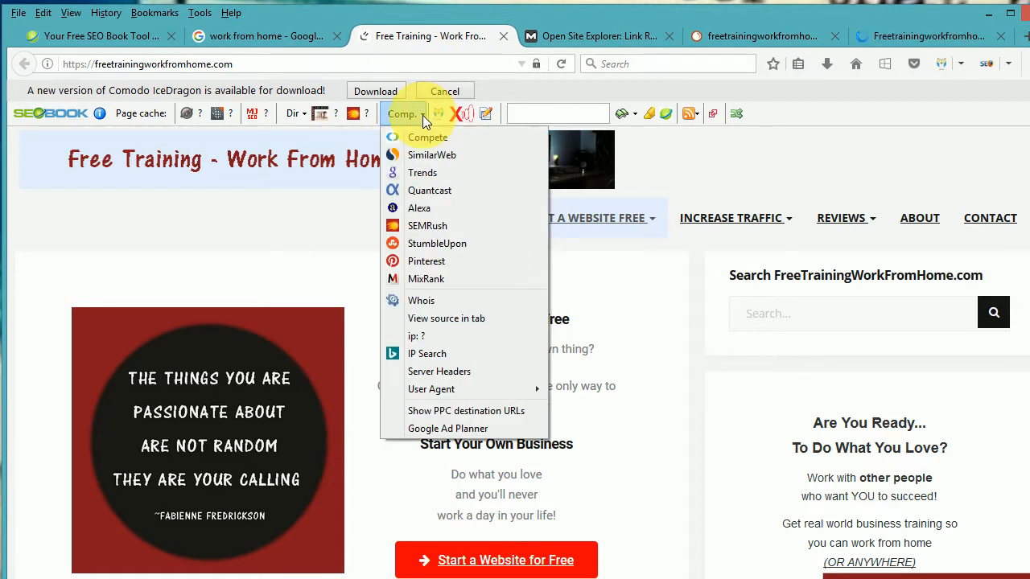
pyautogui.moveTo(423, 172)
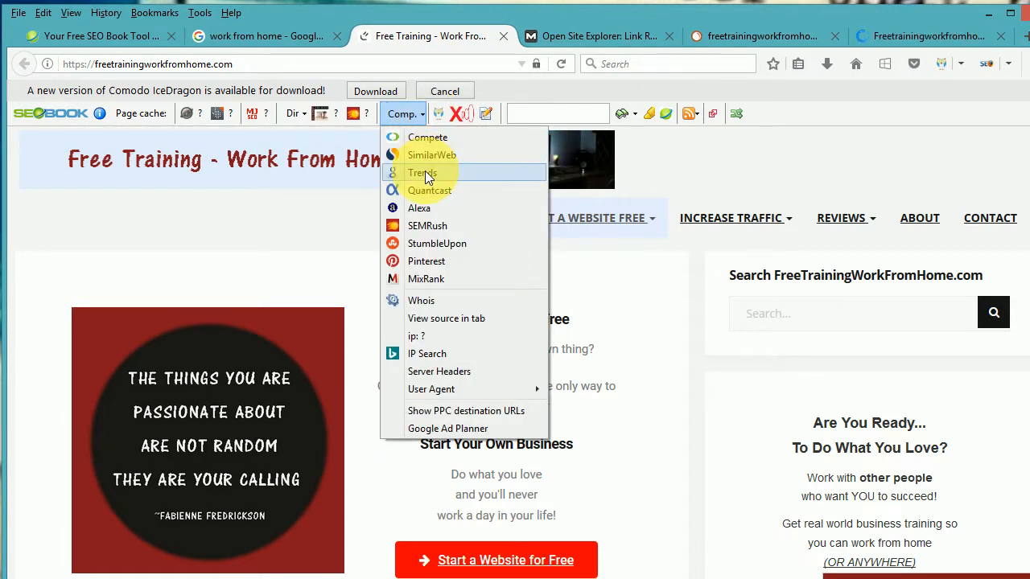
pyautogui.click(402, 113)
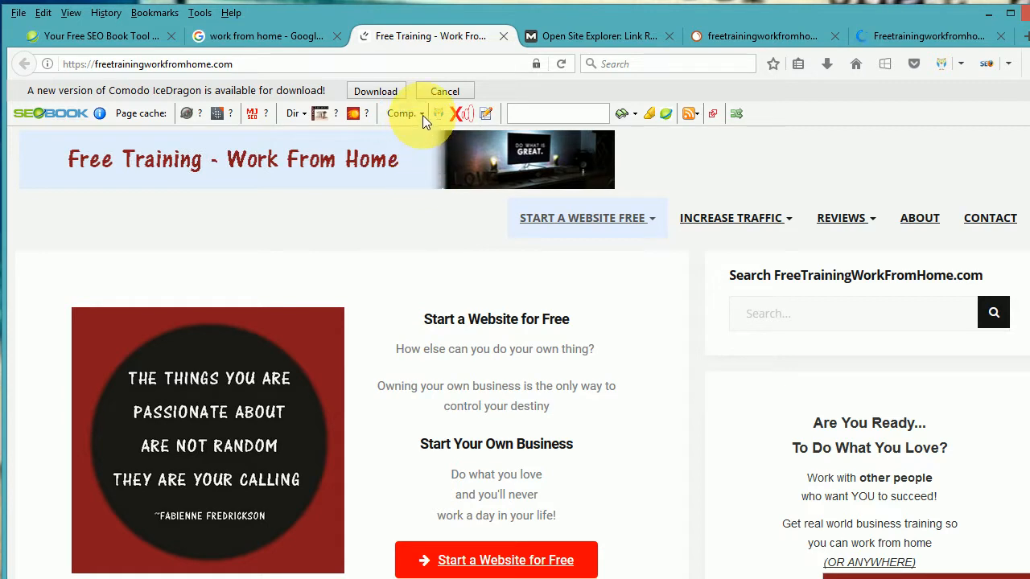
# - Reopen the Comp. list and run the Quantcast lookup for the site
pyautogui.click(402, 113)
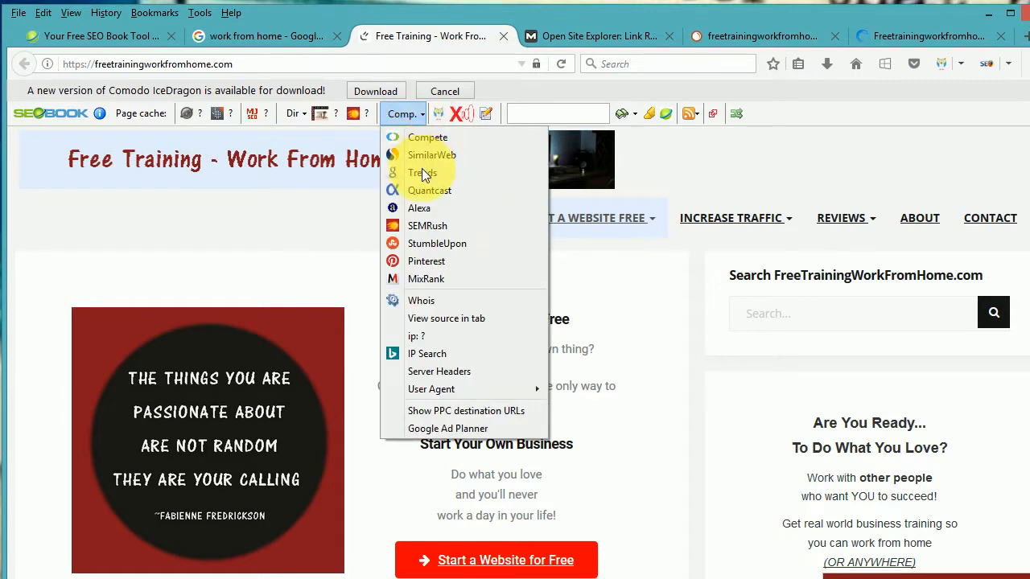
pyautogui.moveTo(424, 181)
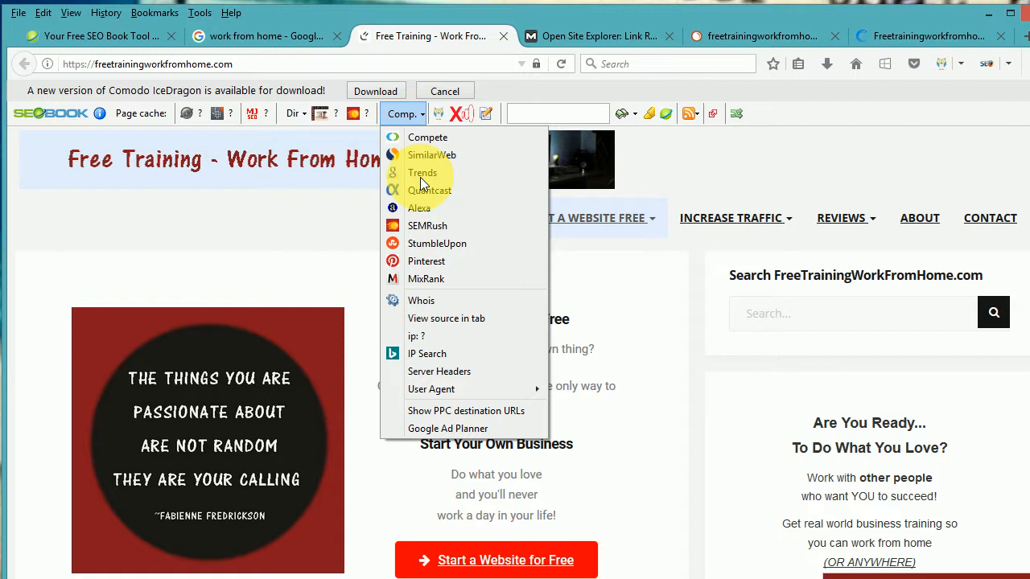
pyautogui.moveTo(429, 190)
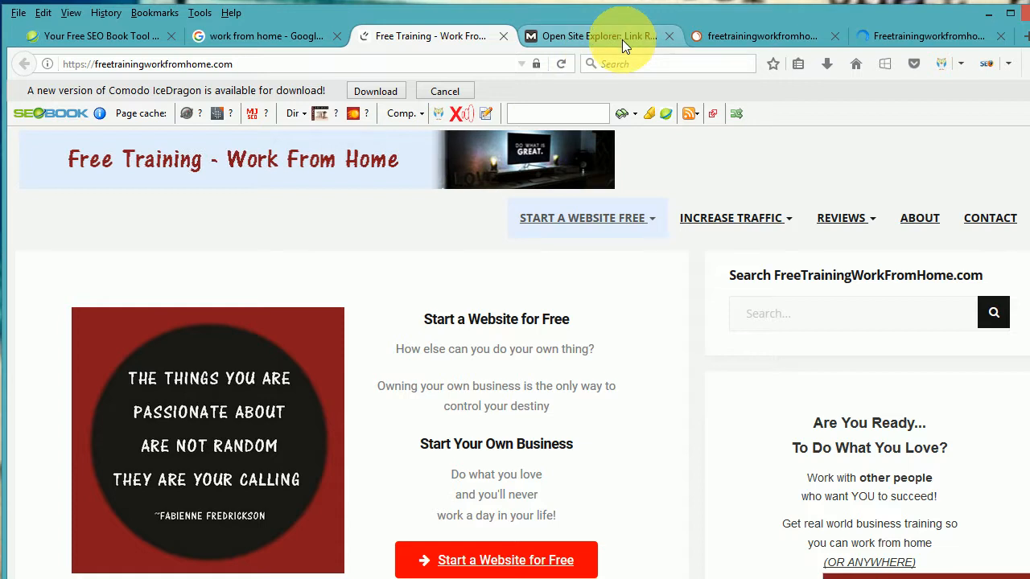
pyautogui.moveTo(425, 119)
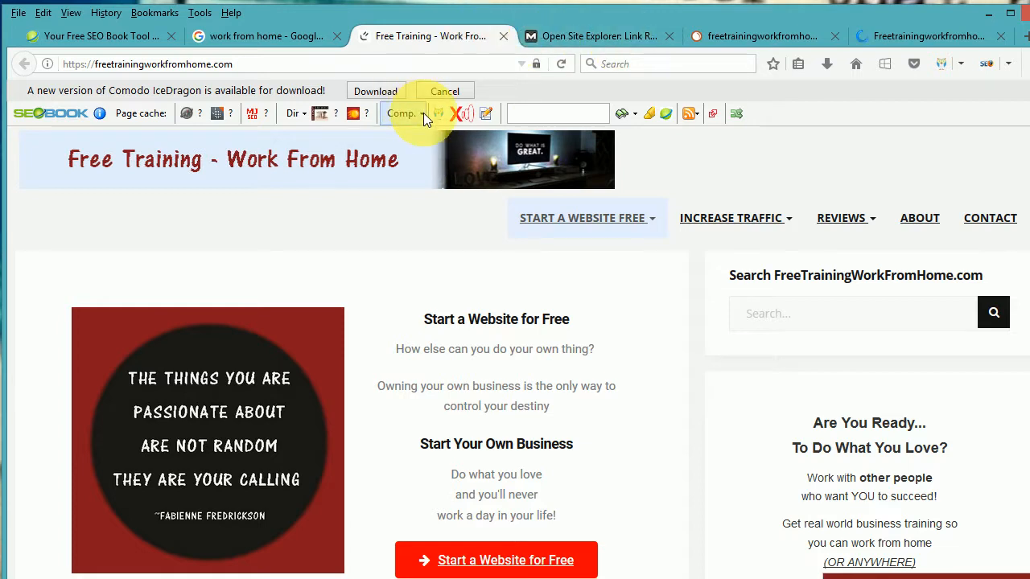
pyautogui.click(403, 113)
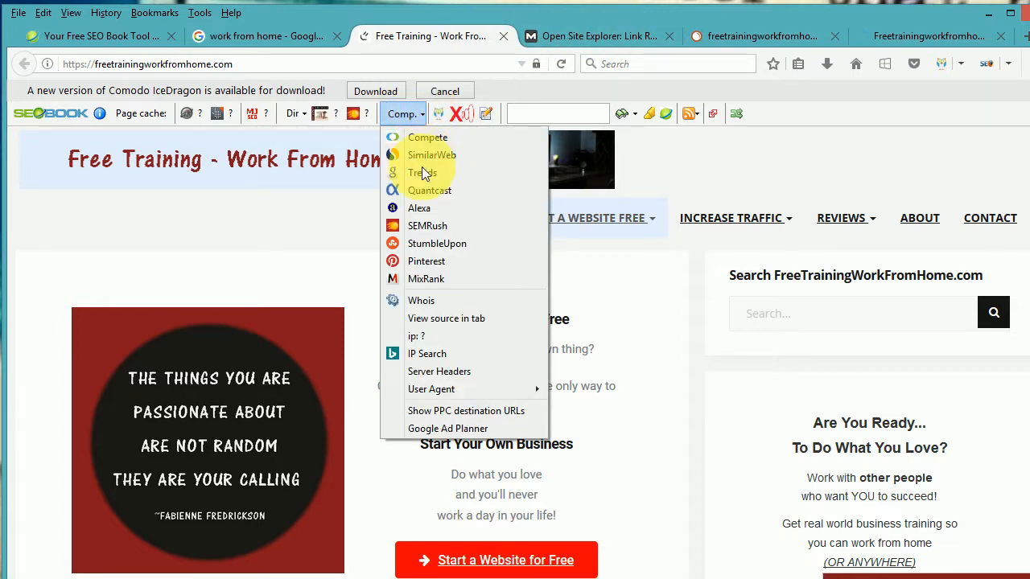
pyautogui.moveTo(429, 190)
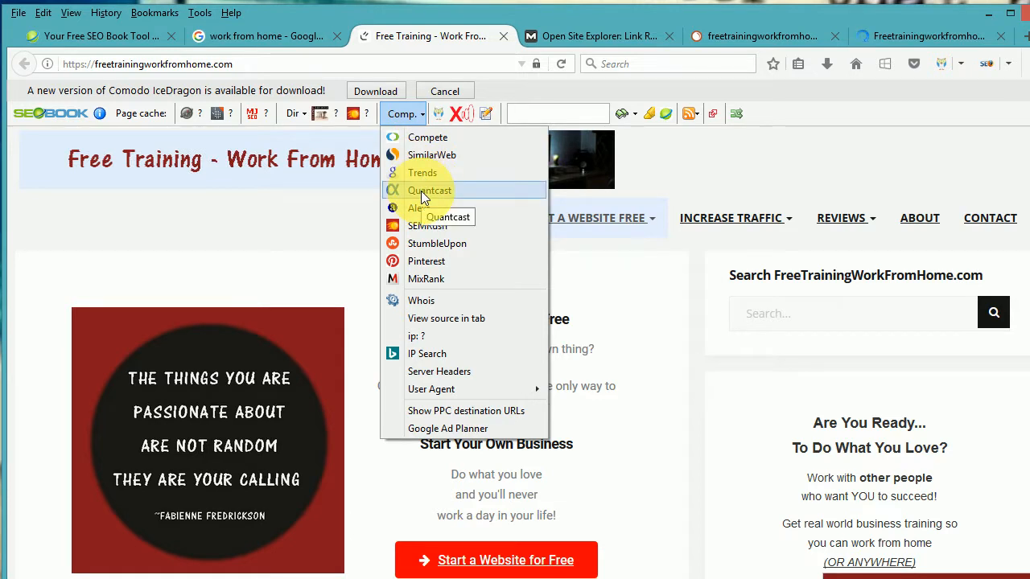
pyautogui.click(427, 197)
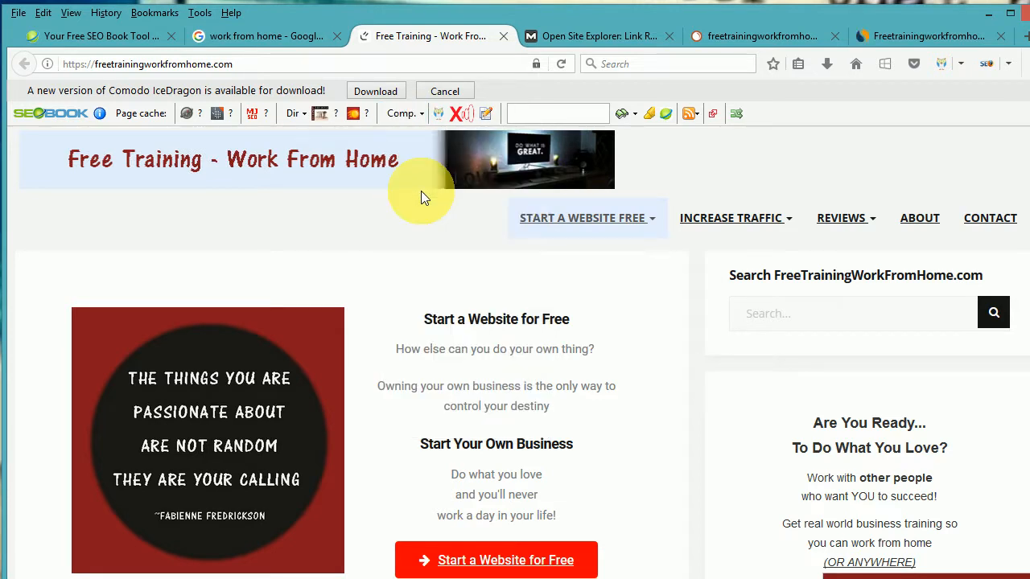
pyautogui.moveTo(568, 36)
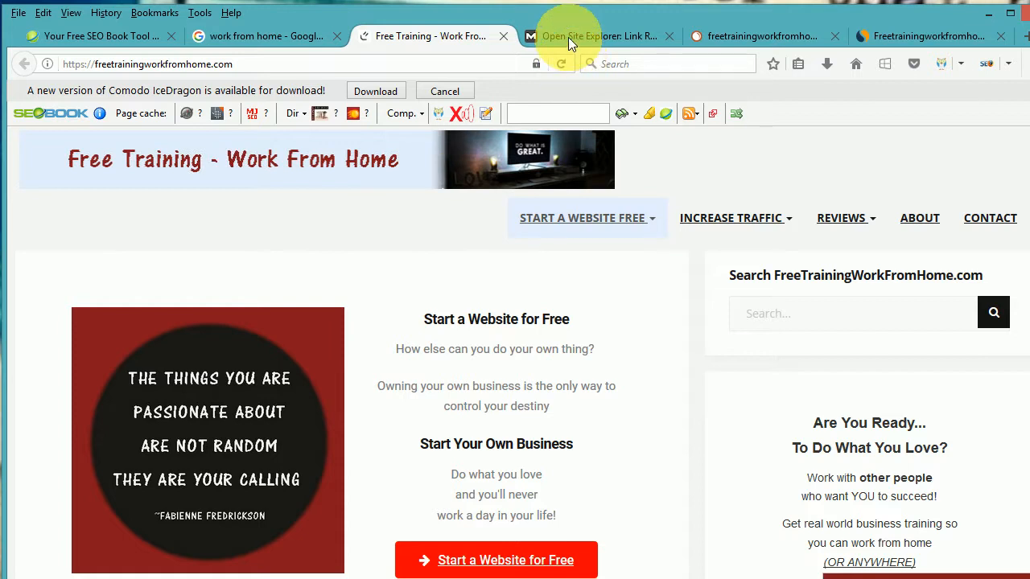
# - Review Open Site Explorer's Linking Domains page for freetrainingworkfromhome.com, then close that report
pyautogui.click(596, 36)
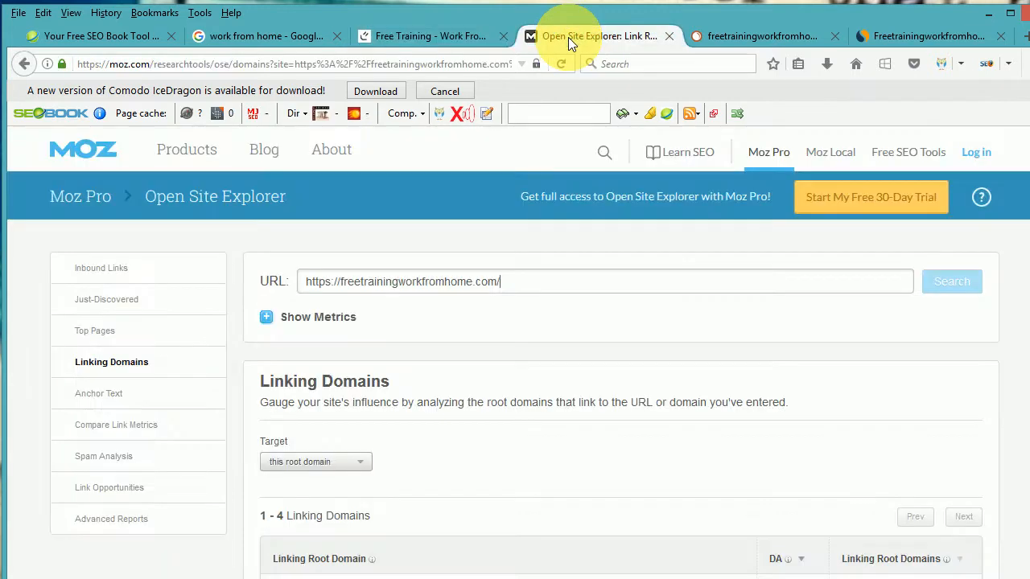
pyautogui.moveTo(632, 36)
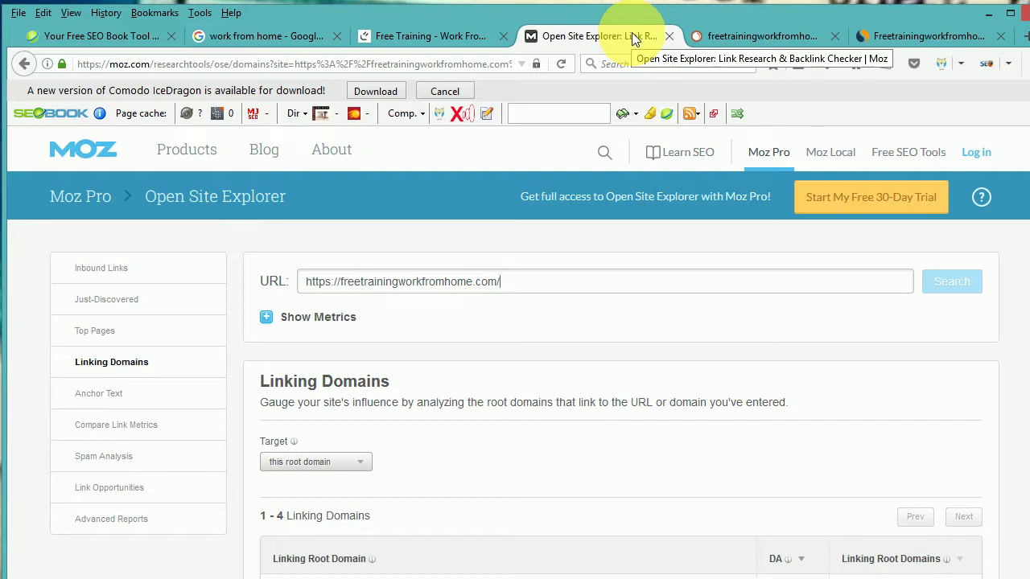
pyautogui.moveTo(670, 38)
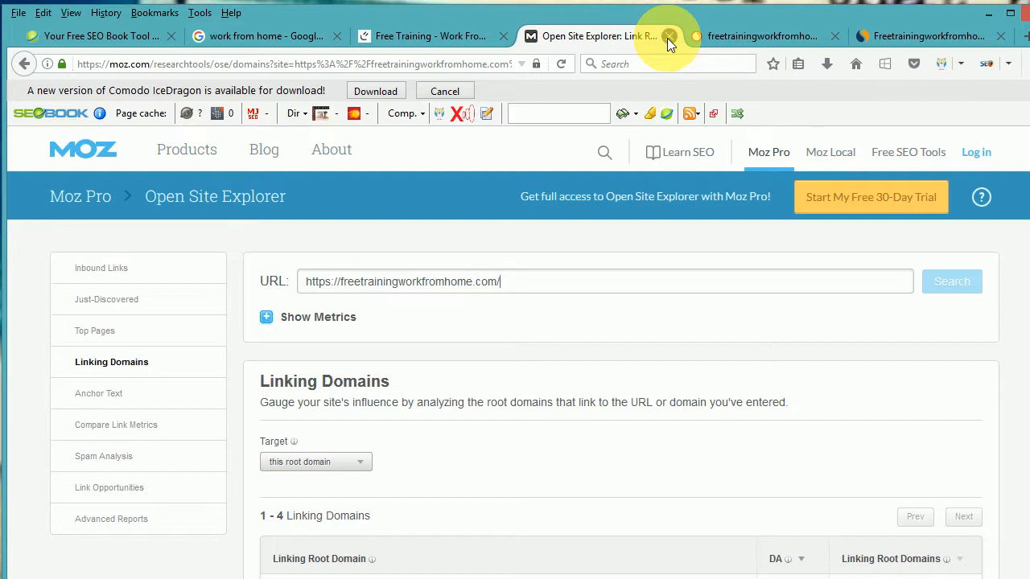
pyautogui.click(670, 36)
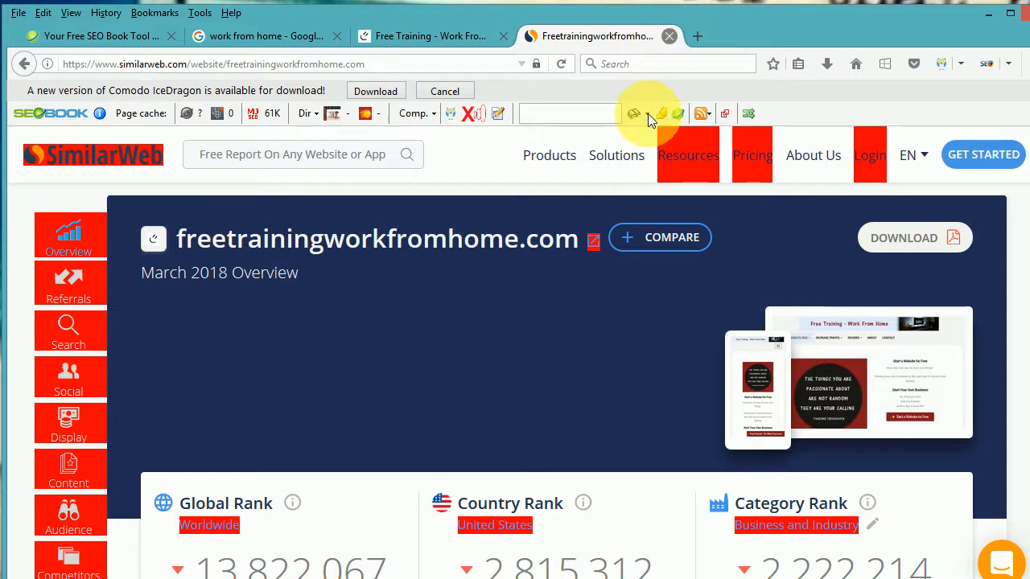
pyautogui.moveTo(344, 521)
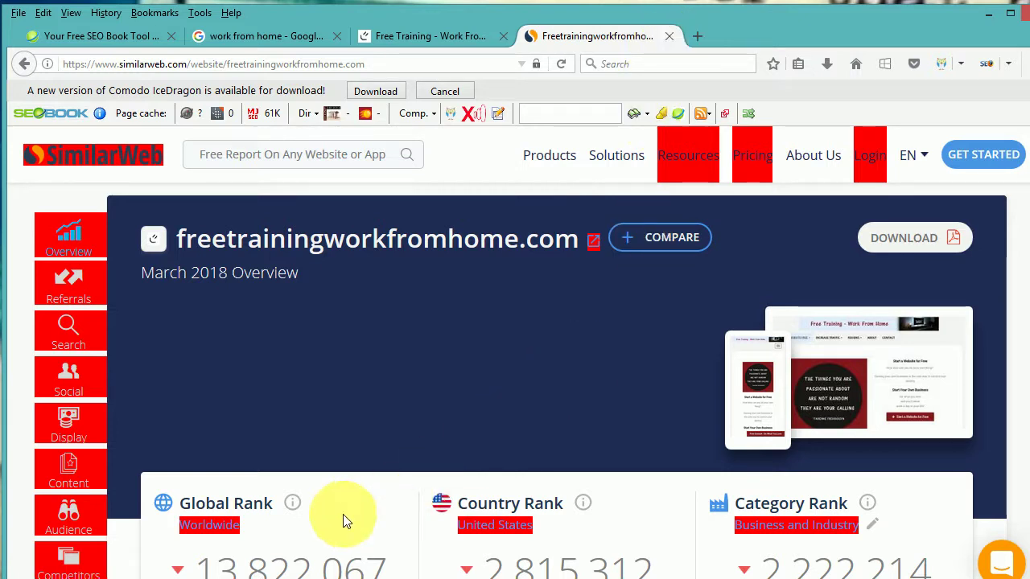
pyautogui.moveTo(503, 513)
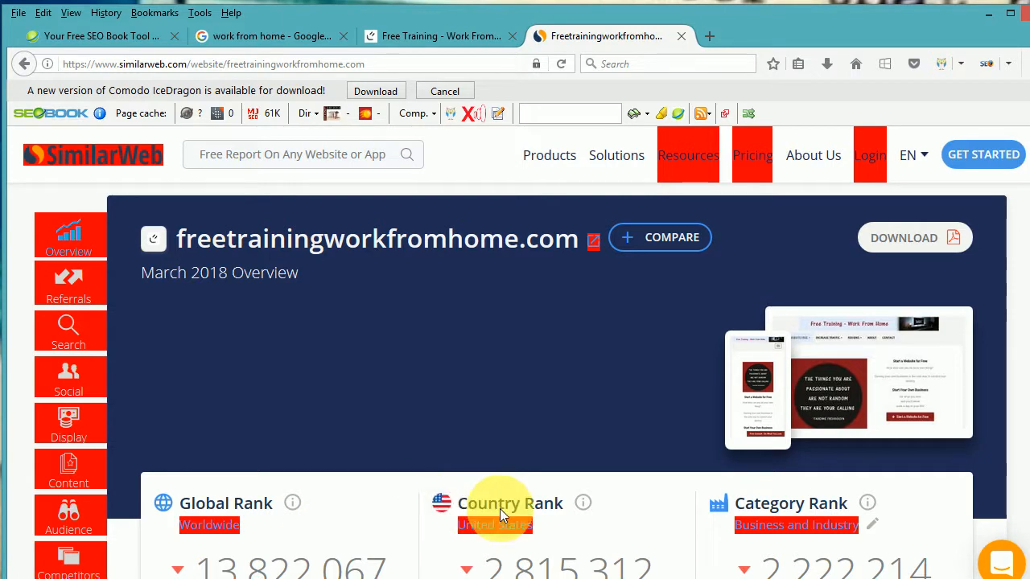
pyautogui.moveTo(793, 515)
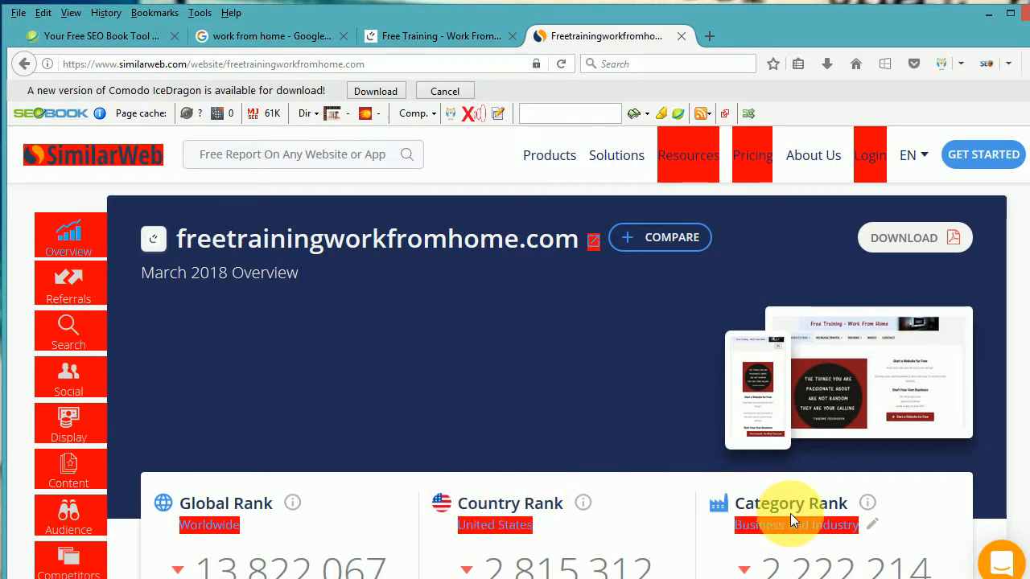
pyautogui.moveTo(1006, 494)
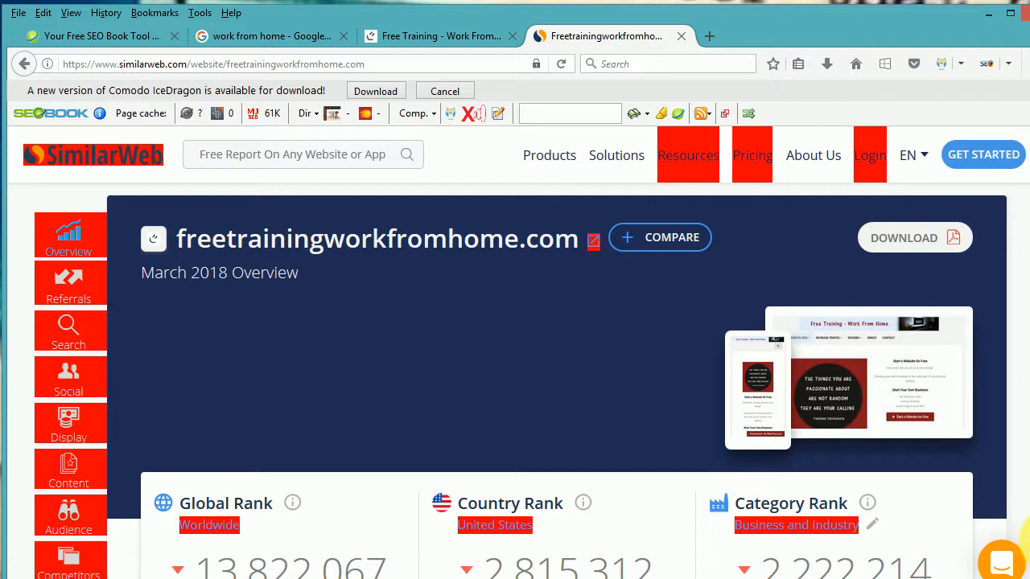
# - Scroll SimilarWeb past Traffic Sources and Referrals to the Search section, then return to Free Training
pyautogui.scroll(-3)
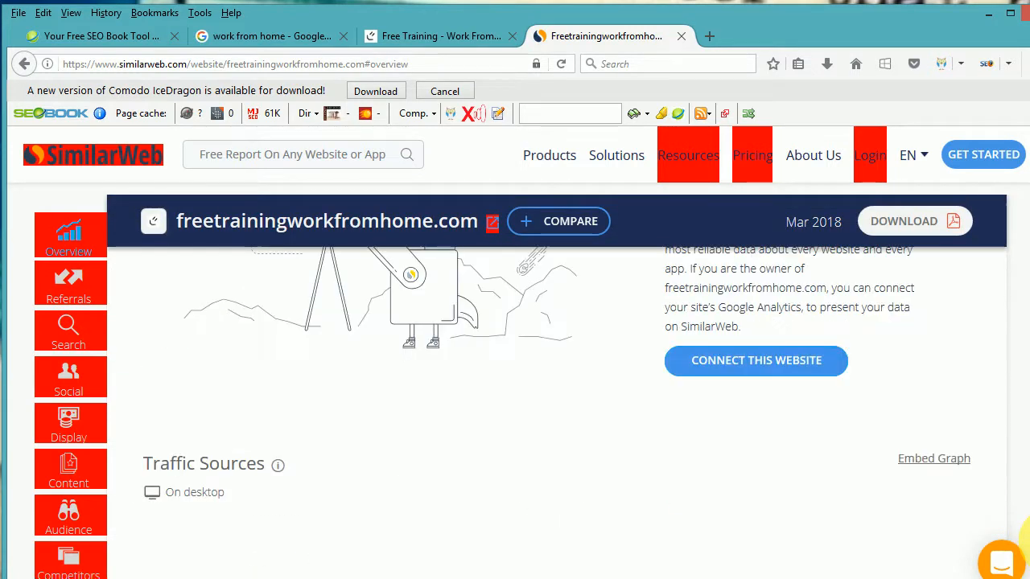
pyautogui.scroll(-3)
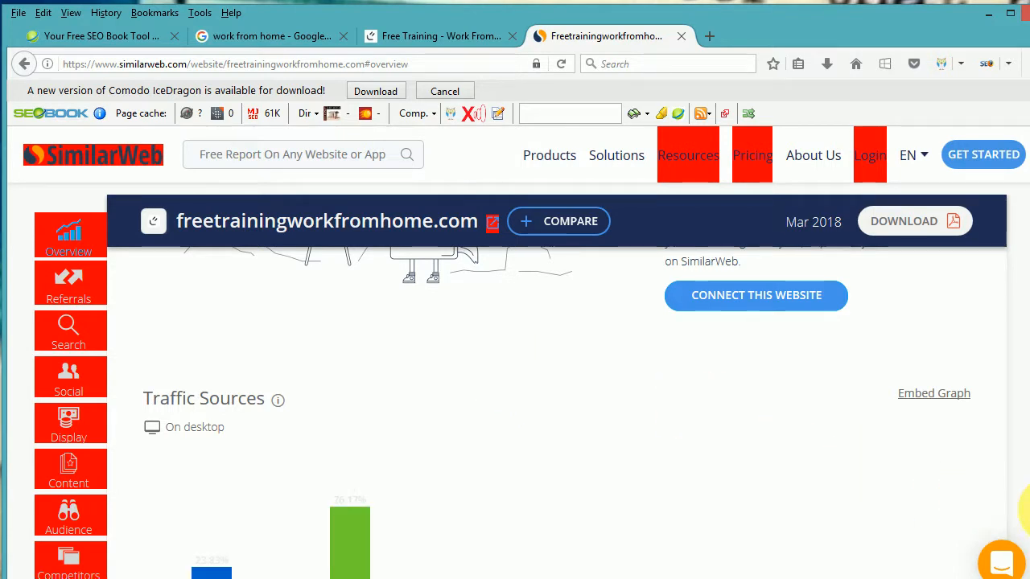
pyautogui.scroll(-3)
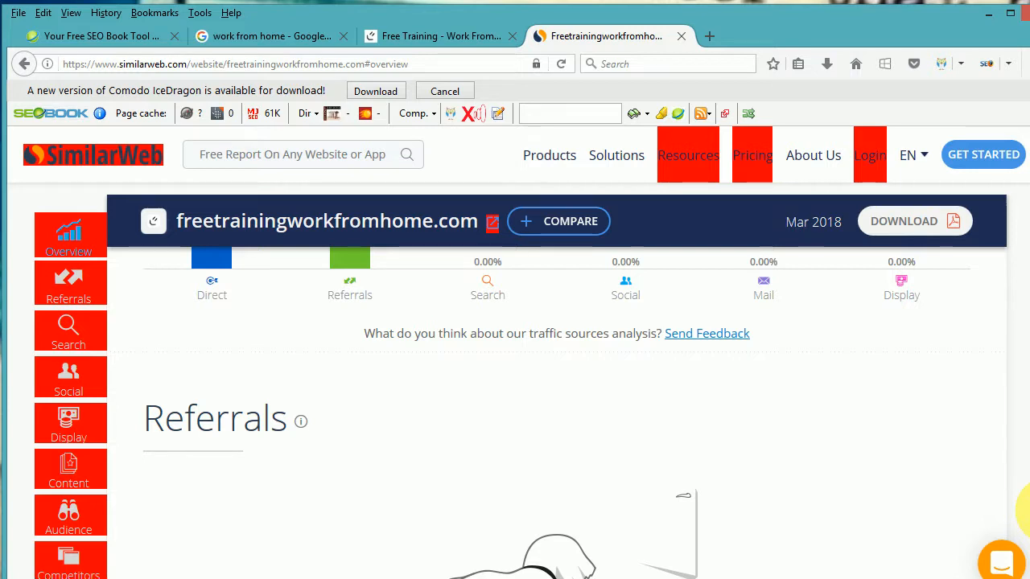
pyautogui.click(68, 329)
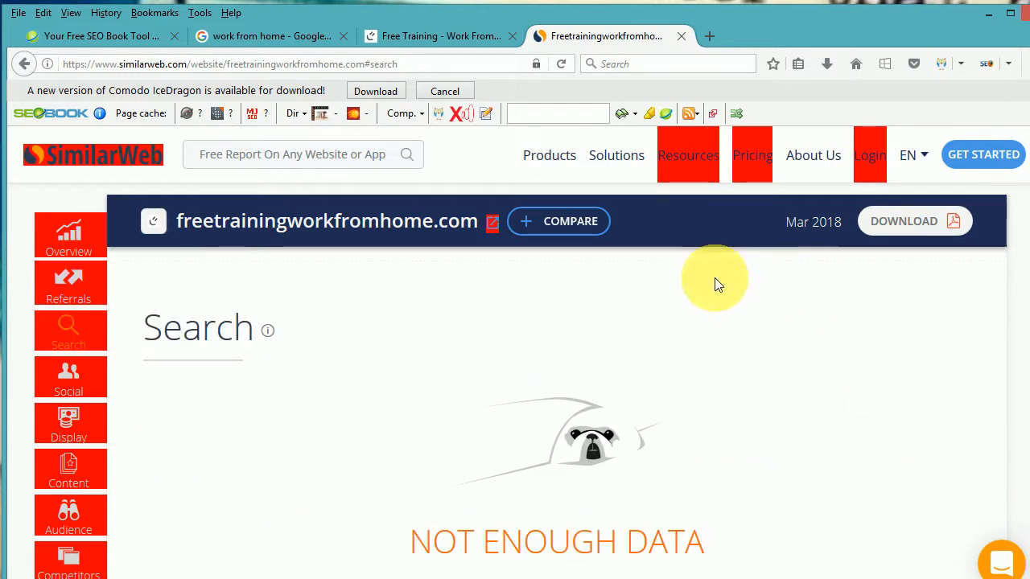
pyautogui.click(422, 36)
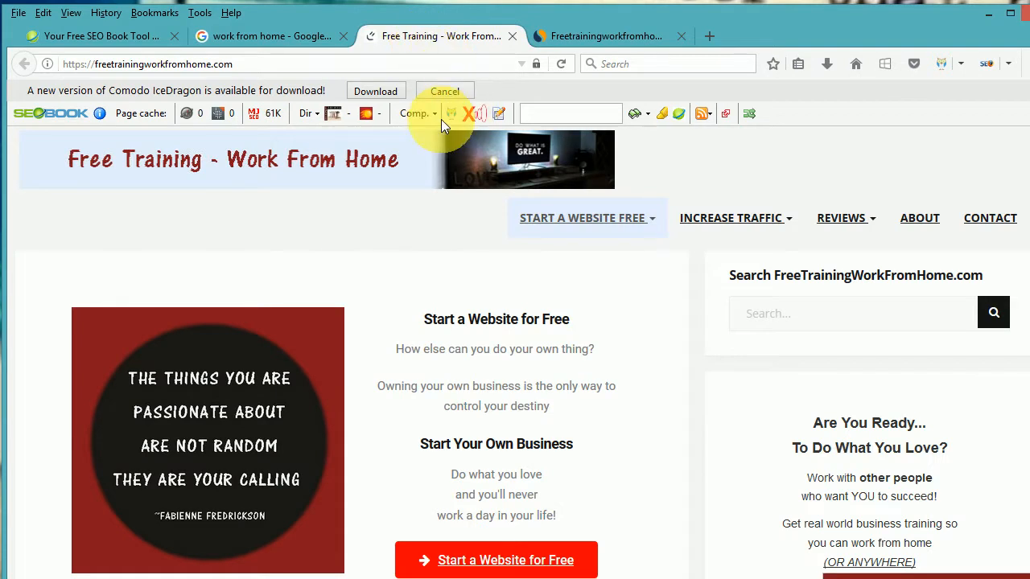
# - Launch the site's StumbleUpon page in a new tab from the Comp. services list
pyautogui.click(417, 112)
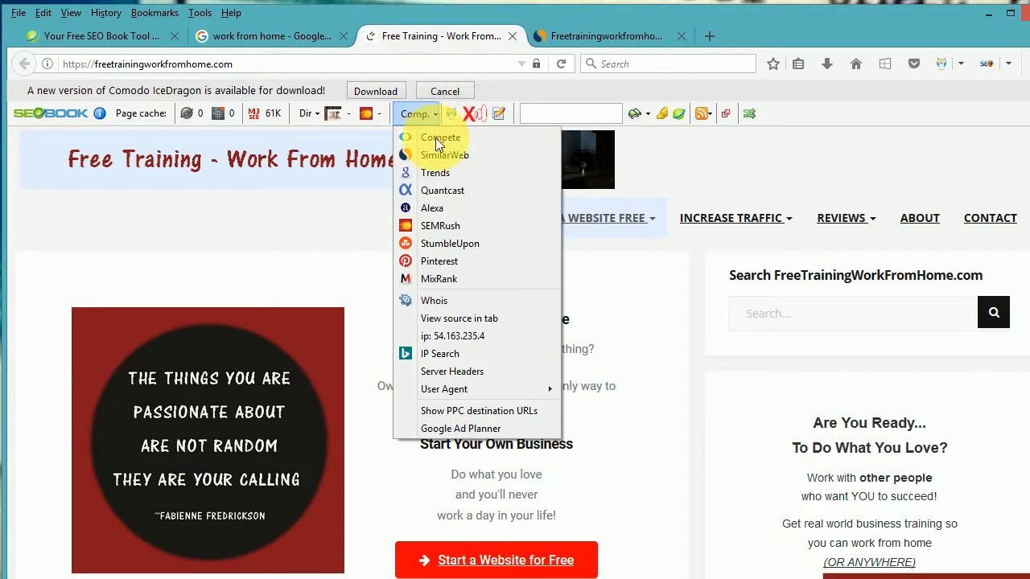
pyautogui.moveTo(432, 209)
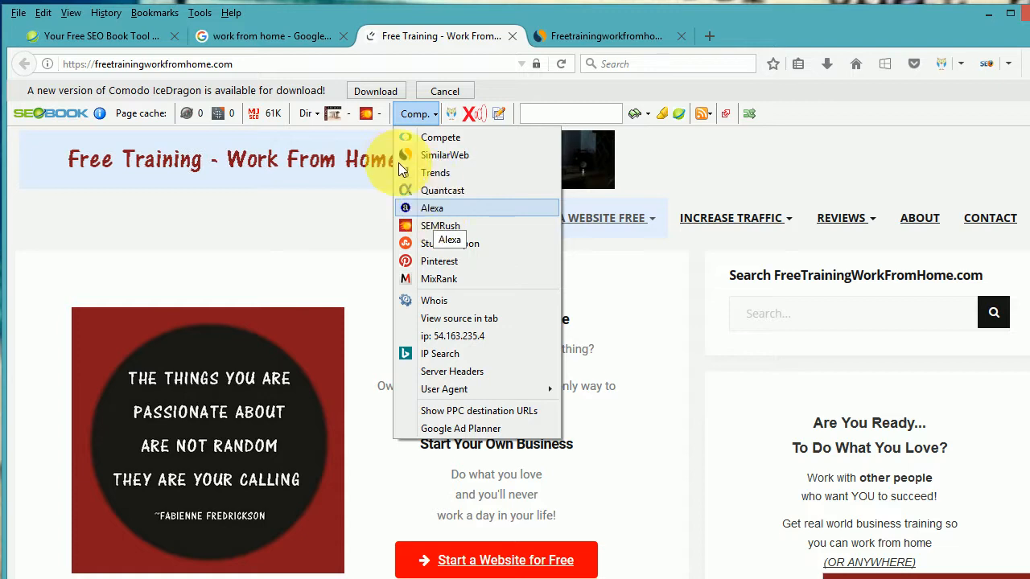
pyautogui.moveTo(439, 225)
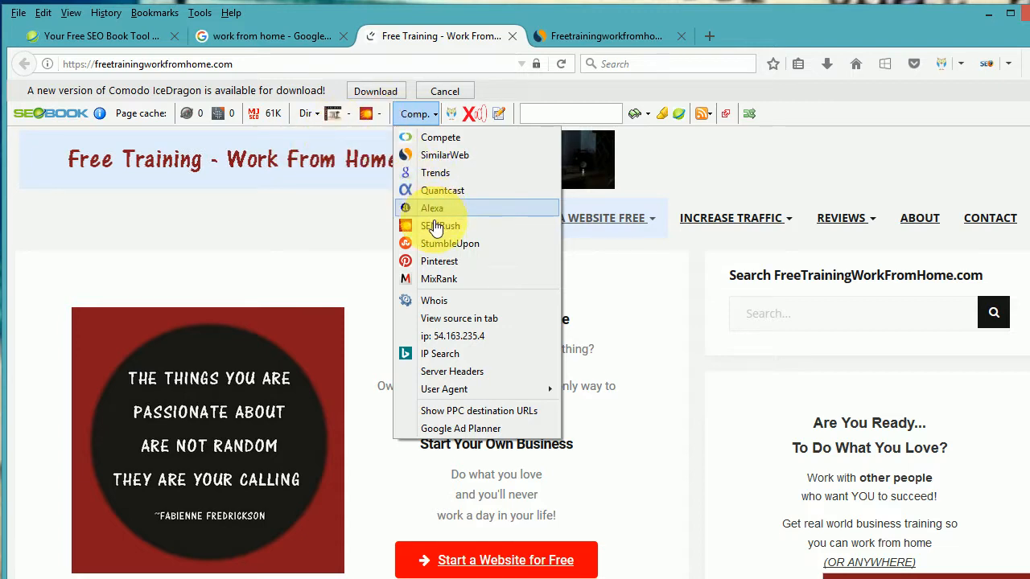
pyautogui.moveTo(626, 185)
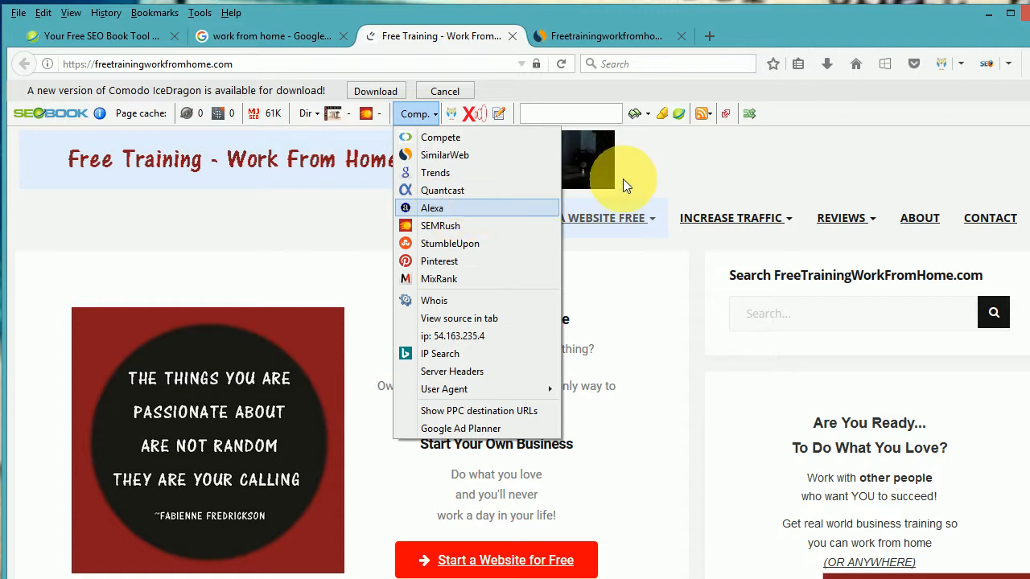
pyautogui.moveTo(785, 117)
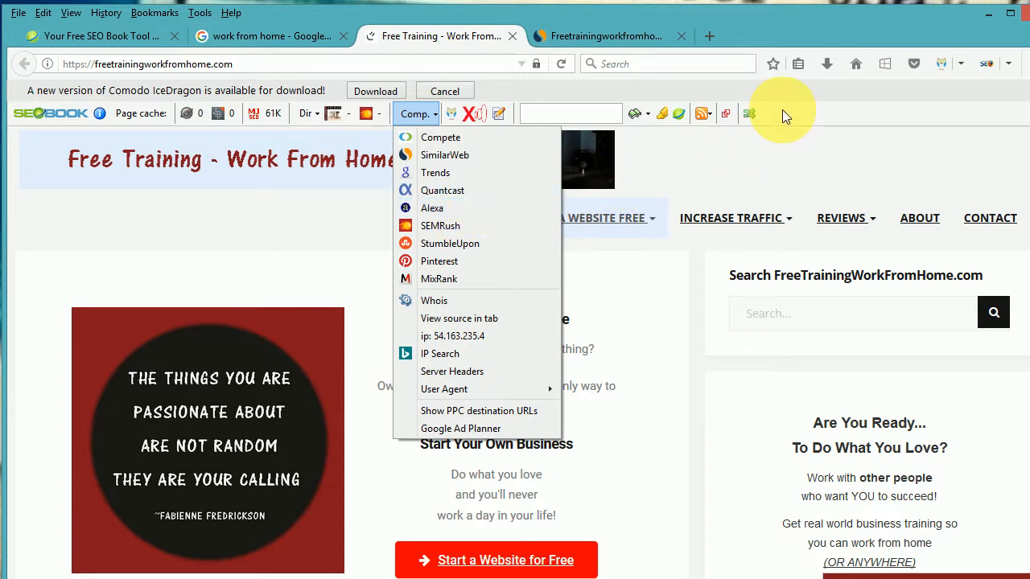
pyautogui.moveTo(519, 196)
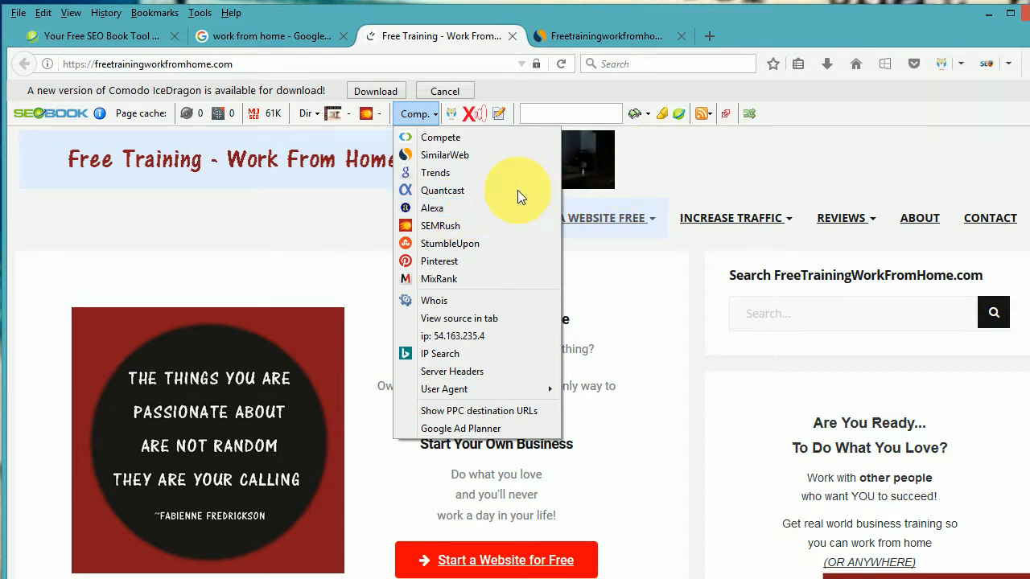
pyautogui.moveTo(440, 226)
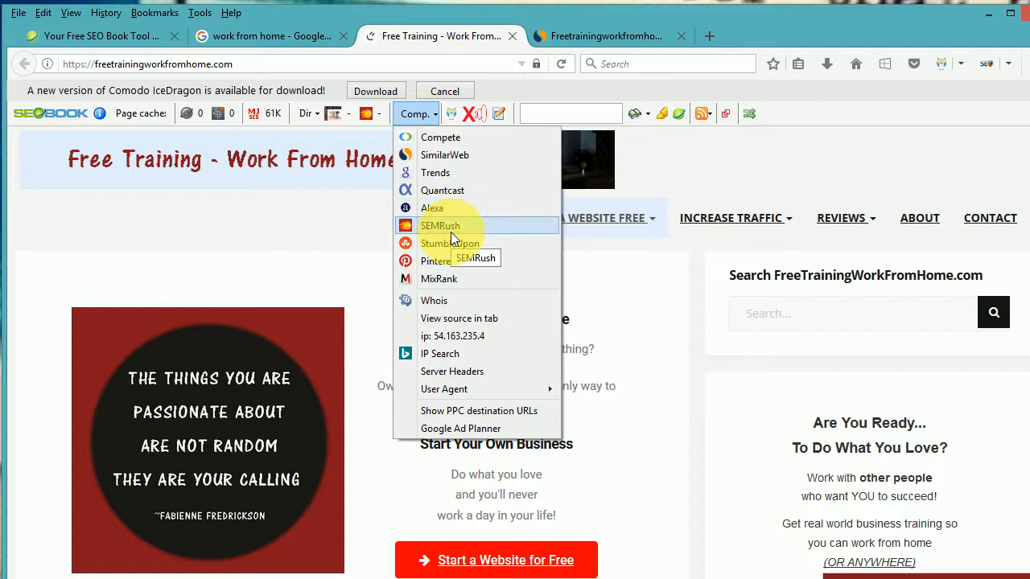
pyautogui.moveTo(358, 145)
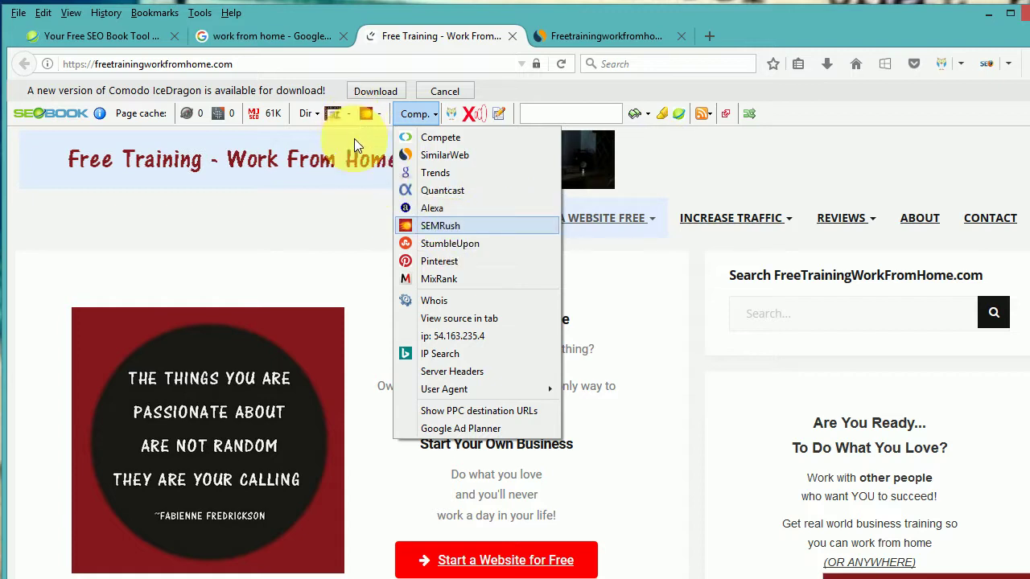
pyautogui.moveTo(450, 243)
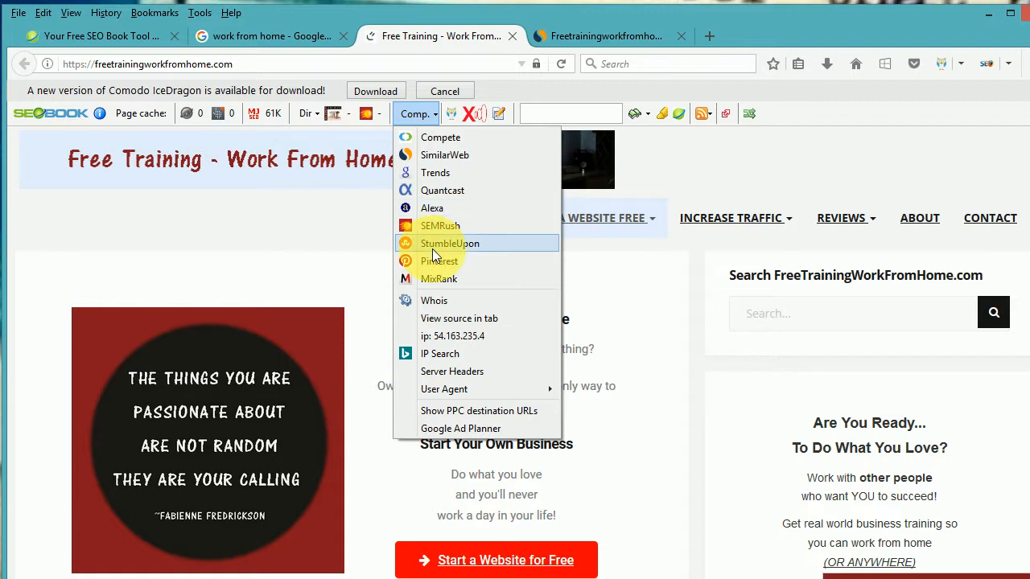
pyautogui.moveTo(450, 243)
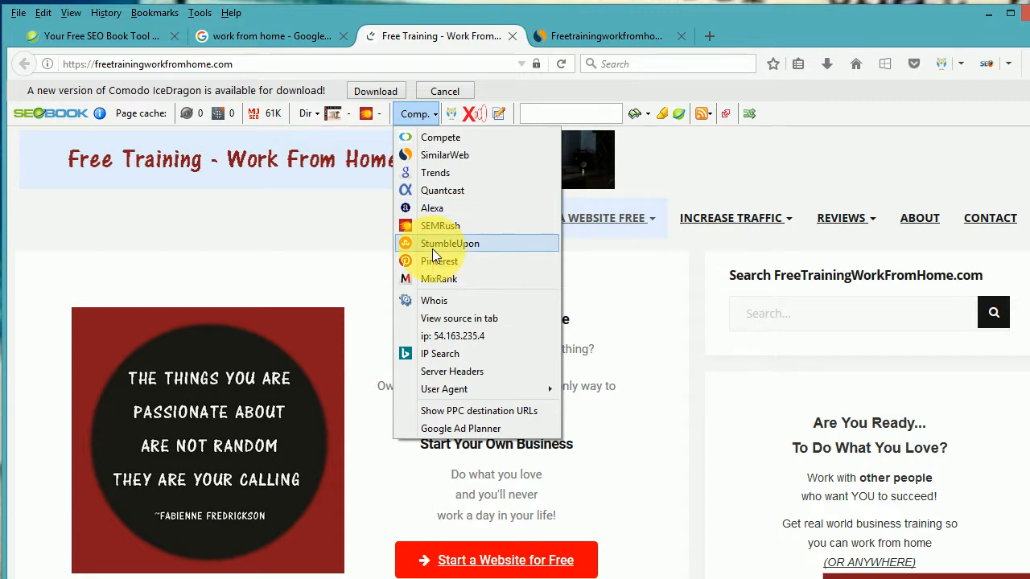
pyautogui.click(450, 243)
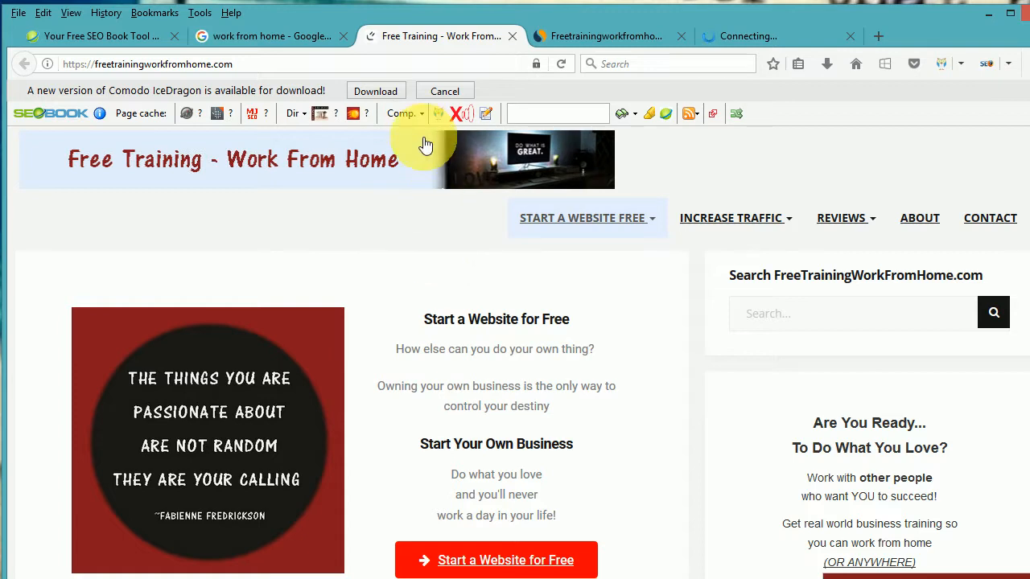
# - Reopen the Comp. list to go over the remaining tools such as Pinterest, MixRank and Whois
pyautogui.click(403, 112)
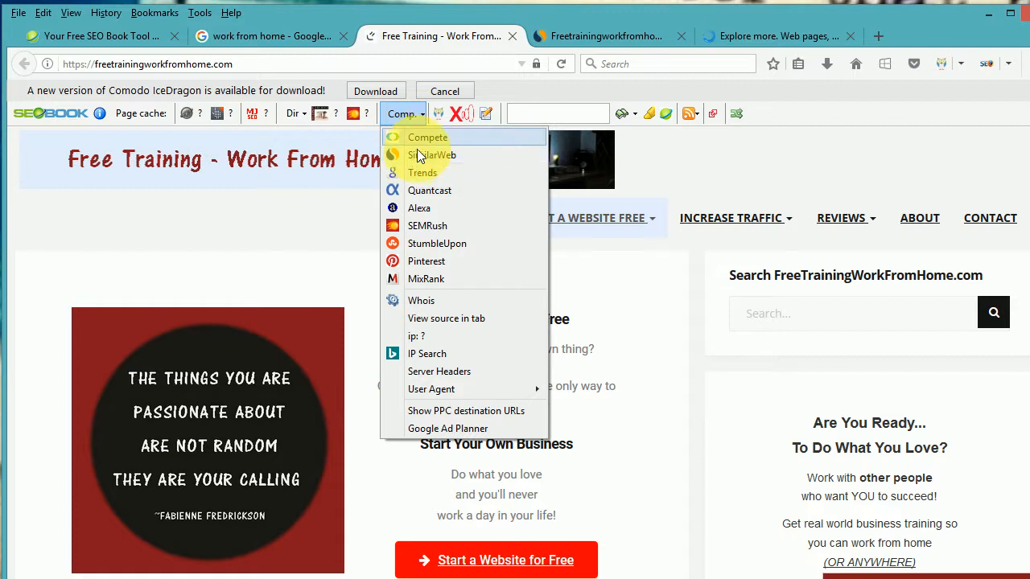
pyautogui.moveTo(429, 190)
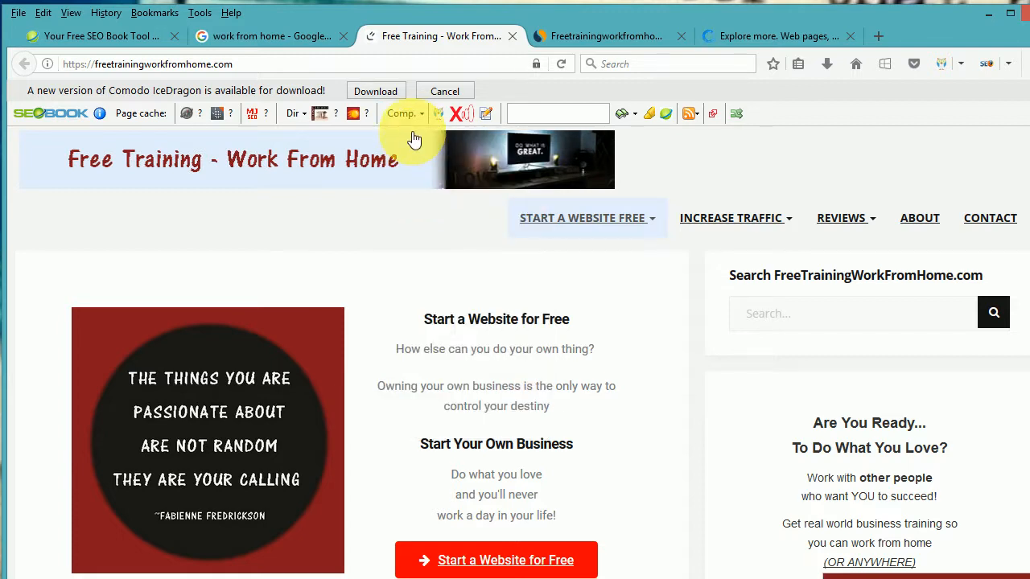
pyautogui.click(402, 113)
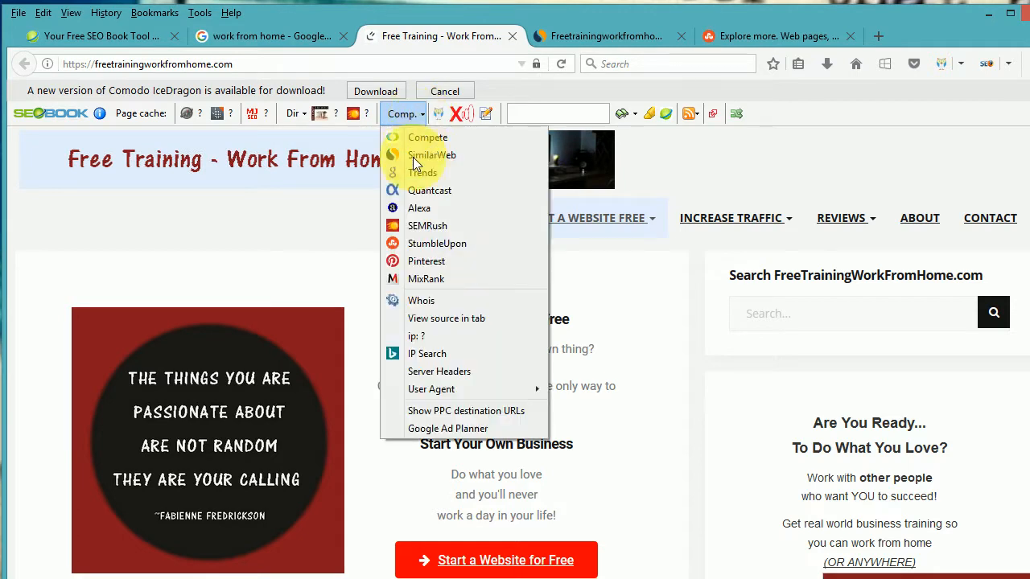
pyautogui.moveTo(425, 261)
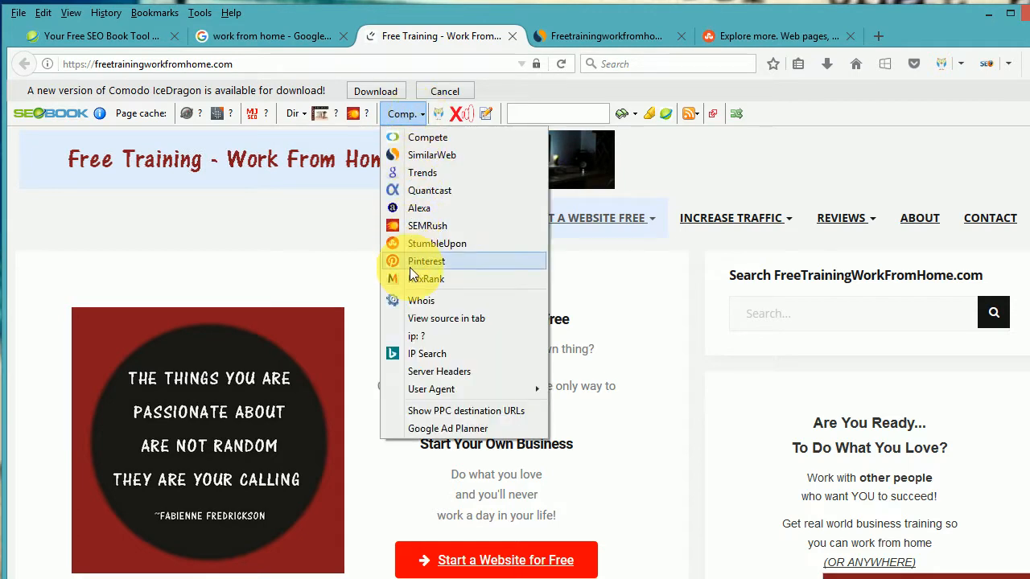
pyautogui.moveTo(425, 261)
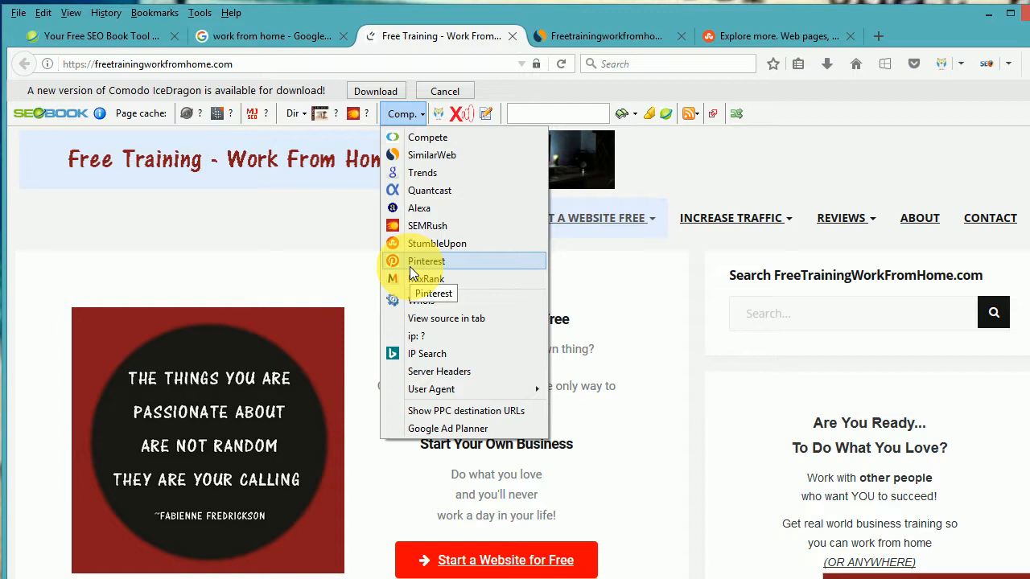
pyautogui.moveTo(426, 278)
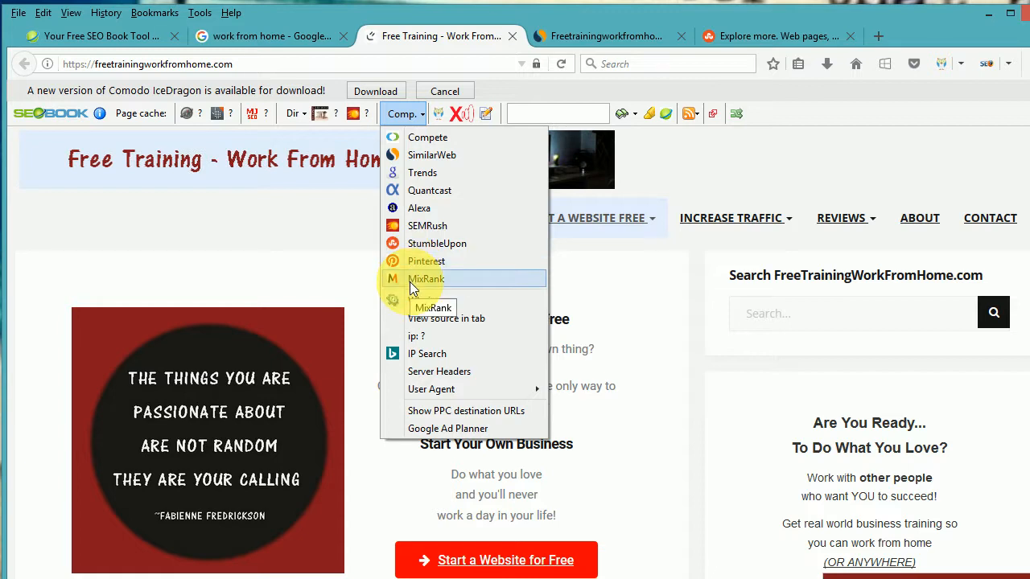
pyautogui.moveTo(423, 300)
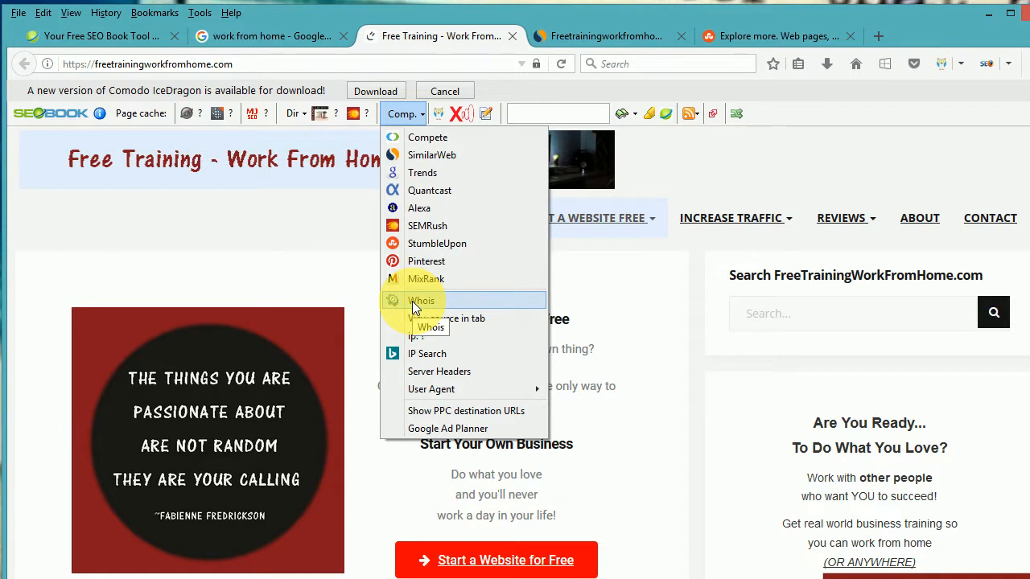
pyautogui.moveTo(447, 318)
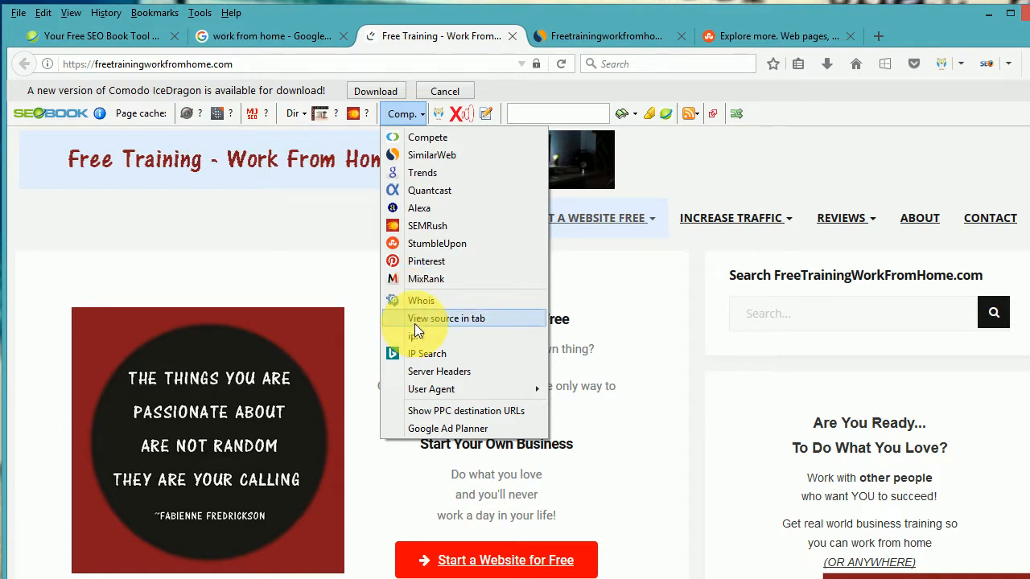
pyautogui.moveTo(447, 318)
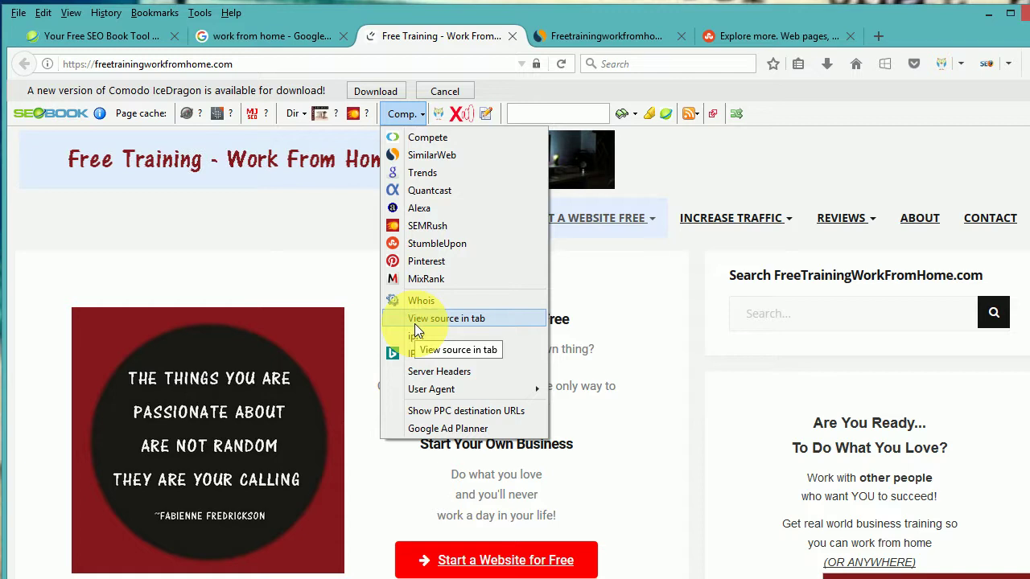
pyautogui.moveTo(416, 337)
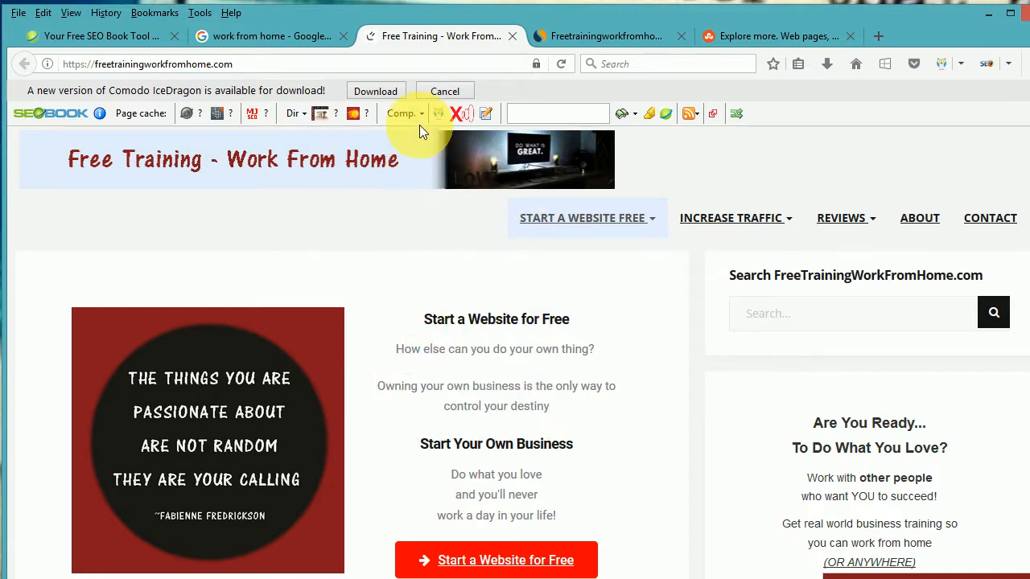
pyautogui.click(404, 113)
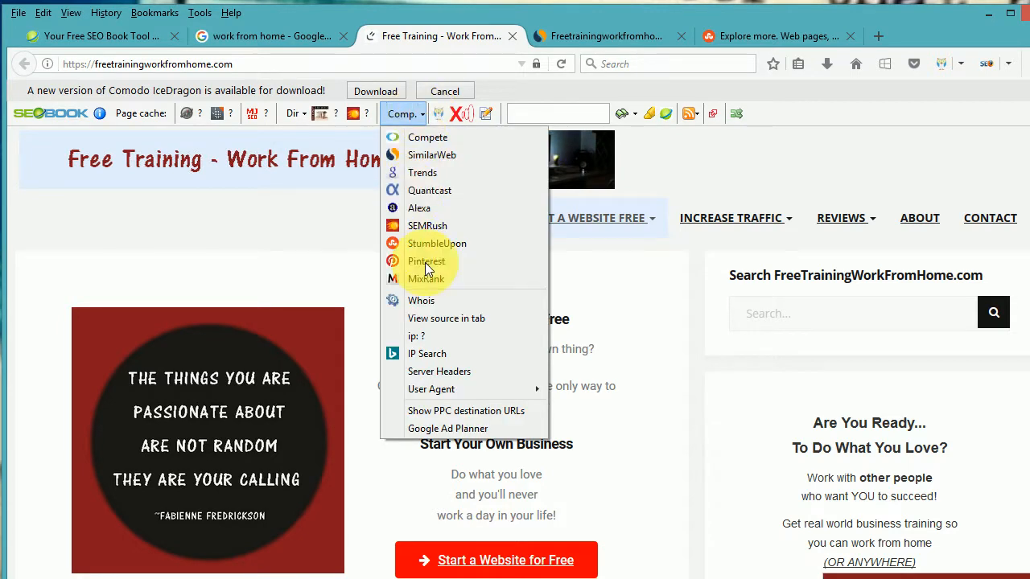
pyautogui.moveTo(426, 353)
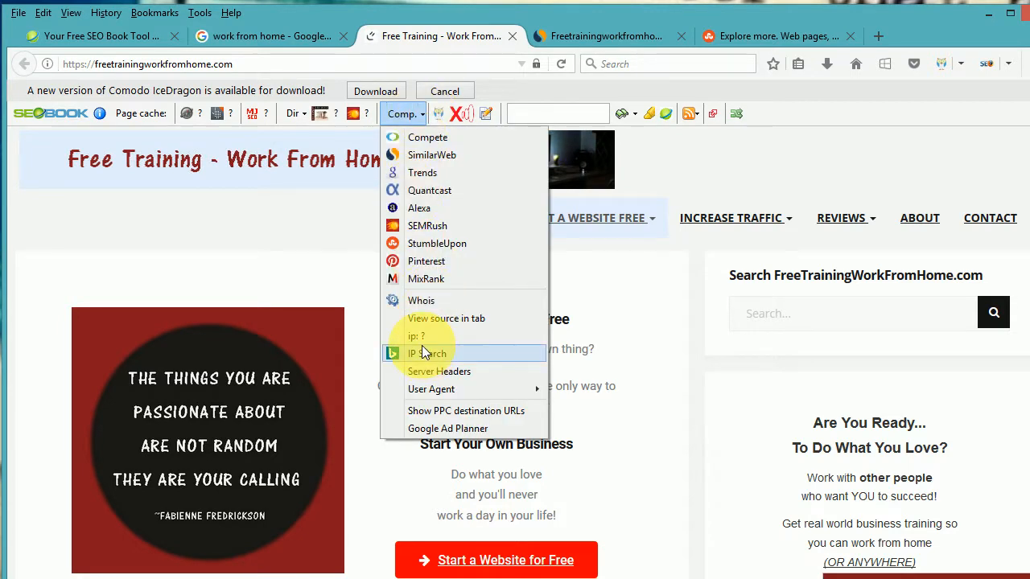
pyautogui.moveTo(431, 336)
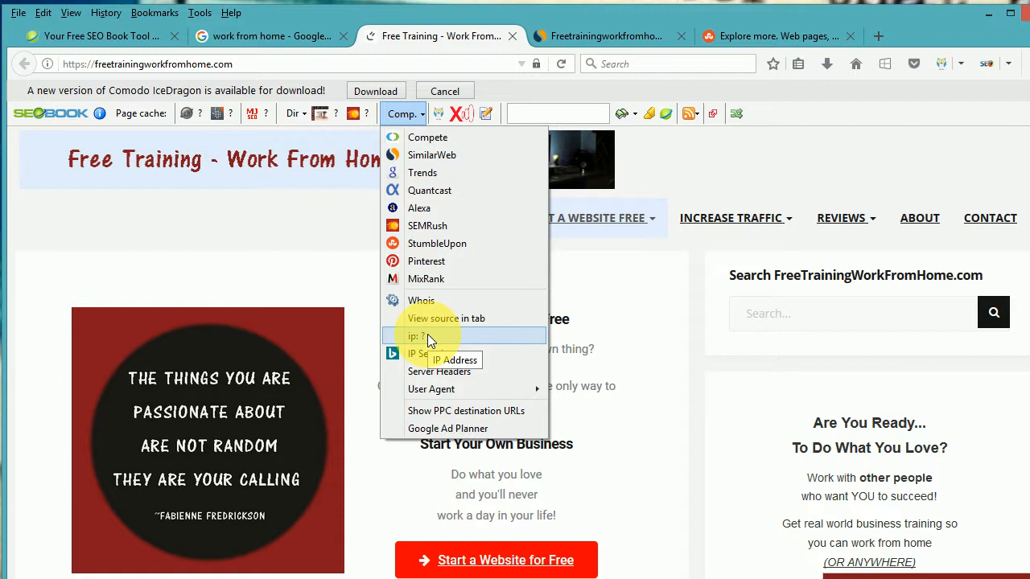
pyautogui.moveTo(426, 354)
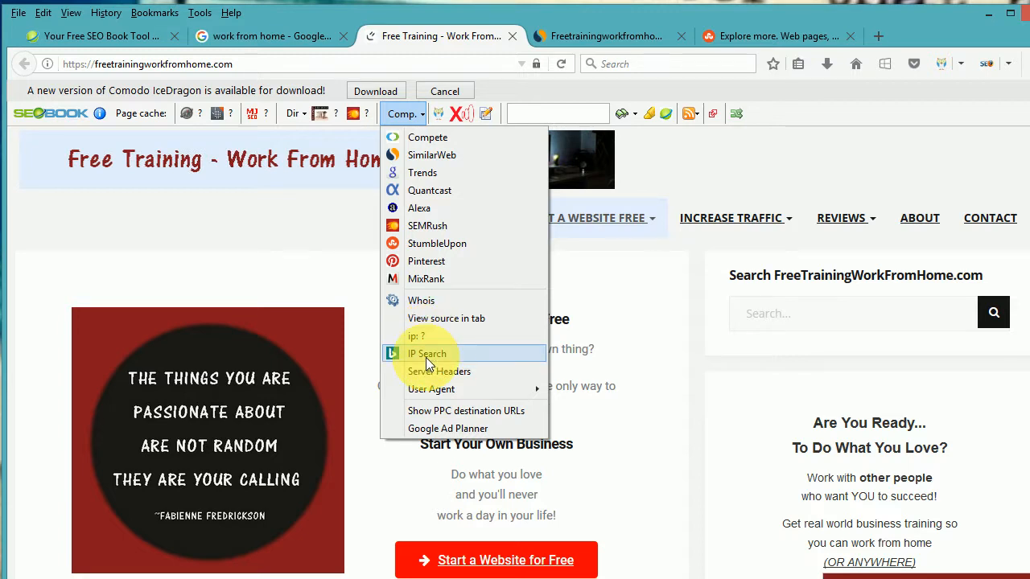
pyautogui.moveTo(428, 354)
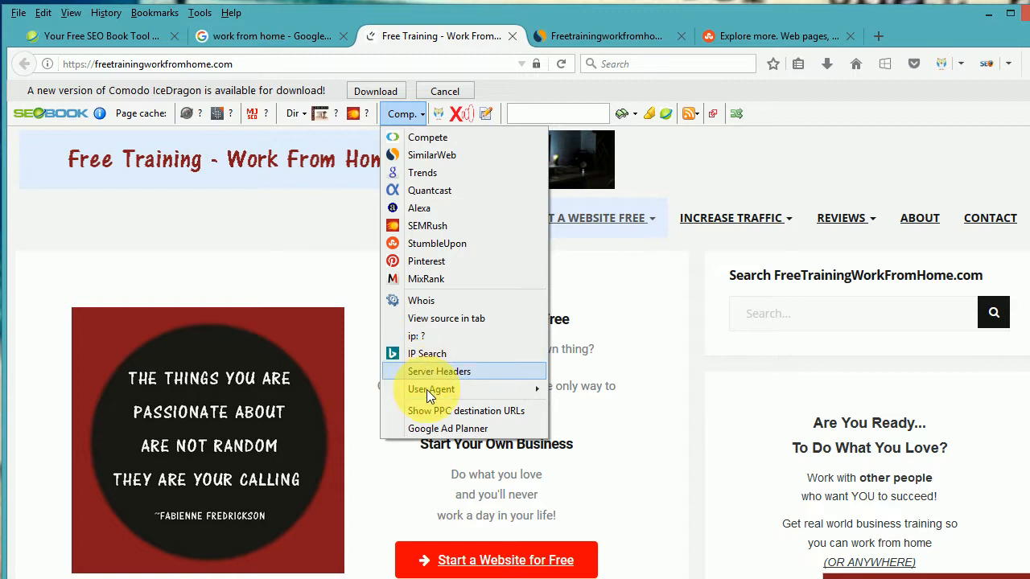
pyautogui.moveTo(427, 411)
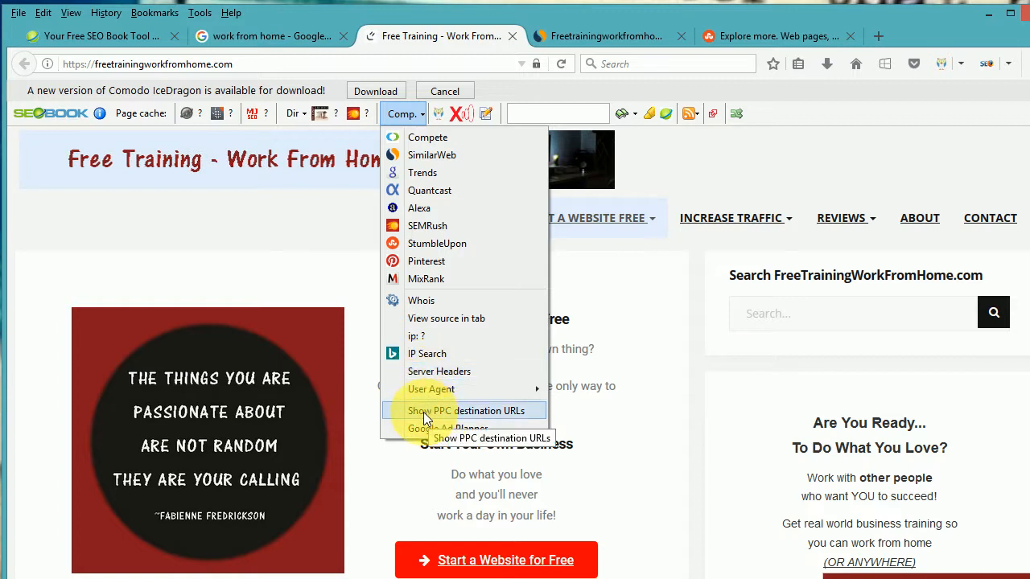
pyautogui.moveTo(447, 428)
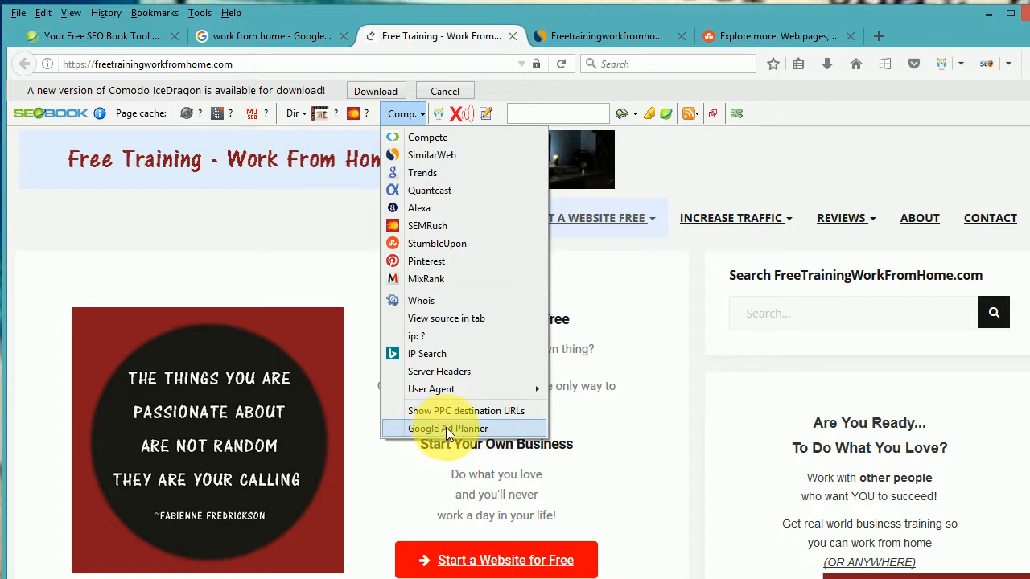
pyautogui.moveTo(465, 410)
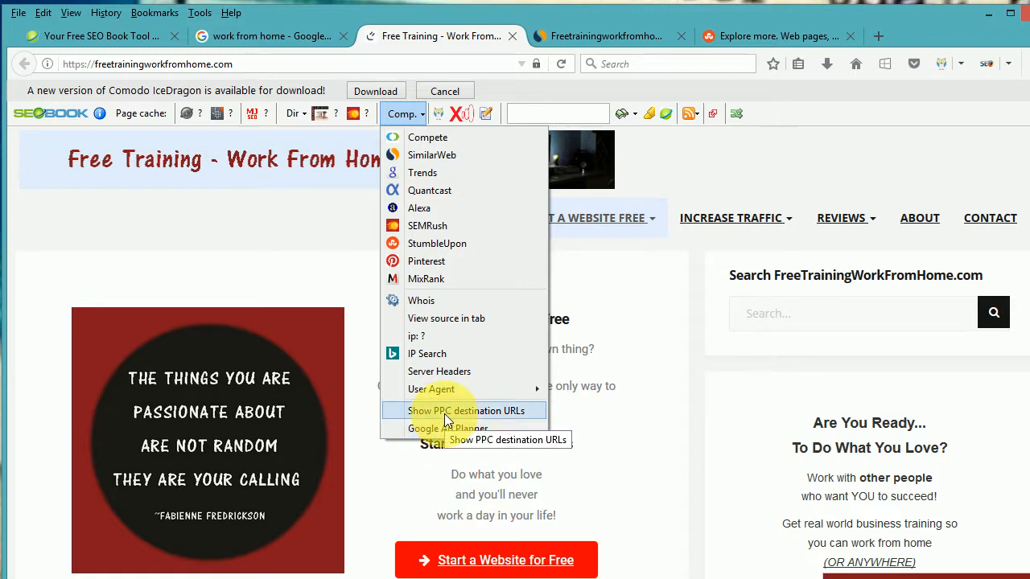
pyautogui.moveTo(739, 34)
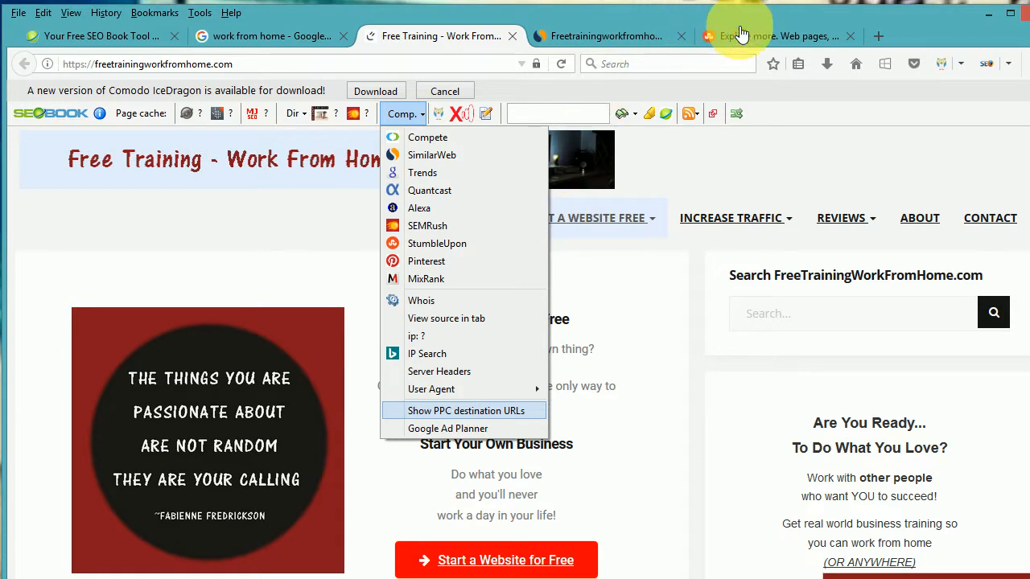
pyautogui.click(432, 154)
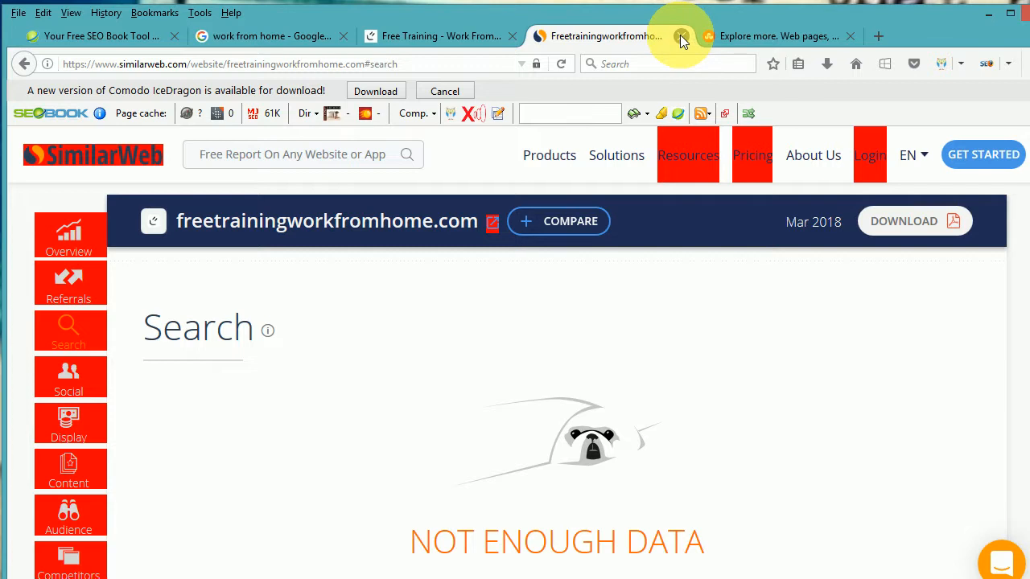
pyautogui.click(682, 36)
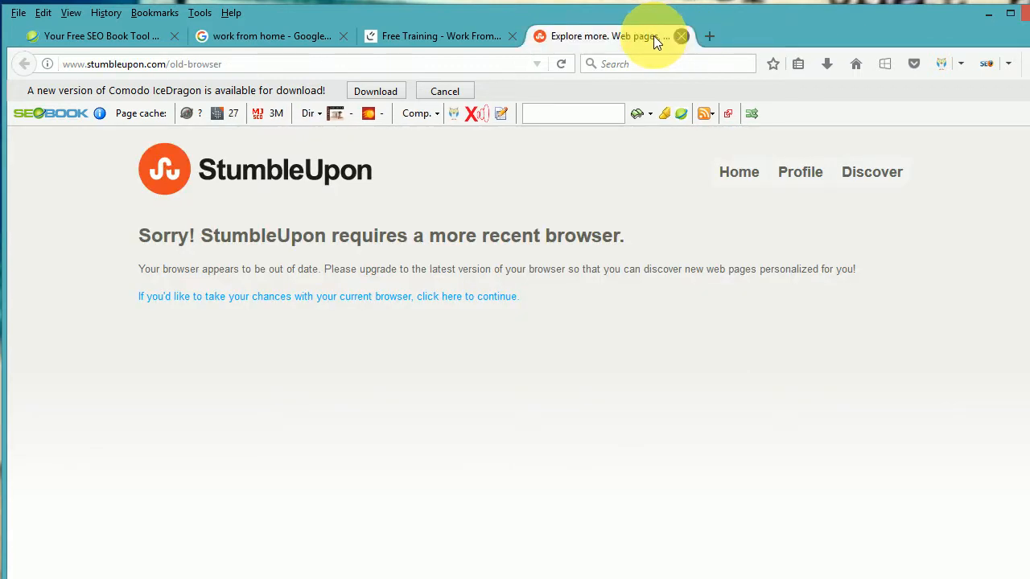
pyautogui.click(680, 36)
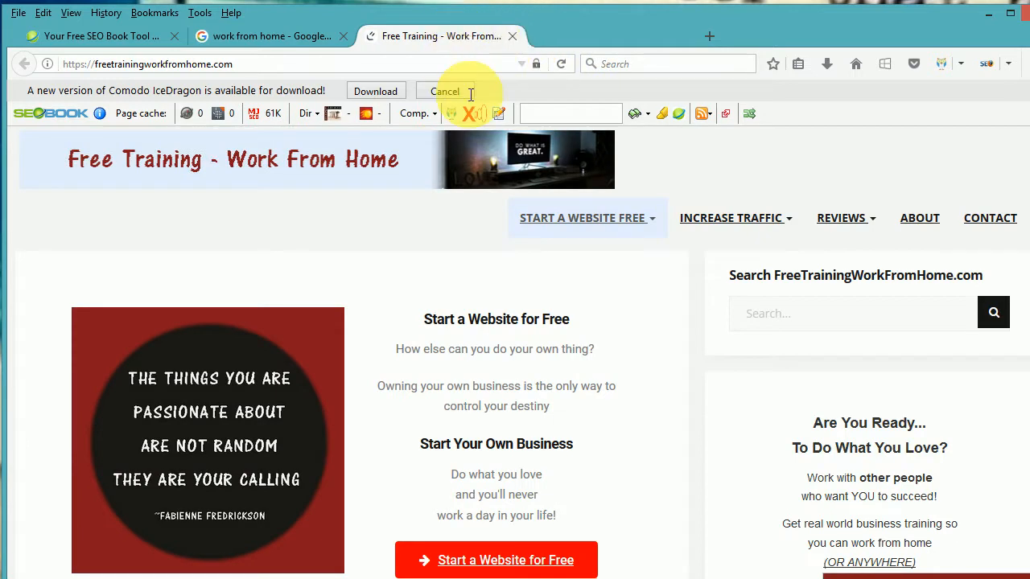
pyautogui.moveTo(423, 112)
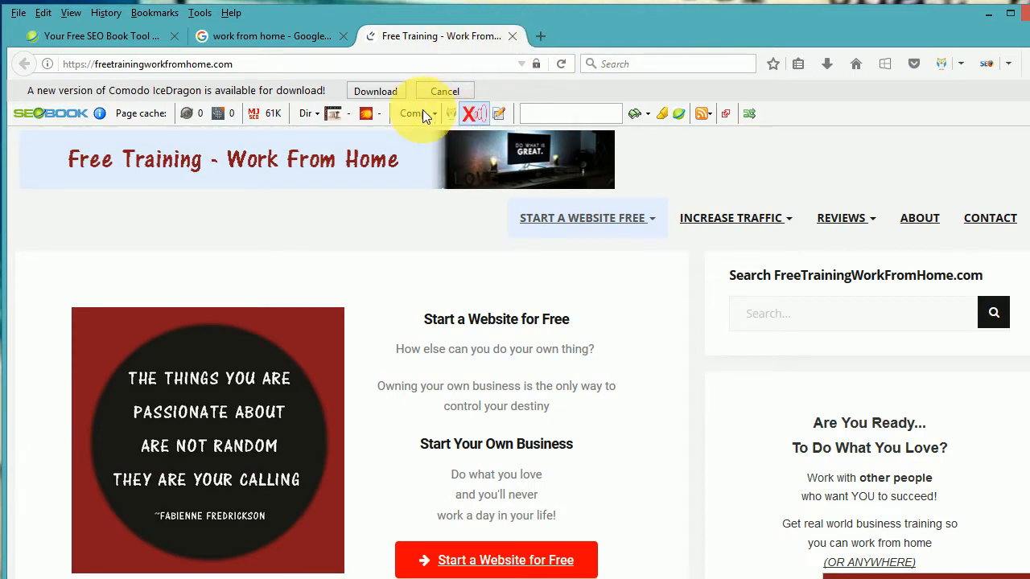
pyautogui.moveTo(415, 112)
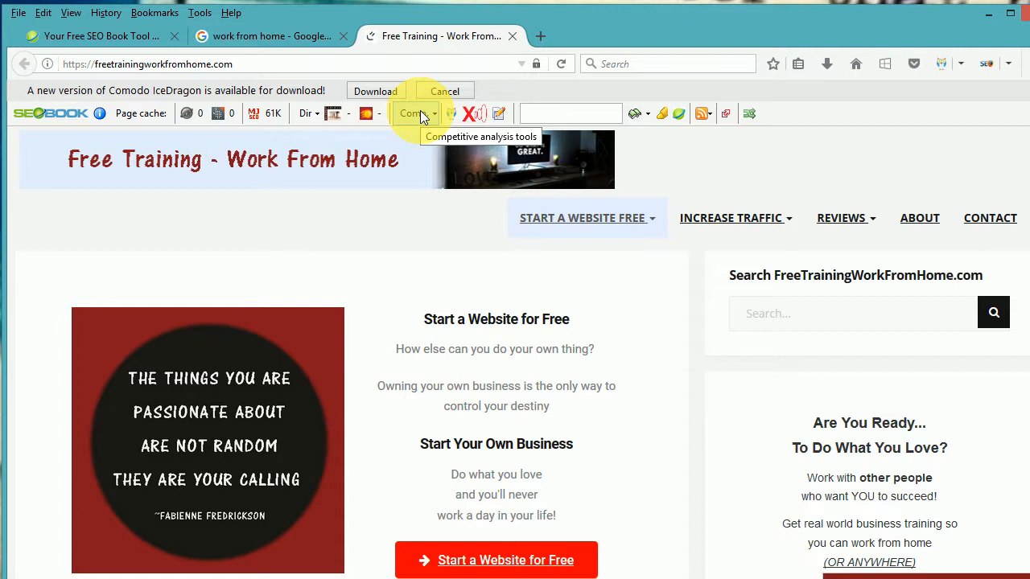
pyautogui.moveTo(459, 117)
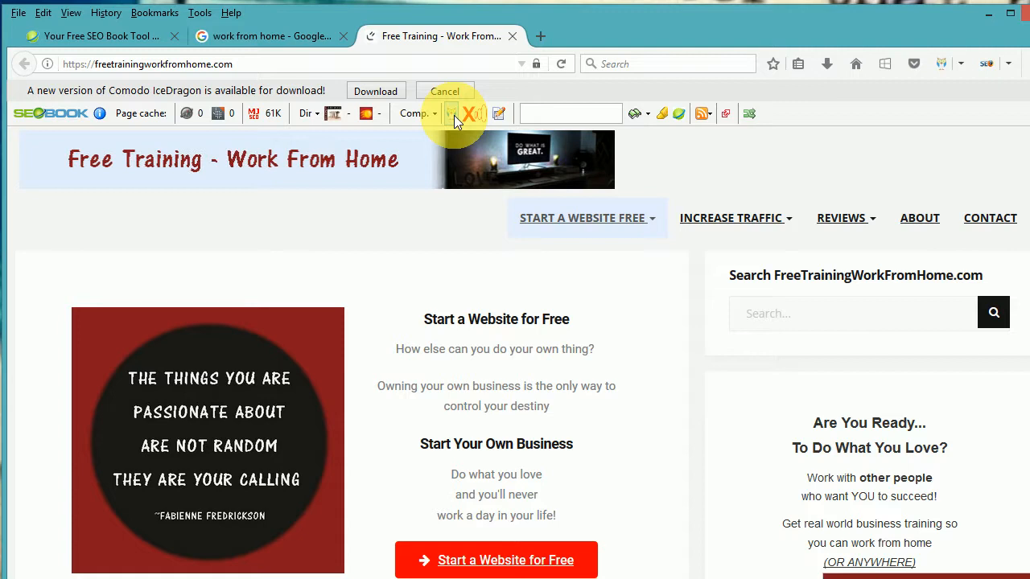
pyautogui.moveTo(457, 113)
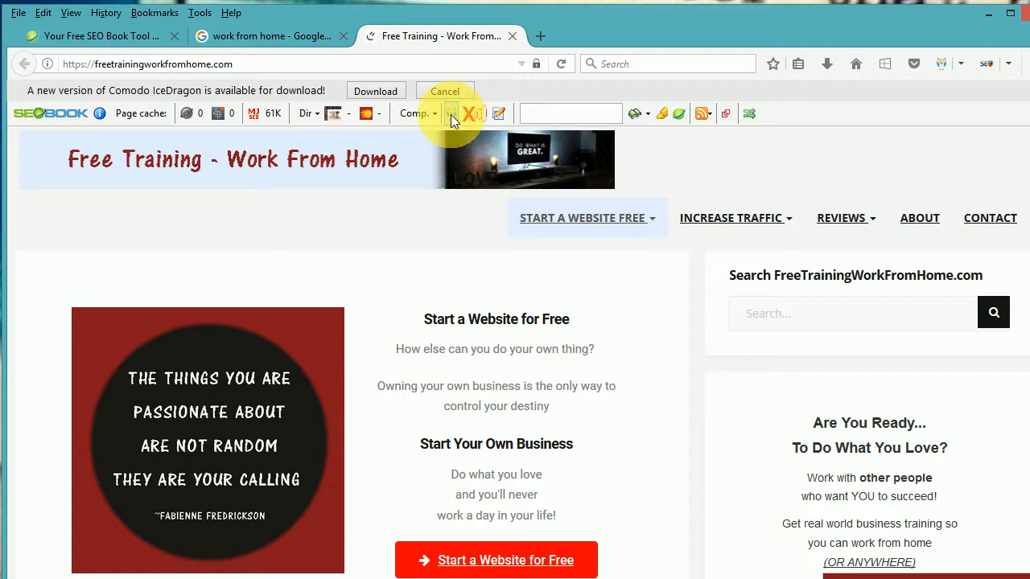
pyautogui.moveTo(853, 302)
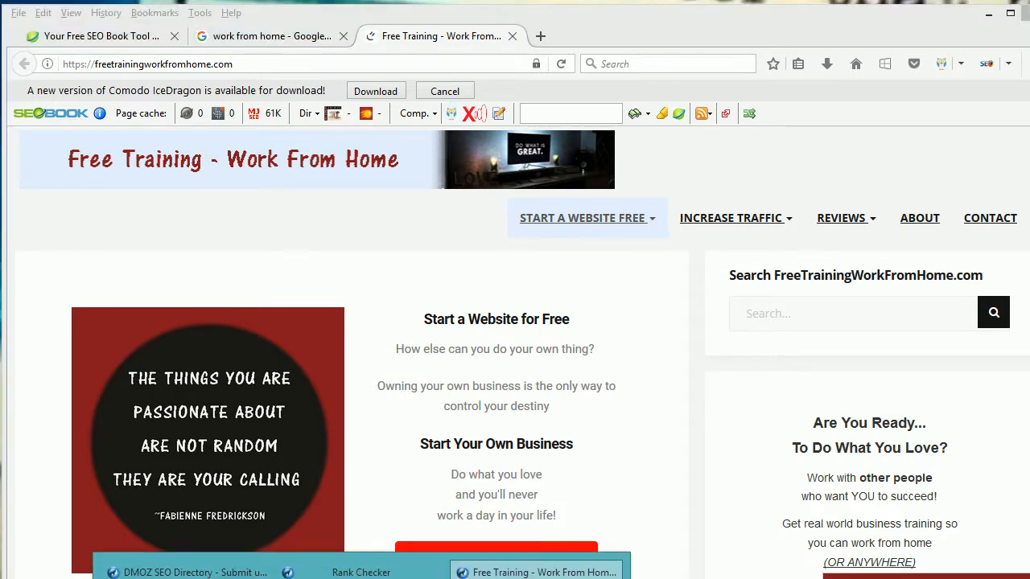
pyautogui.click(361, 572)
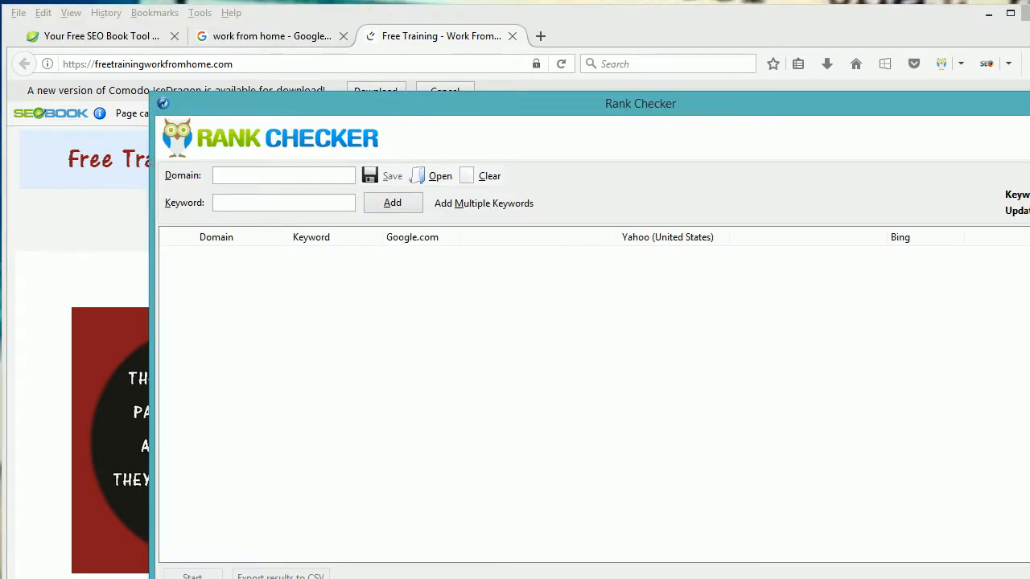
pyautogui.moveTo(472, 245)
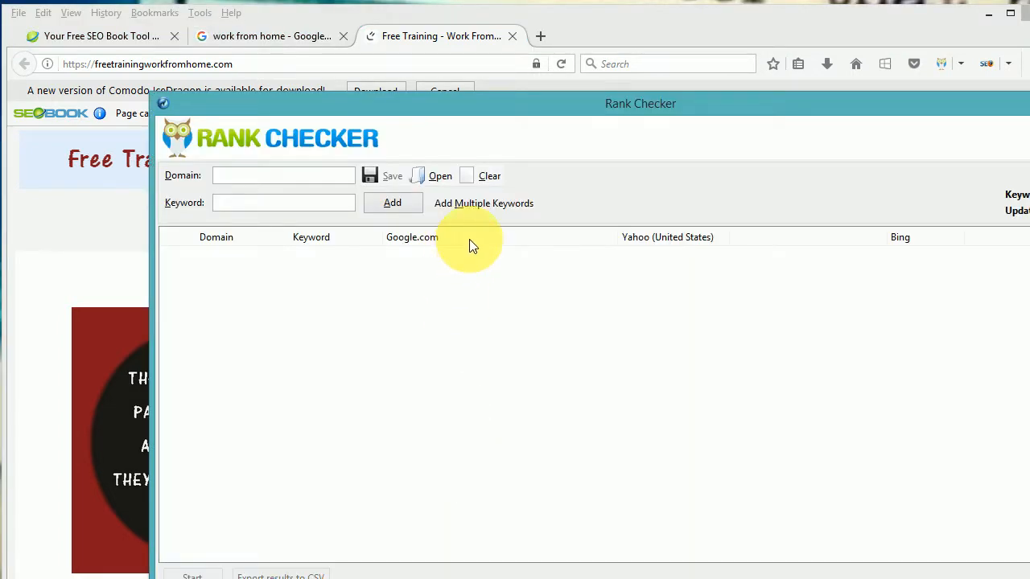
pyautogui.moveTo(274, 176)
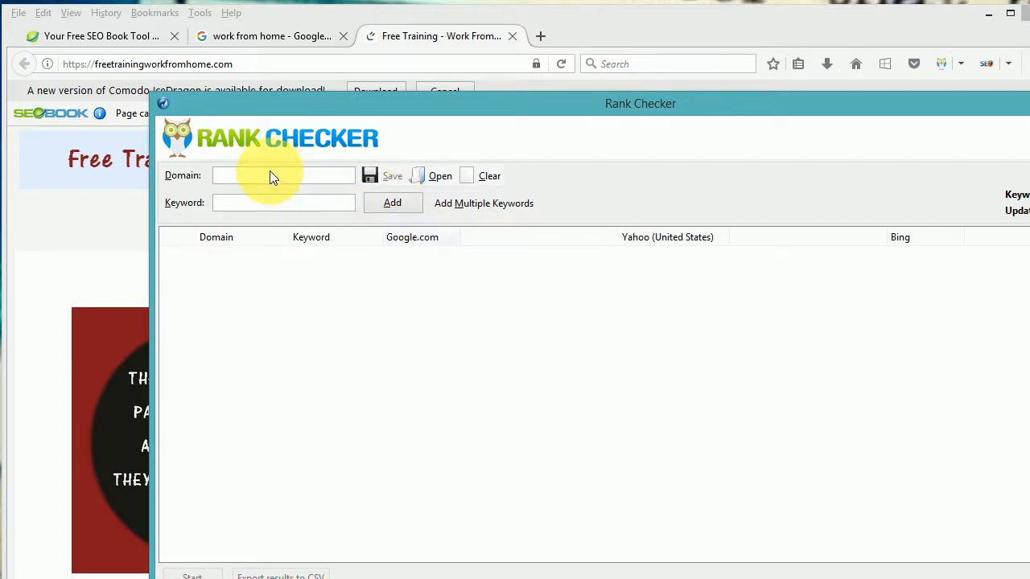
pyautogui.moveTo(513, 241)
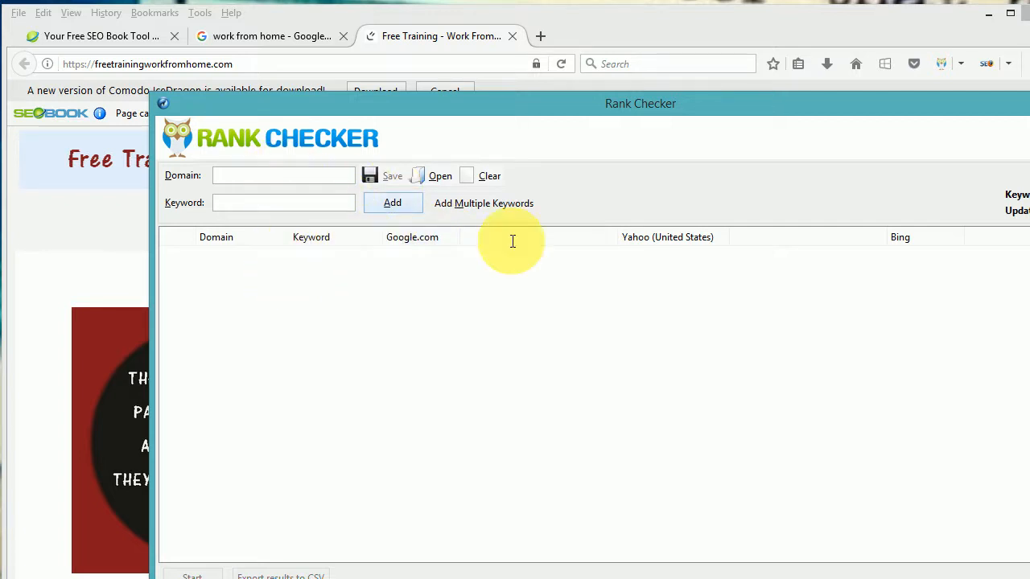
pyautogui.moveTo(1000, 179)
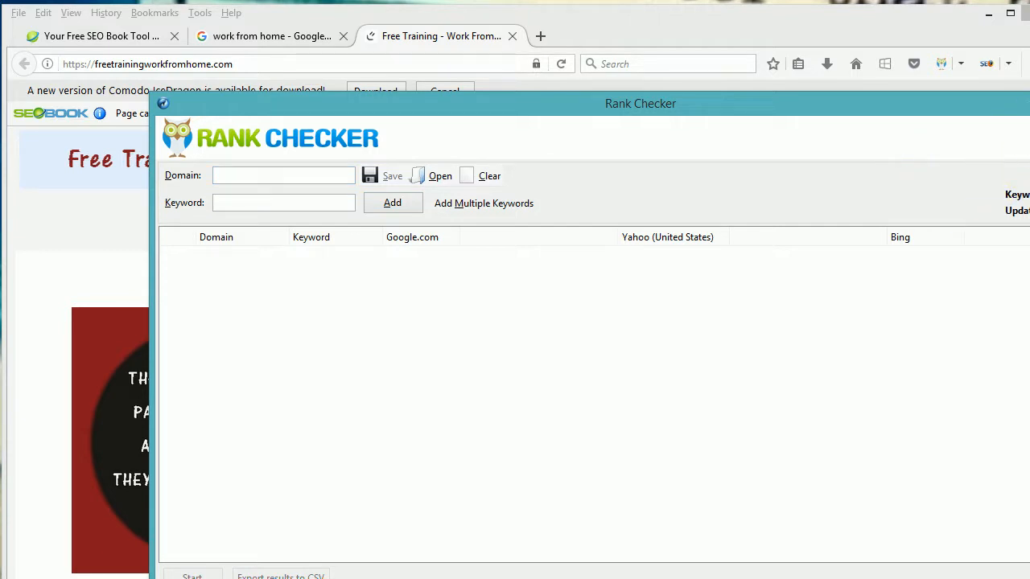
pyautogui.moveTo(1022, 112)
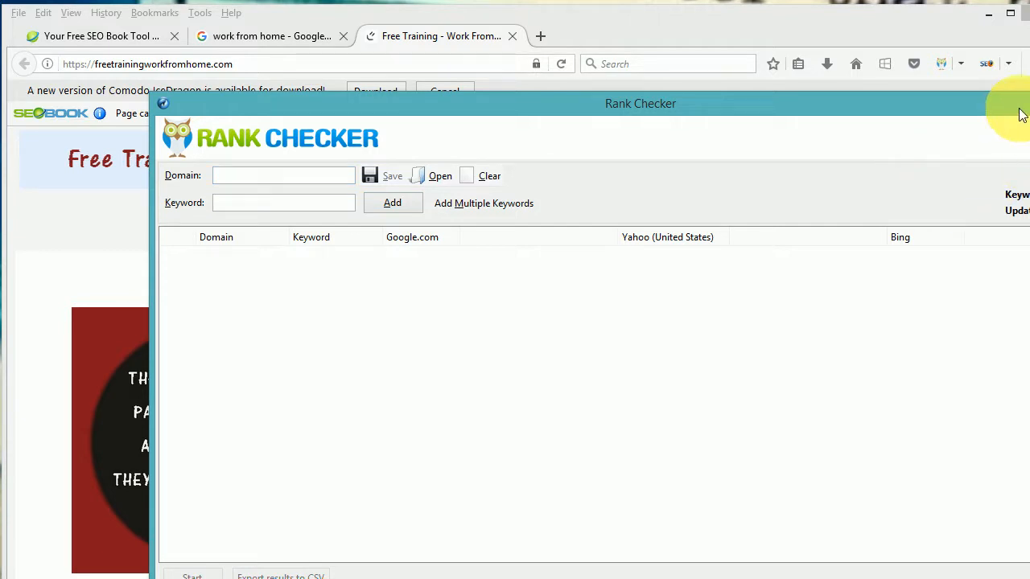
pyautogui.moveTo(845, 18)
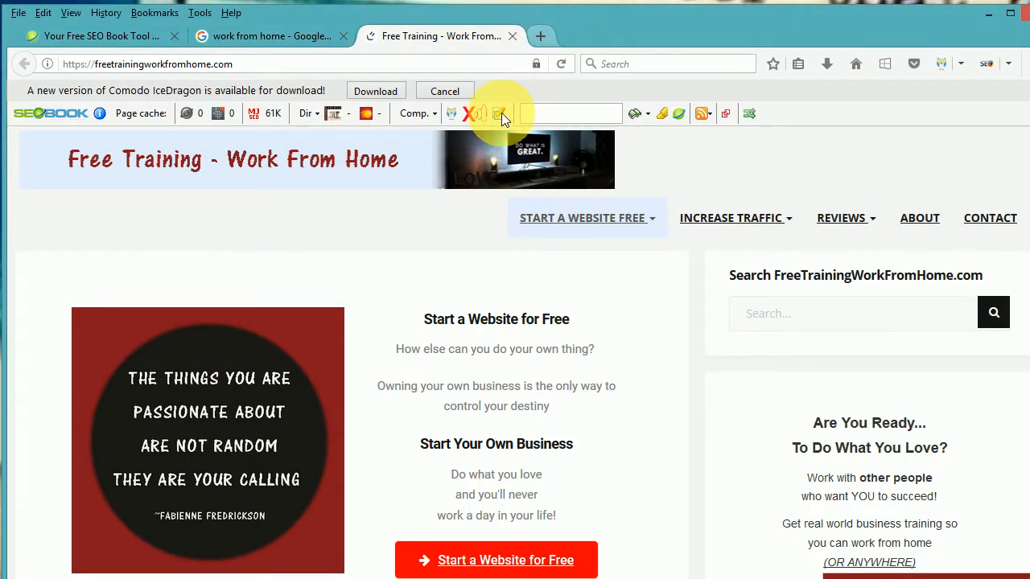
pyautogui.click(499, 113)
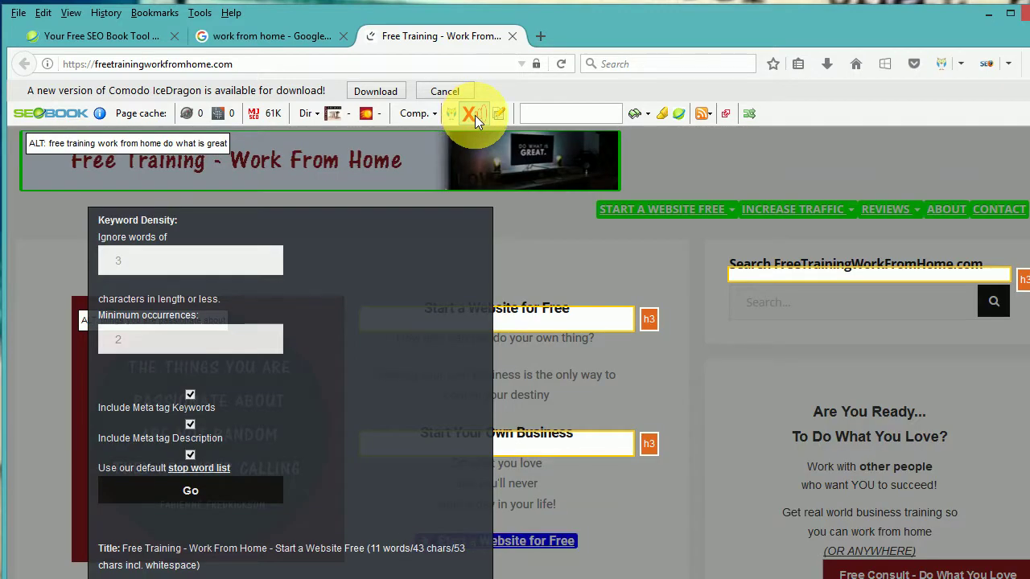
pyautogui.moveTo(640, 209)
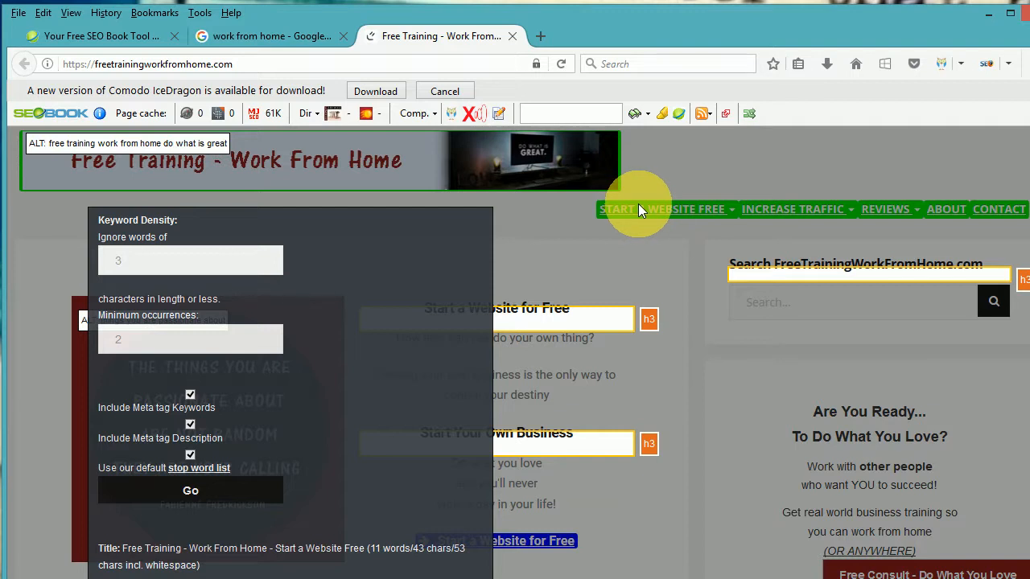
pyautogui.moveTo(557, 531)
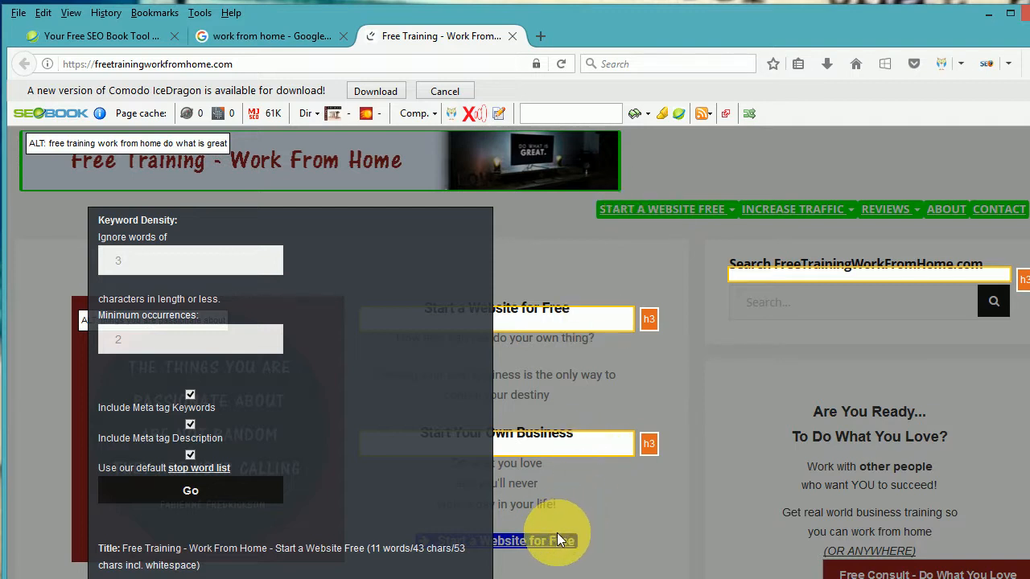
pyautogui.moveTo(389, 355)
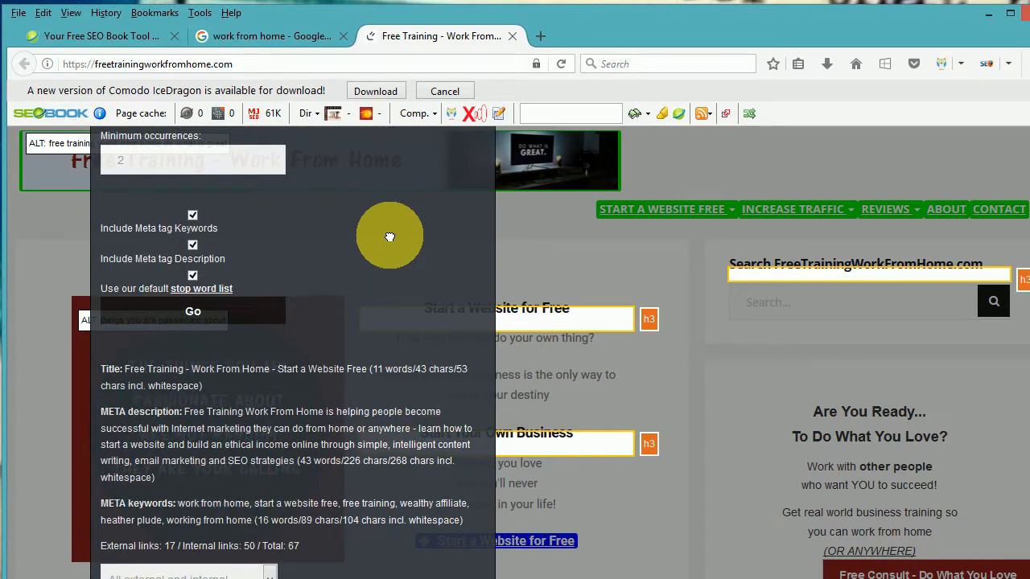
pyautogui.moveTo(392, 223)
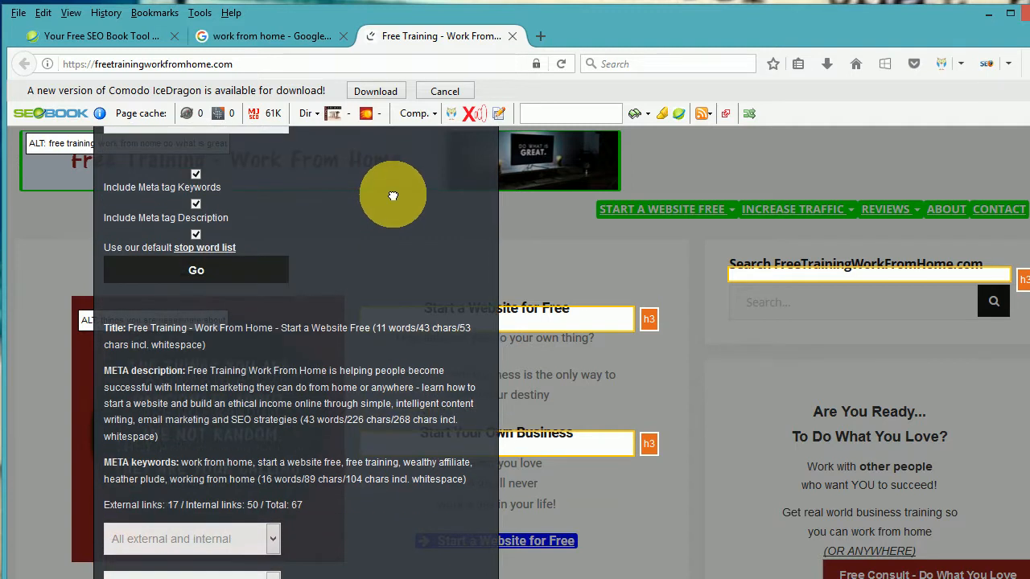
pyautogui.moveTo(380, 270)
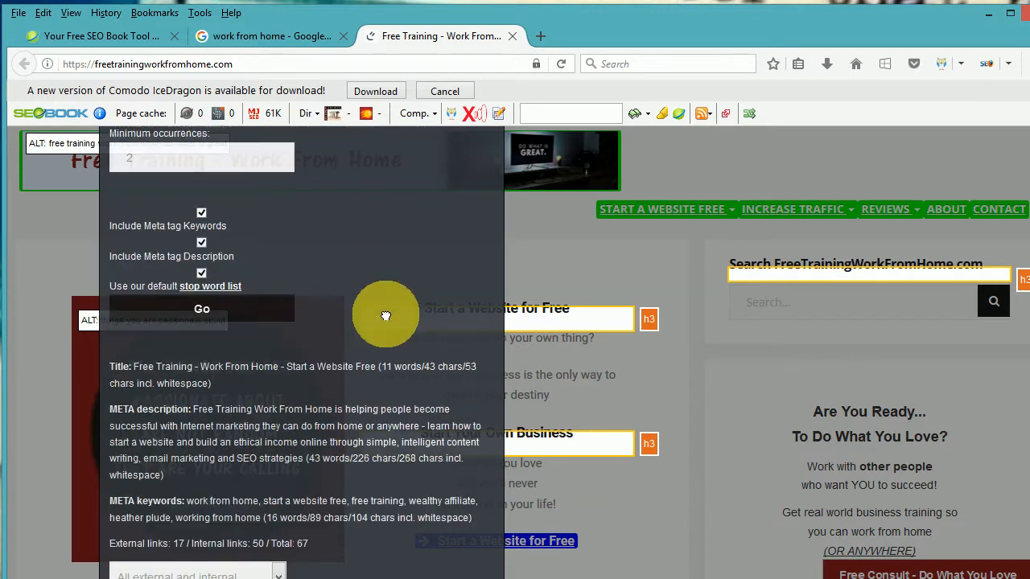
pyautogui.moveTo(379, 475)
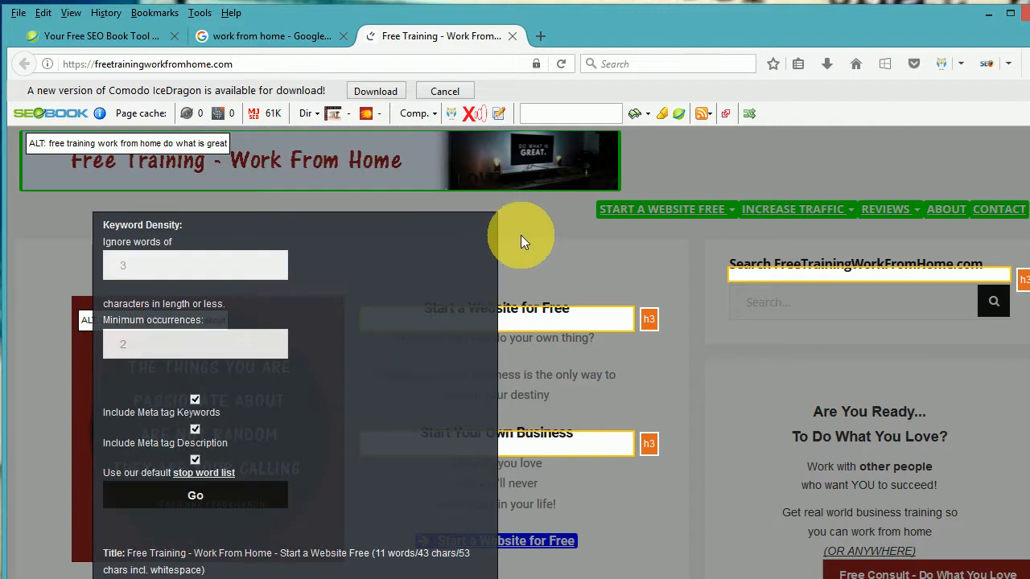
pyautogui.moveTo(411, 310)
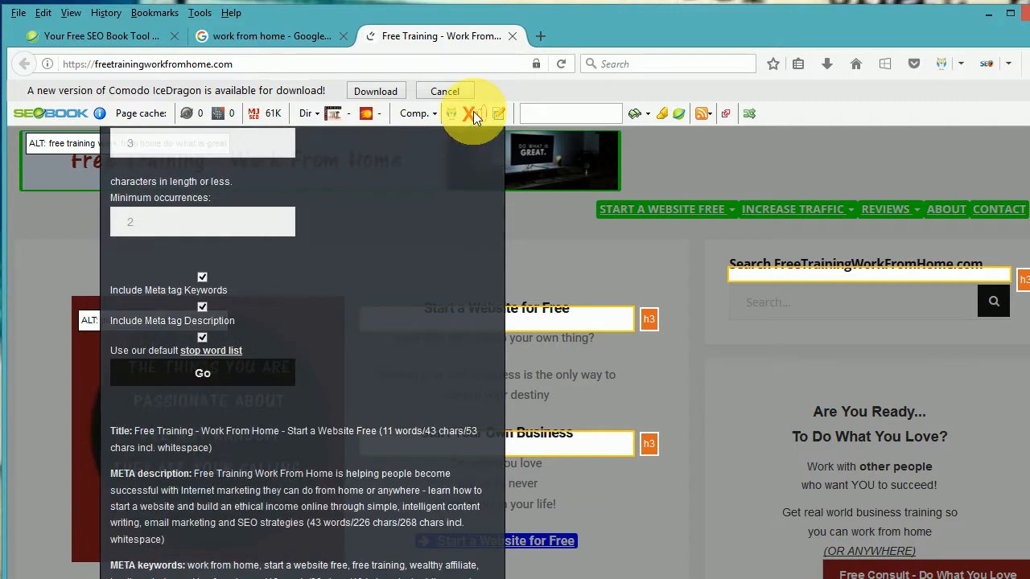
pyautogui.moveTo(427, 491)
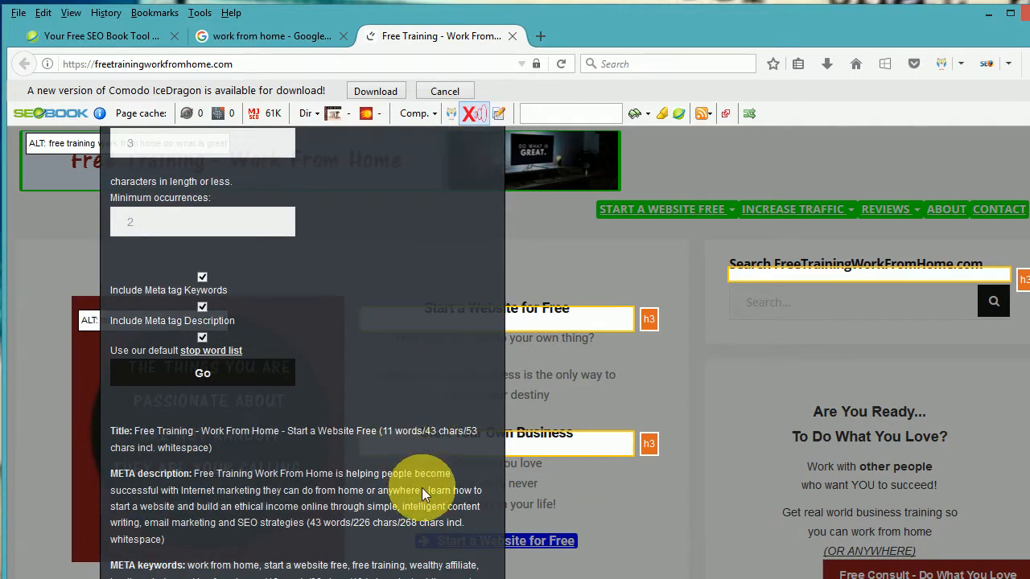
pyautogui.moveTo(409, 299)
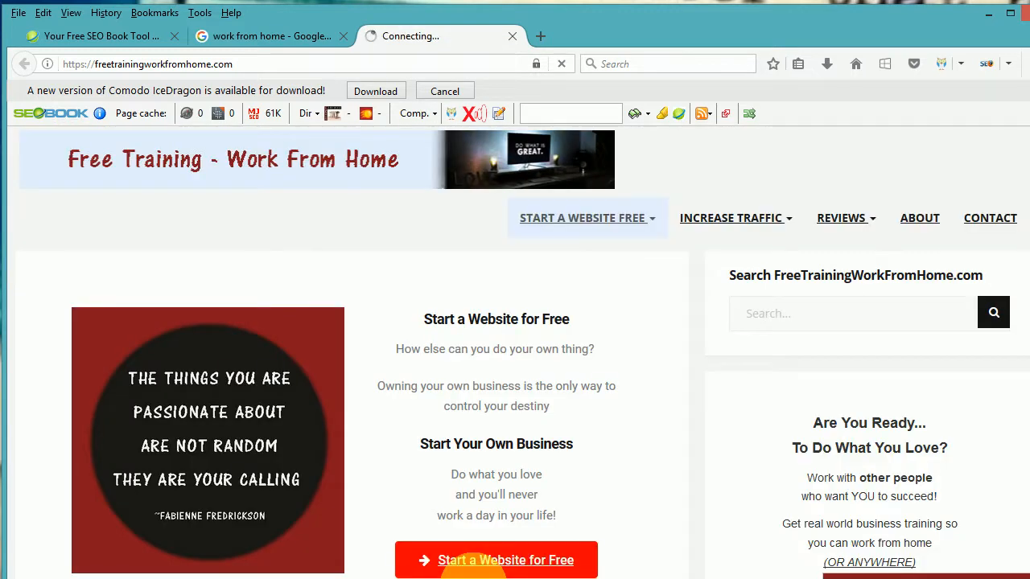
pyautogui.moveTo(507, 149)
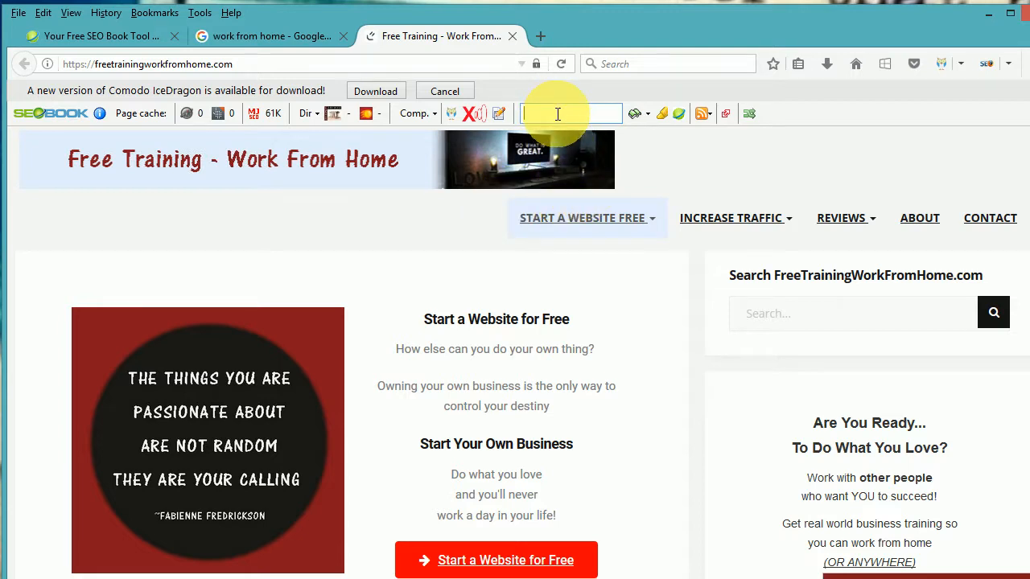
# - Enter 'website' in the toolbar highlight box and scroll the page to check the highlighted occurrences
pyautogui.write('web')
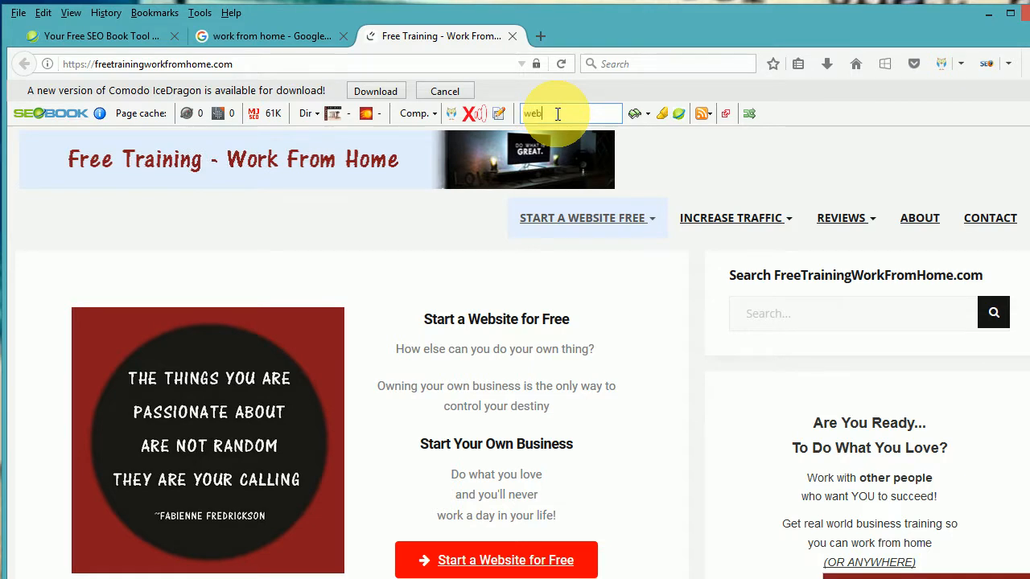
pyautogui.write('site')
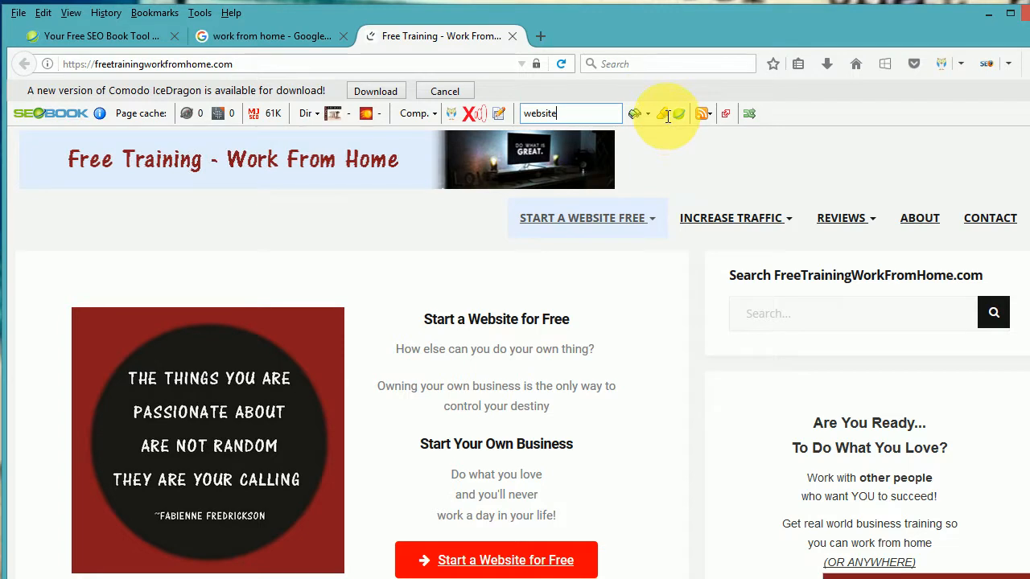
pyautogui.scroll(-3)
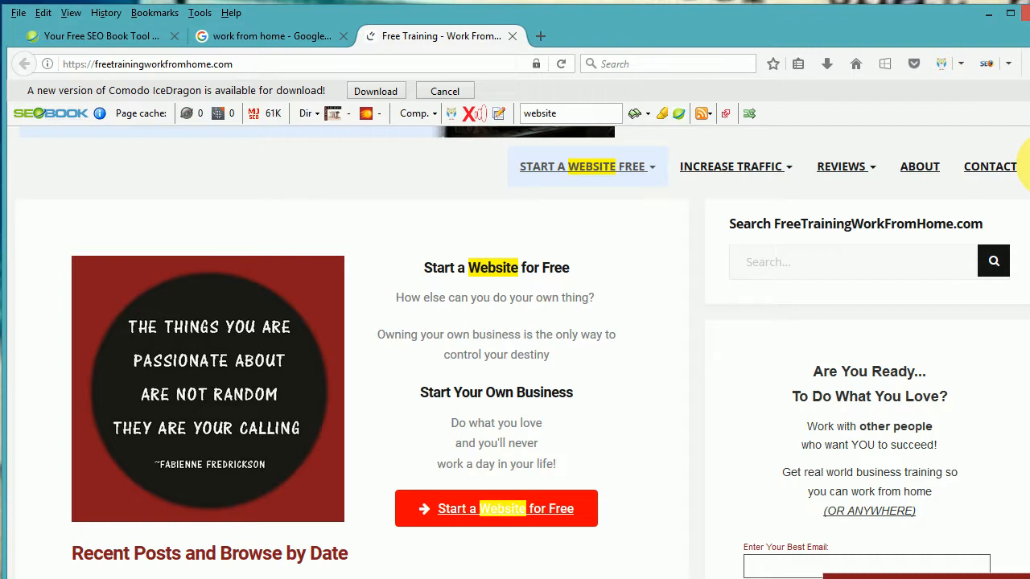
pyautogui.scroll(3)
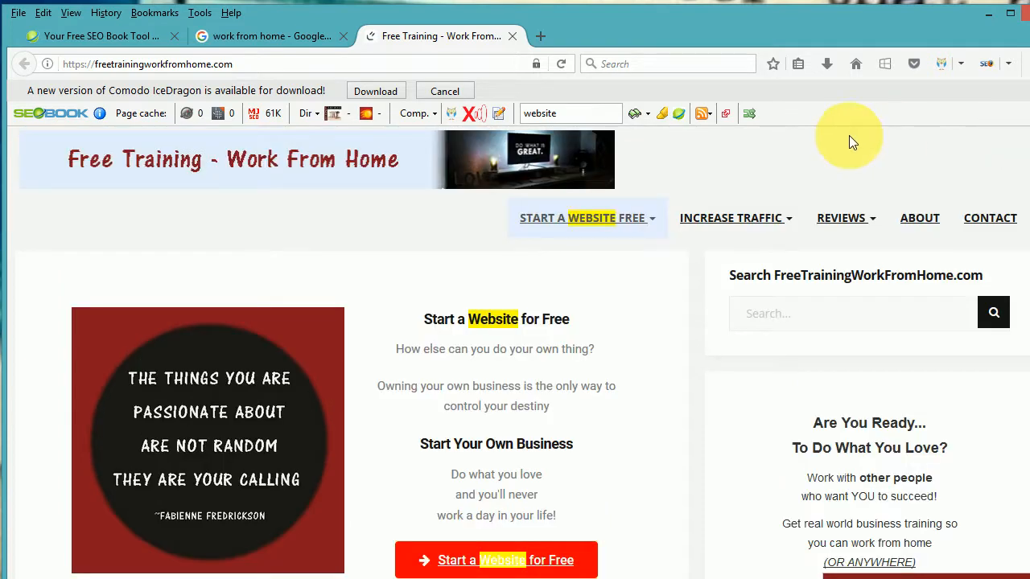
pyautogui.moveTo(680, 114)
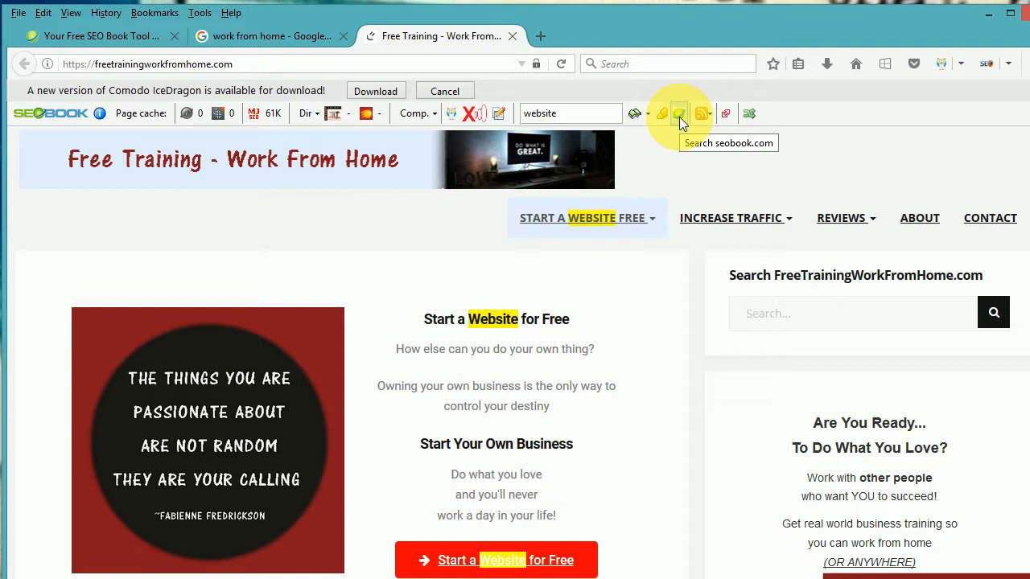
pyautogui.moveTo(708, 117)
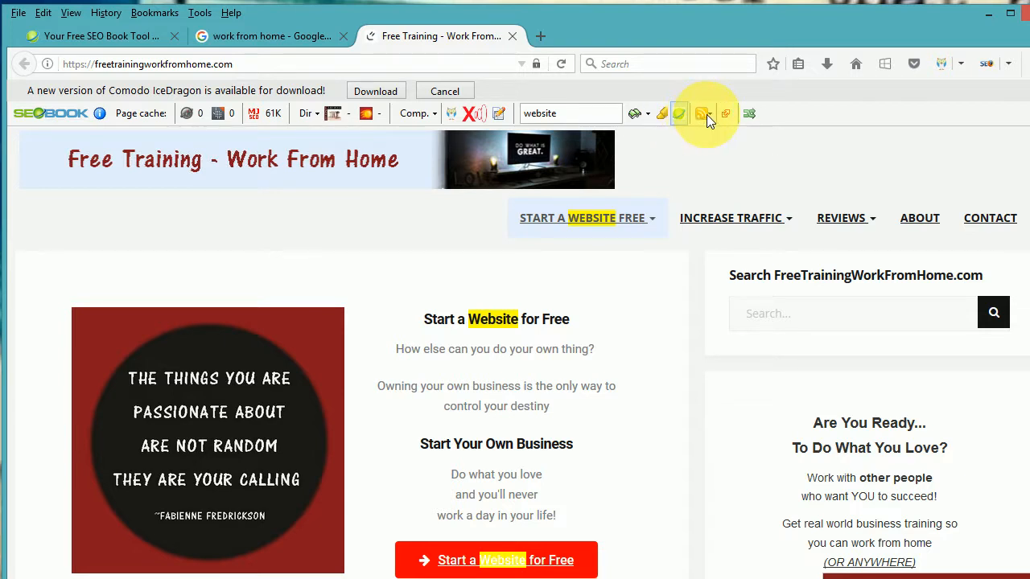
pyautogui.moveTo(703, 112)
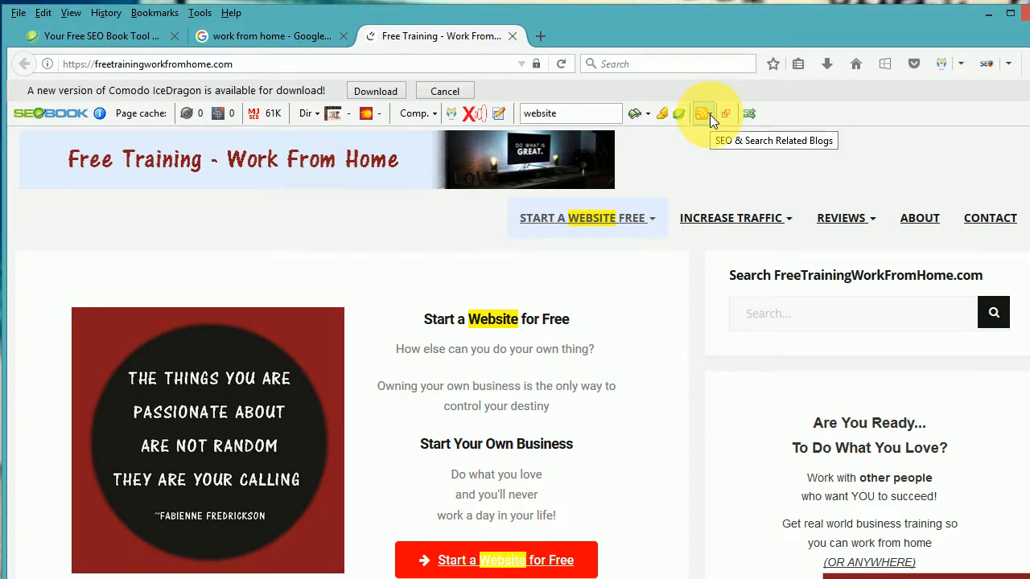
# - Peek at the SEO blogs list, dismiss it, and launch the Compare sites window
pyautogui.click(703, 112)
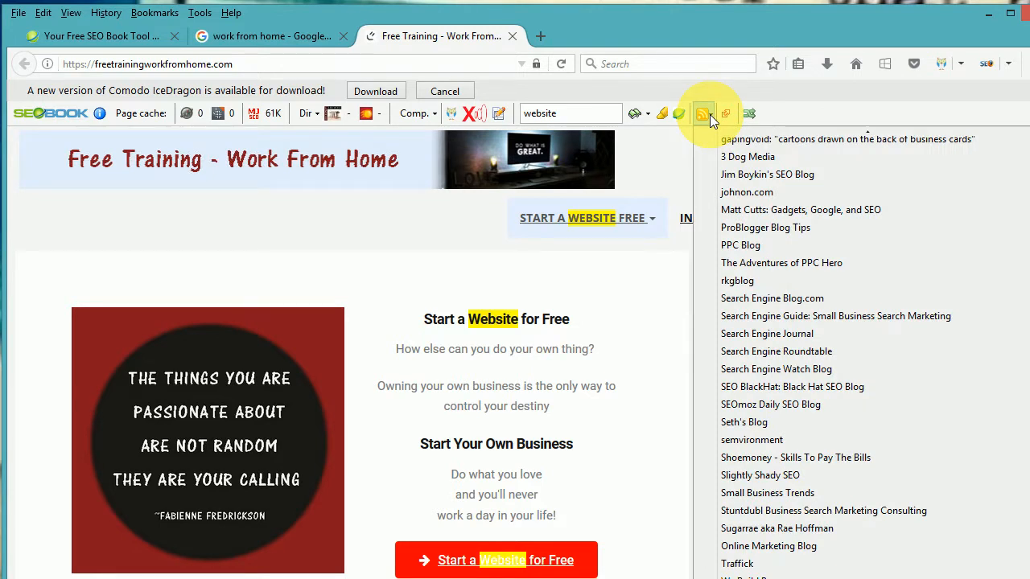
pyautogui.click(703, 113)
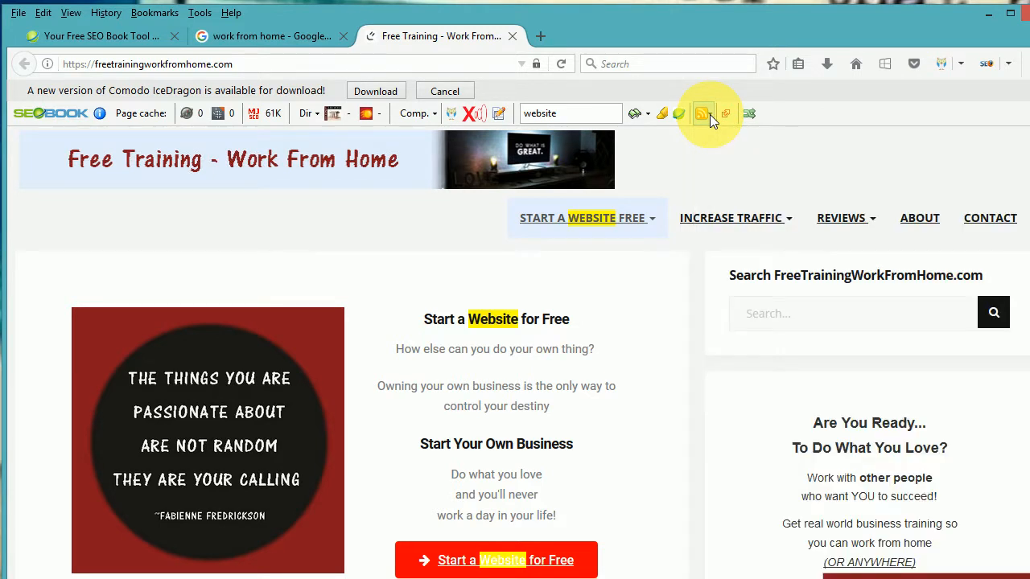
pyautogui.moveTo(725, 114)
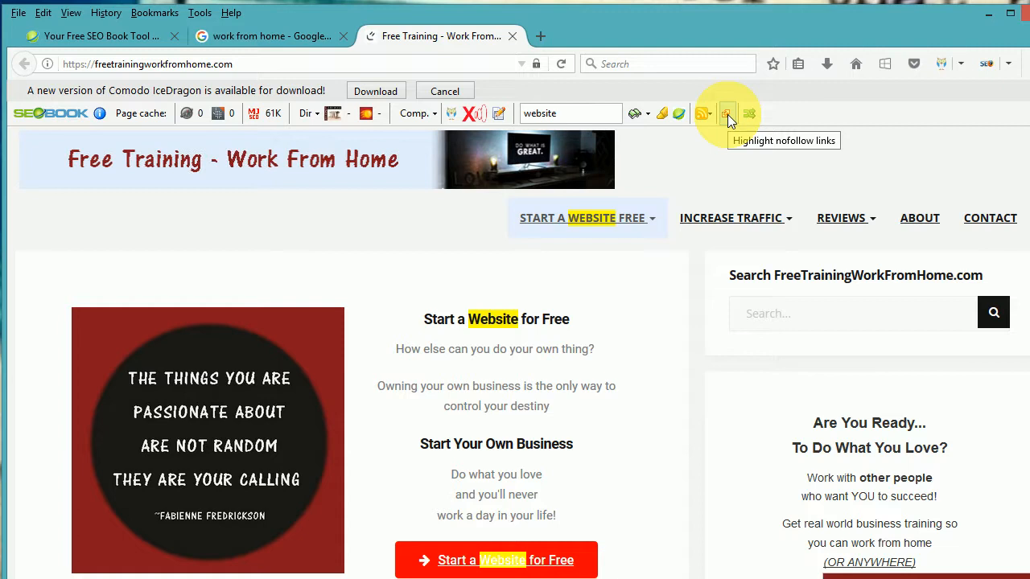
pyautogui.moveTo(753, 114)
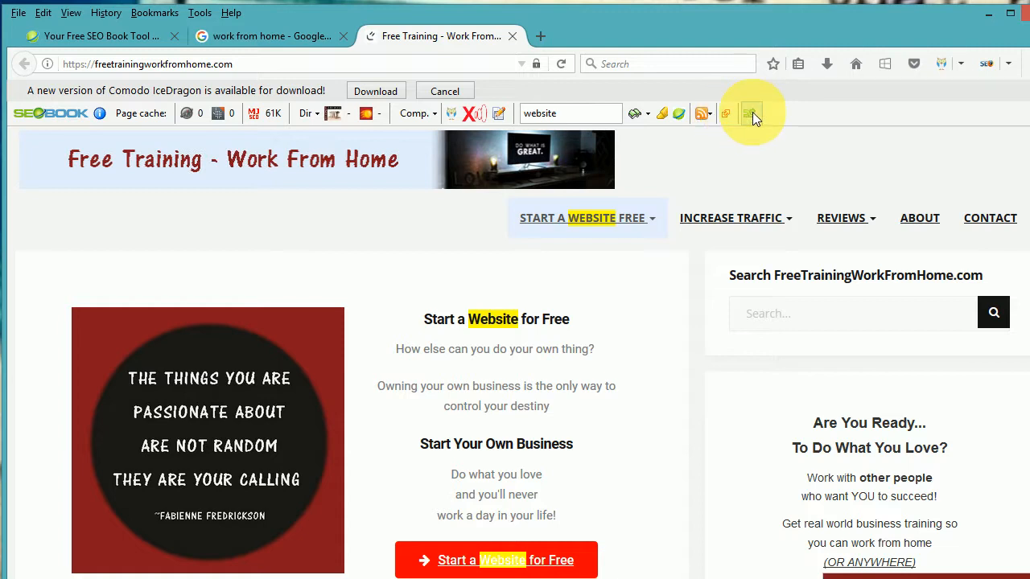
pyautogui.click(748, 113)
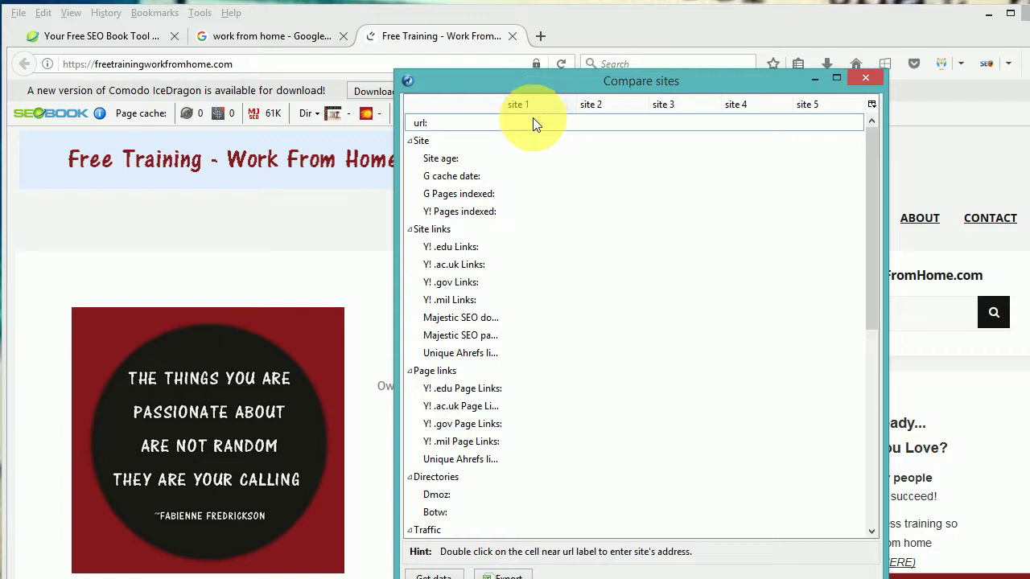
pyautogui.doubleClick(536, 122)
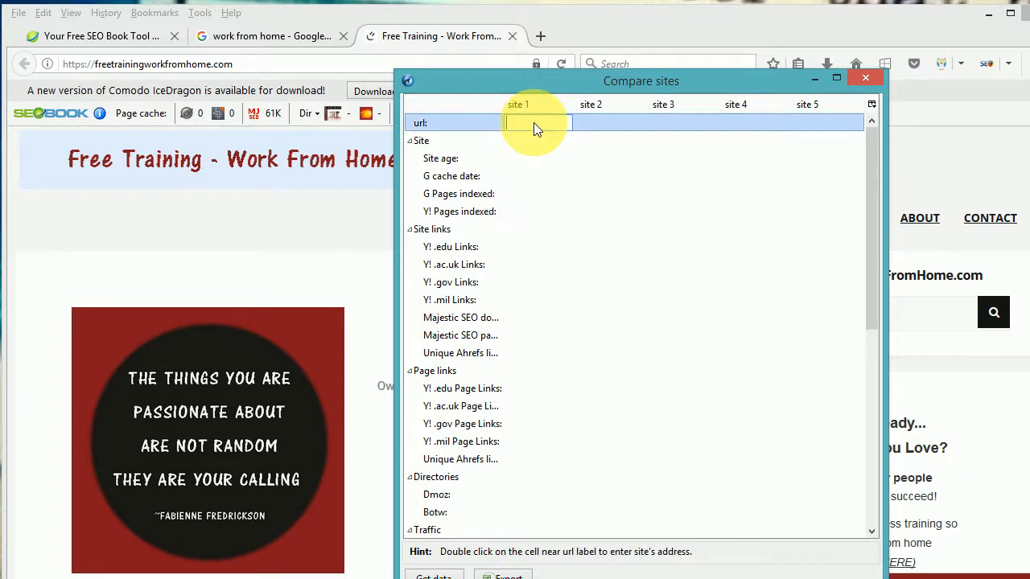
pyautogui.write('h')
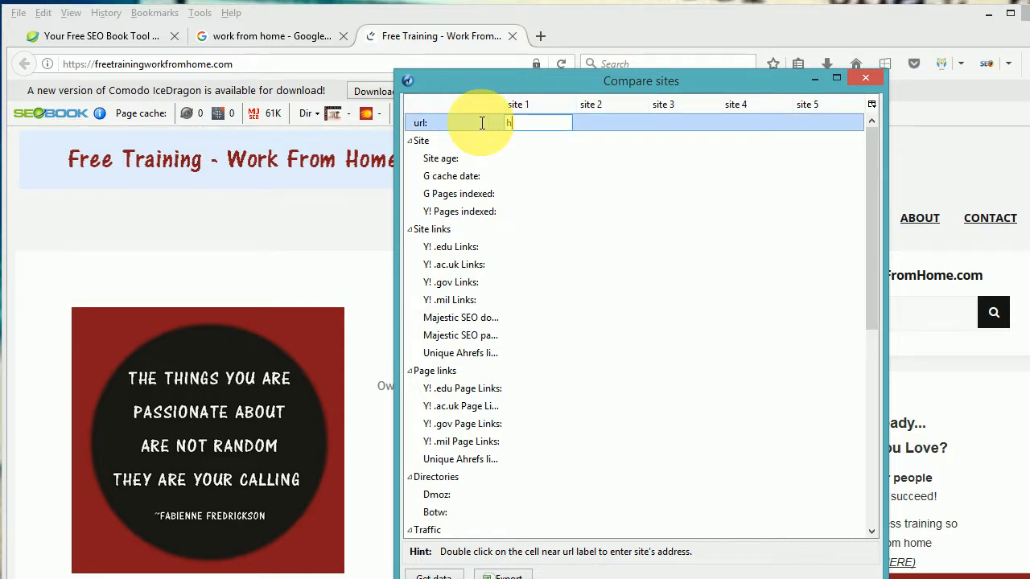
pyautogui.write('https://')
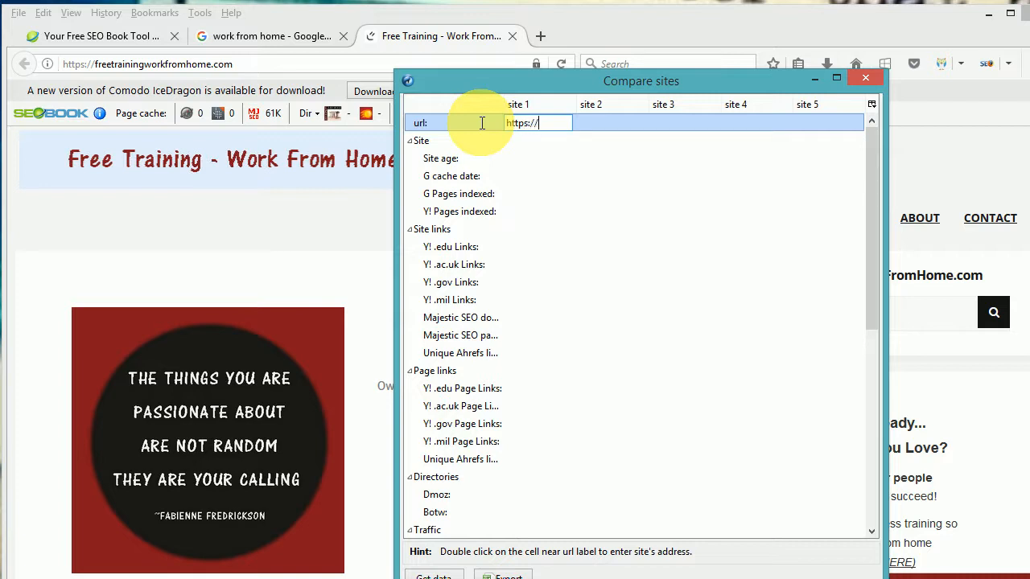
pyautogui.write('freetra...')
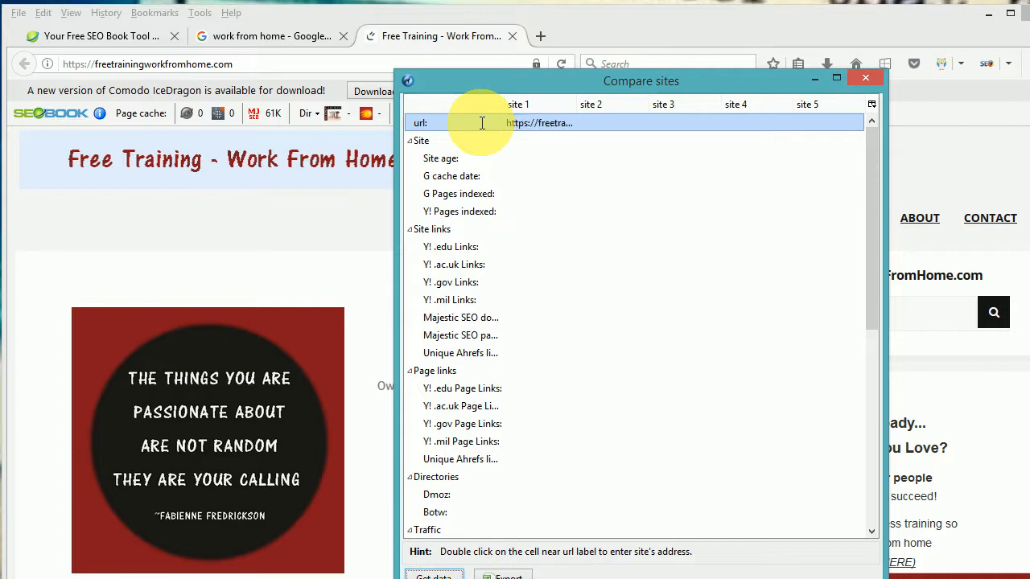
# - Enter the stoppingscams address as site 2 for comparison
pyautogui.doubleClick(608, 123)
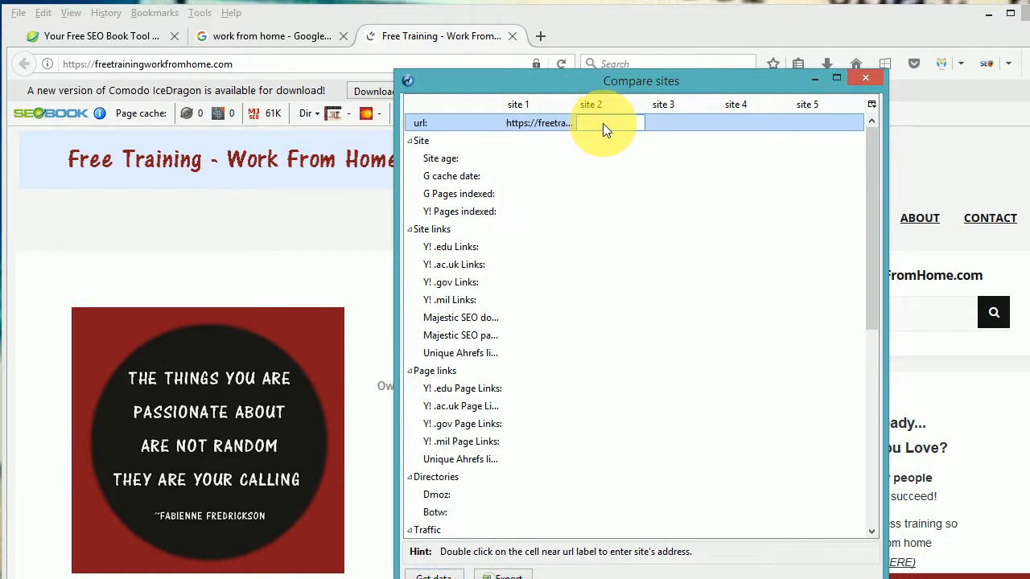
pyautogui.write('stopping')
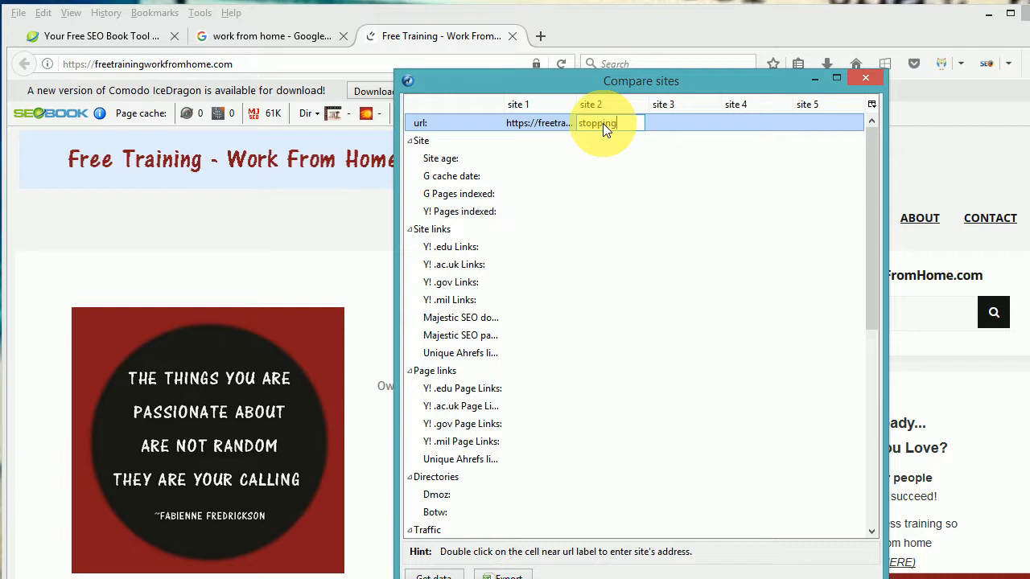
pyautogui.write('scams')
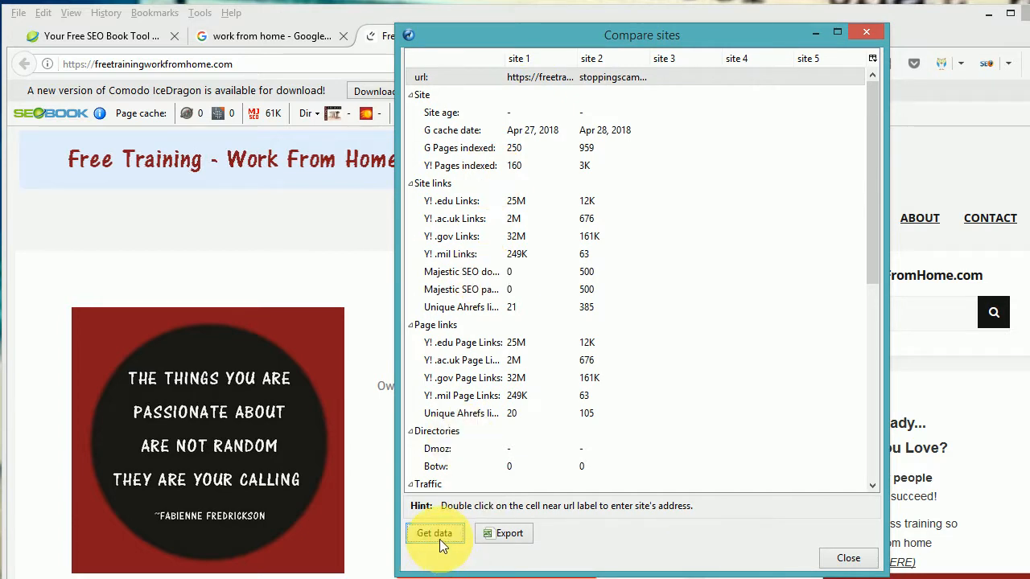
pyautogui.moveTo(580, 153)
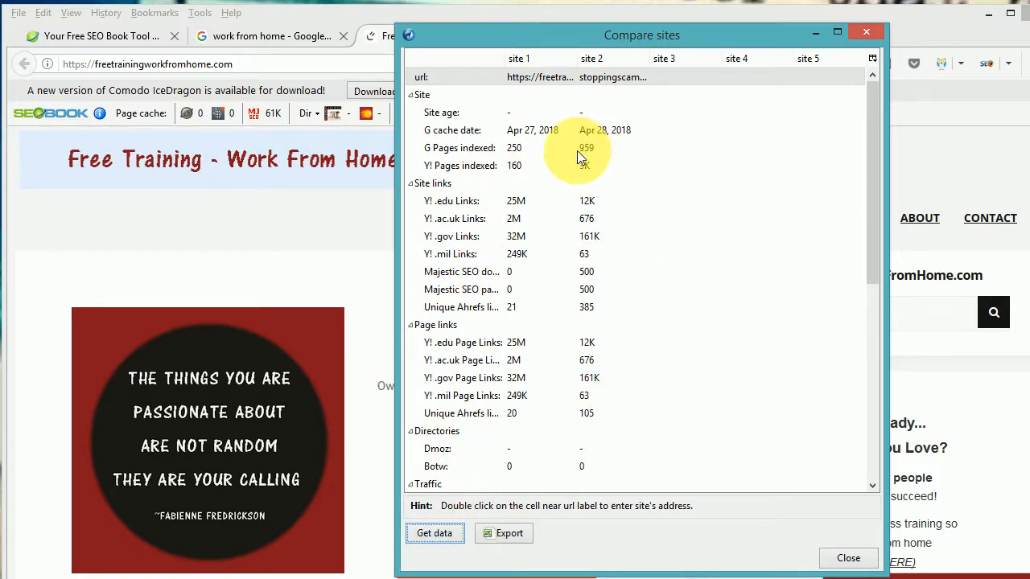
pyautogui.moveTo(732, 217)
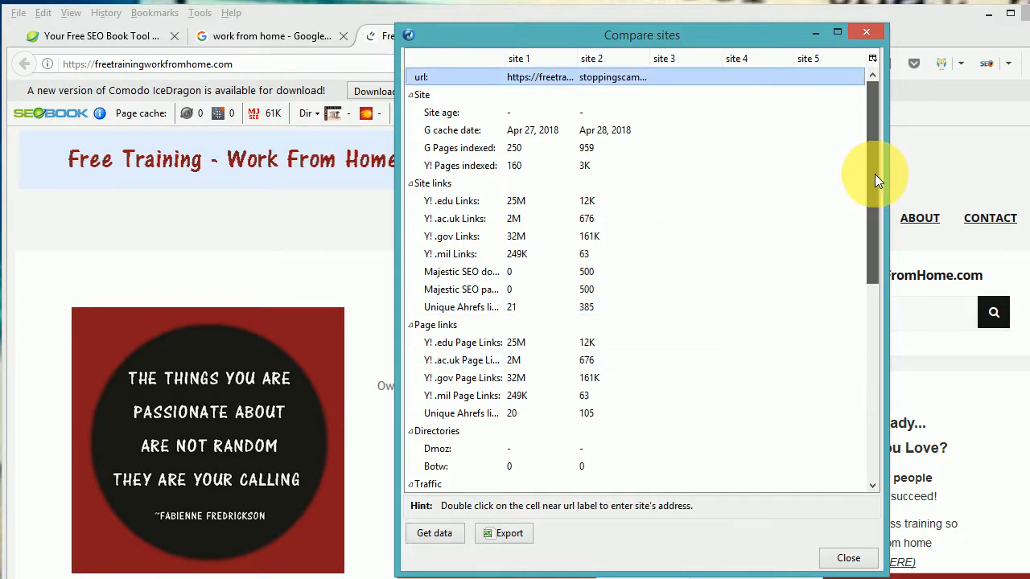
# - Scroll through the Site, Links, Traffic, Social and Open Site Explorer rows for both sites and back up
pyautogui.scroll(-3)
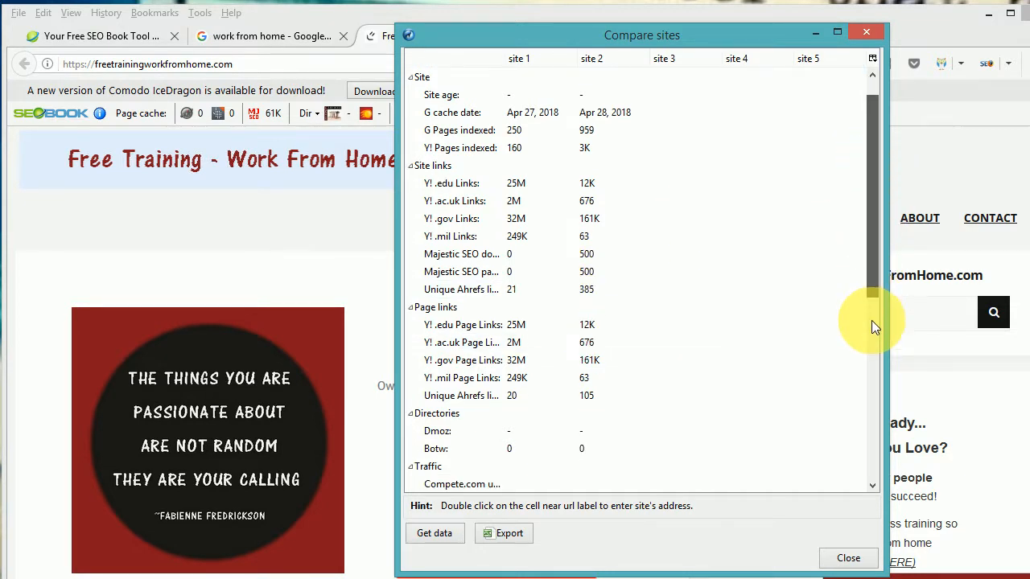
pyautogui.scroll(-3)
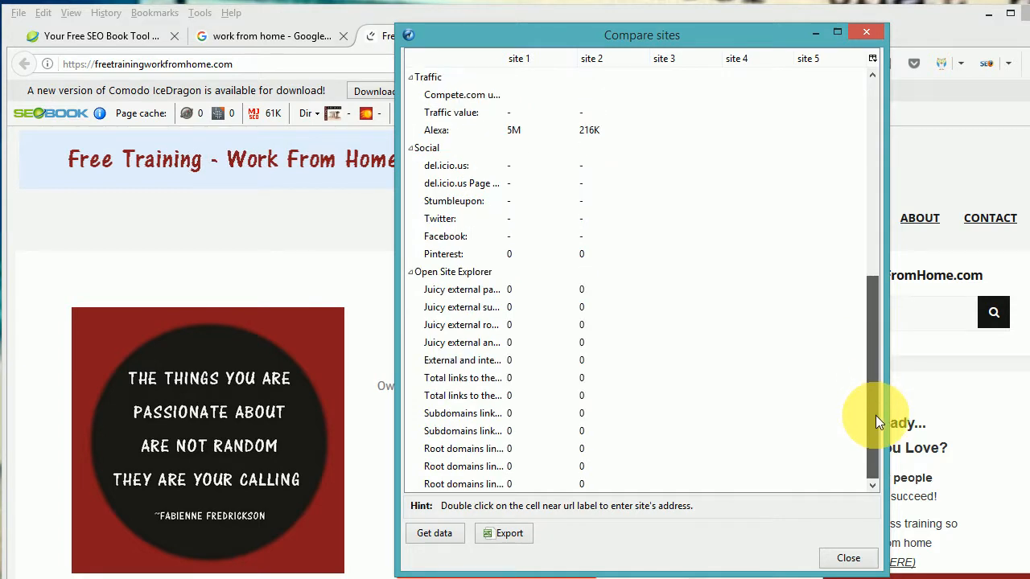
pyautogui.moveTo(868, 338)
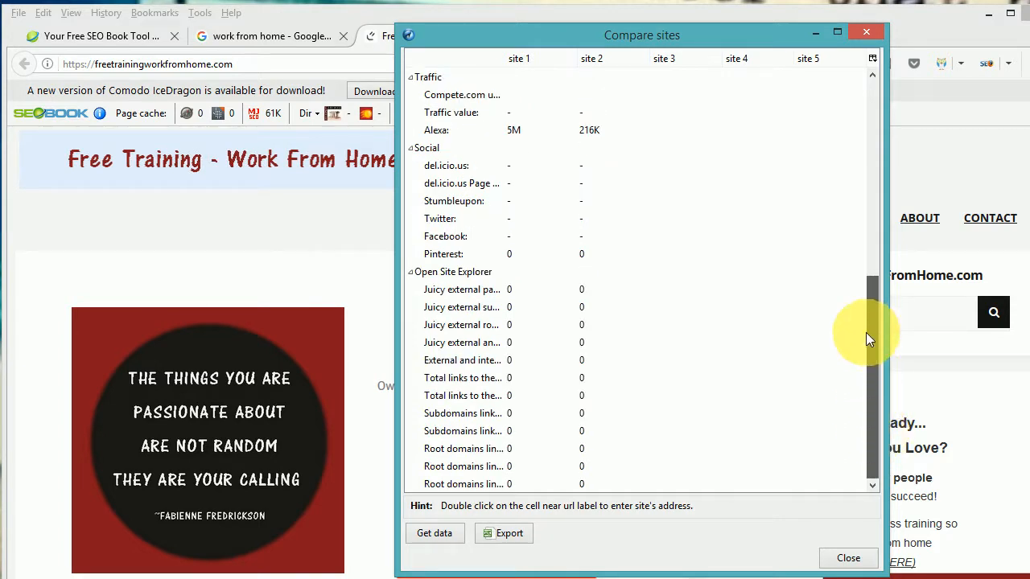
pyautogui.scroll(3)
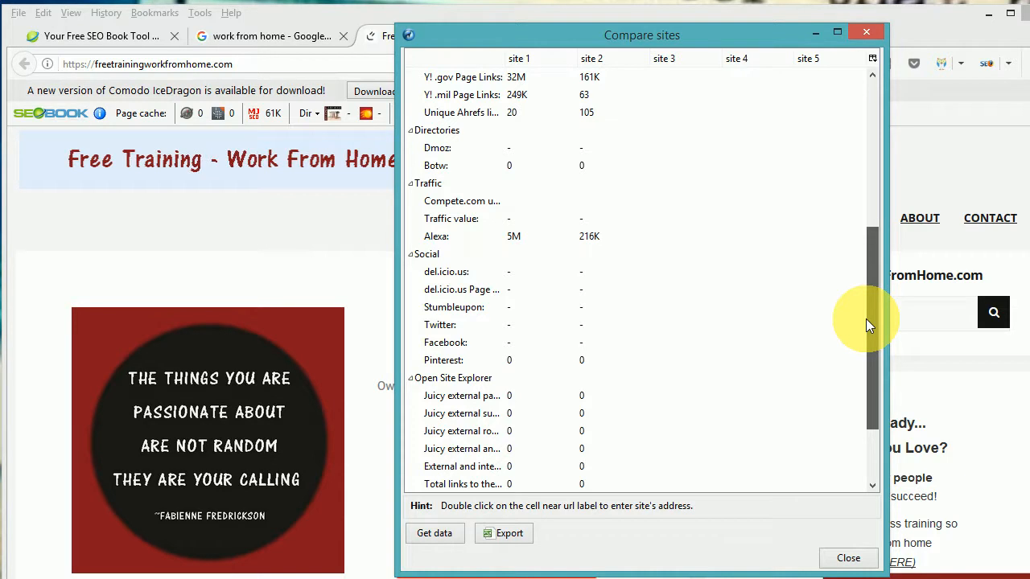
pyautogui.scroll(3)
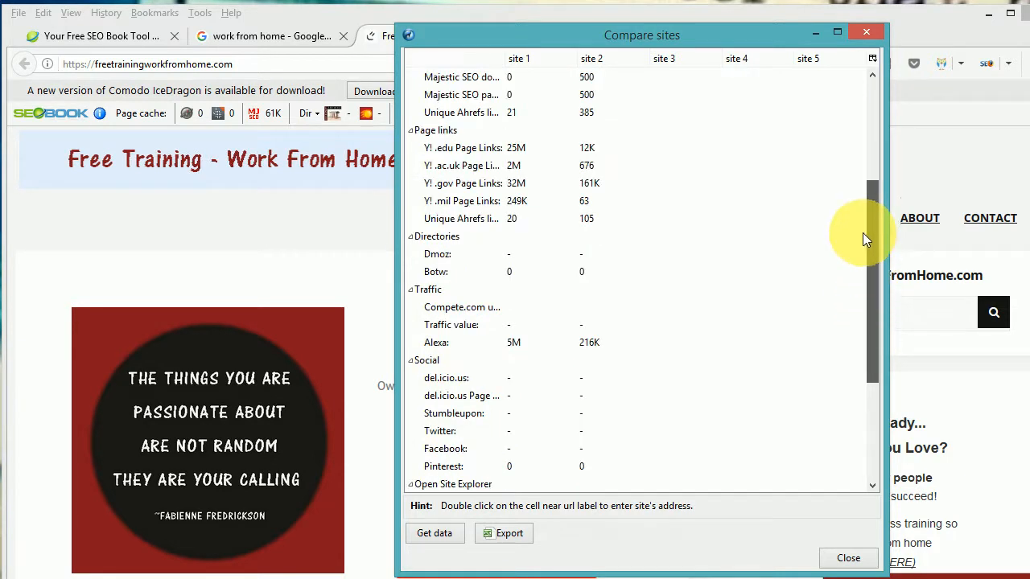
pyautogui.scroll(3)
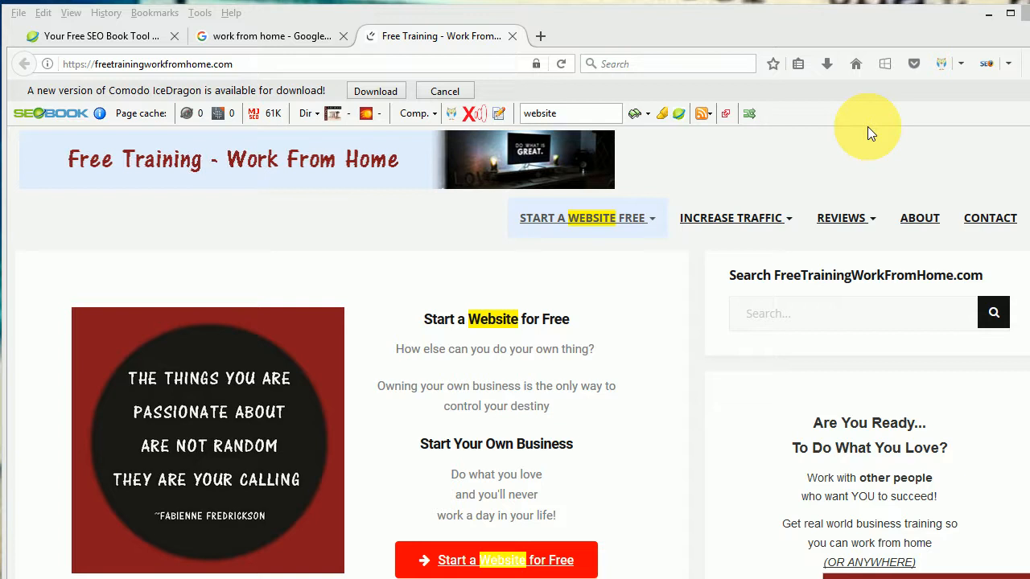
pyautogui.moveTo(855, 119)
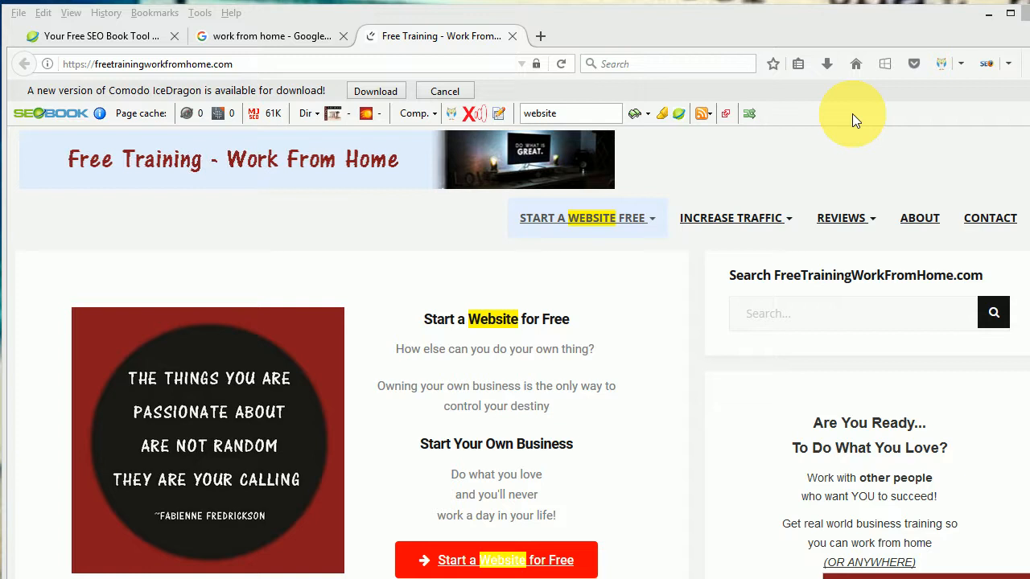
# - Choose Customize... from the toolbar's right-click menu to reach the customization page
pyautogui.rightClick(853, 113)
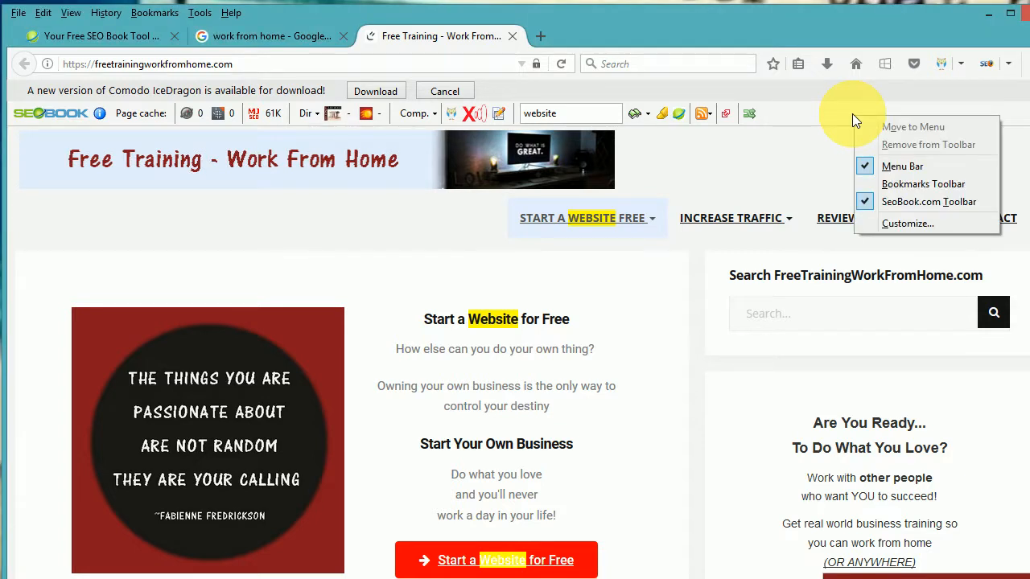
pyautogui.moveTo(891, 224)
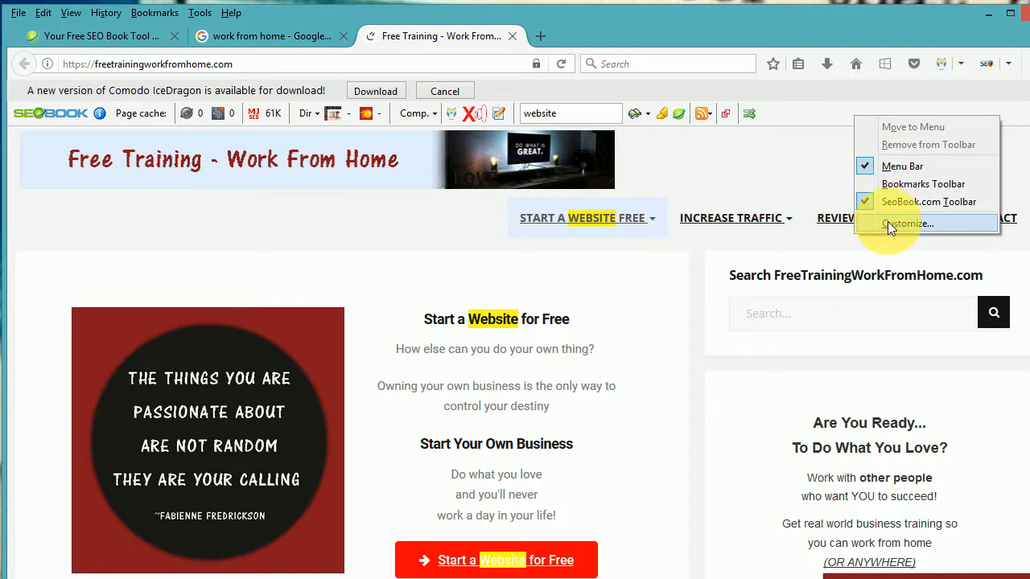
pyautogui.click(907, 224)
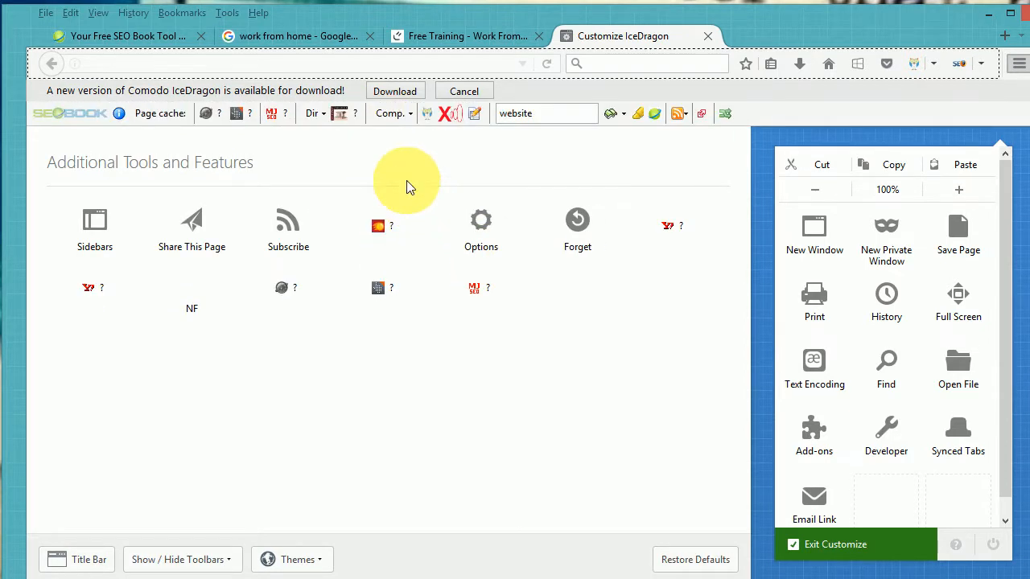
pyautogui.moveTo(414, 113)
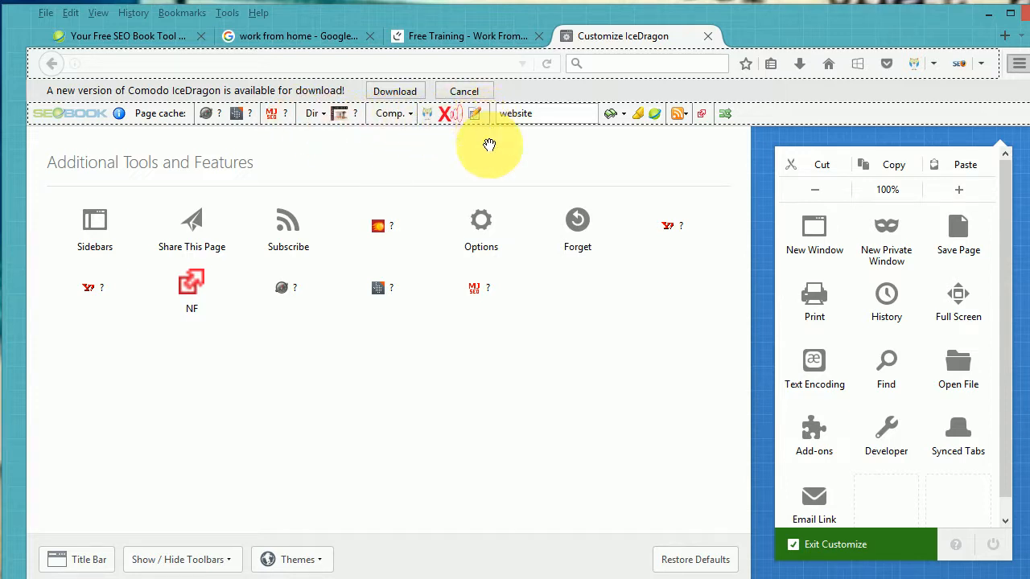
pyautogui.moveTo(481, 220)
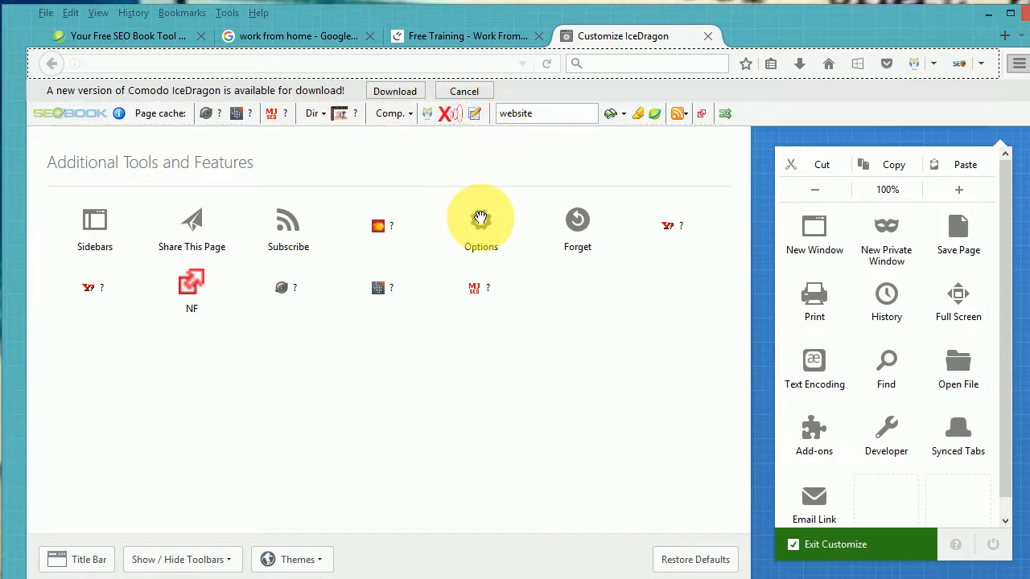
pyautogui.moveTo(390, 226)
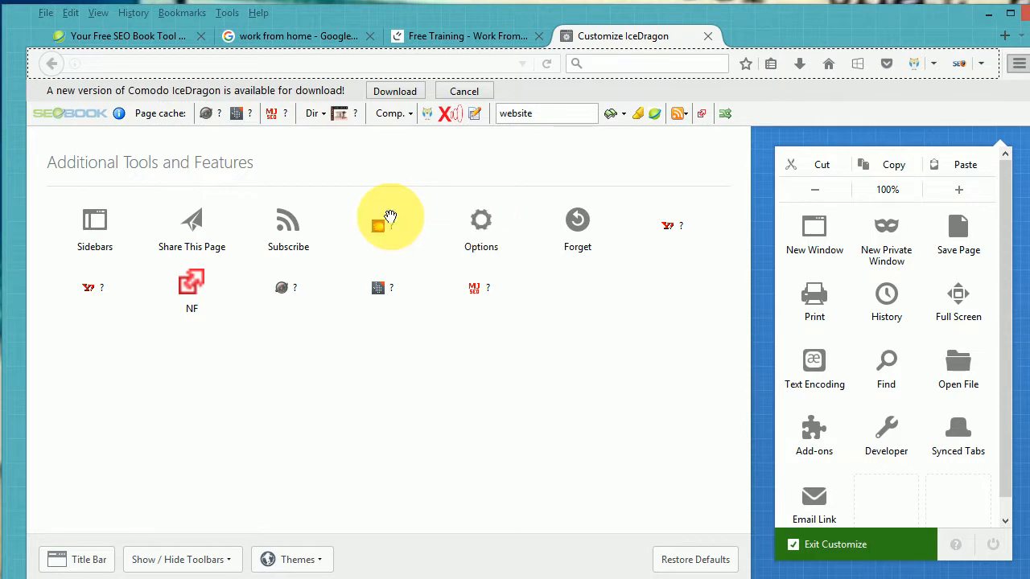
pyautogui.moveTo(60, 313)
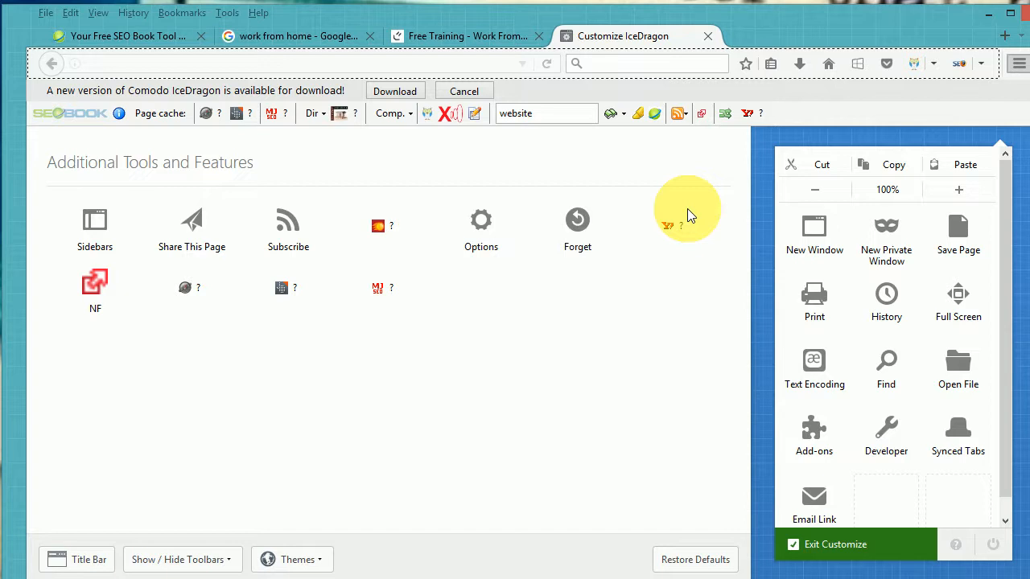
pyautogui.moveTo(686, 209)
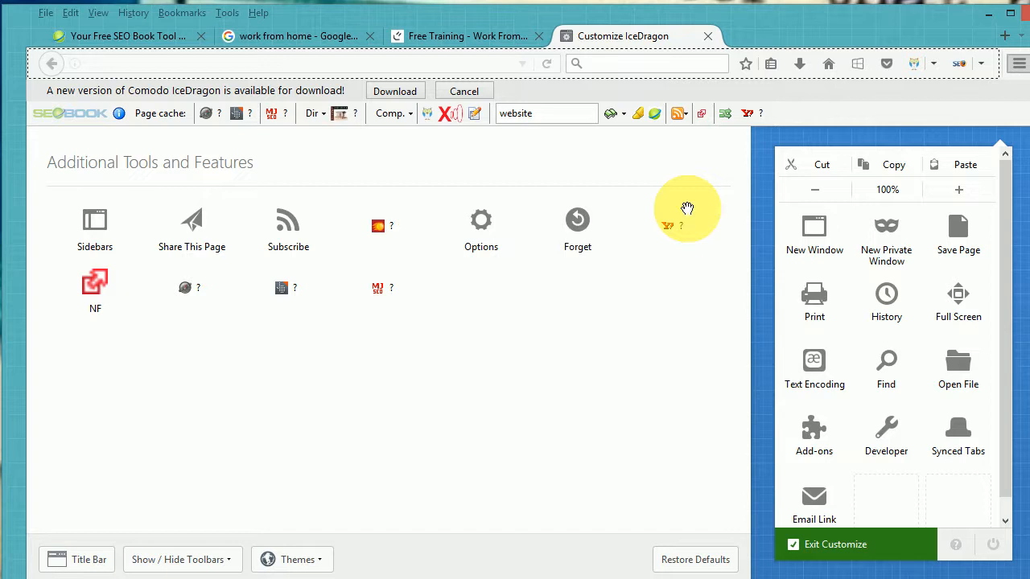
pyautogui.moveTo(936, 406)
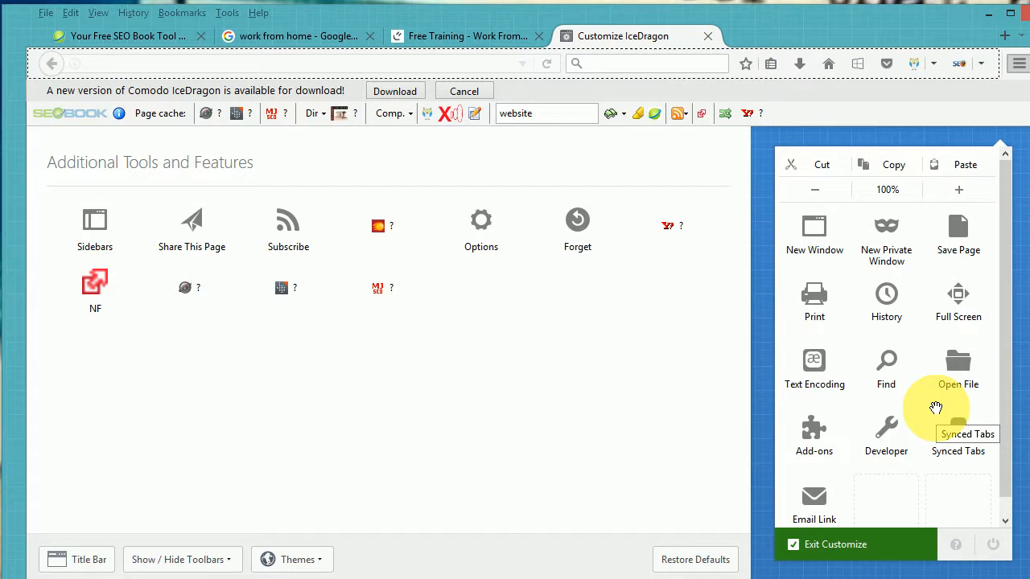
pyautogui.moveTo(957, 363)
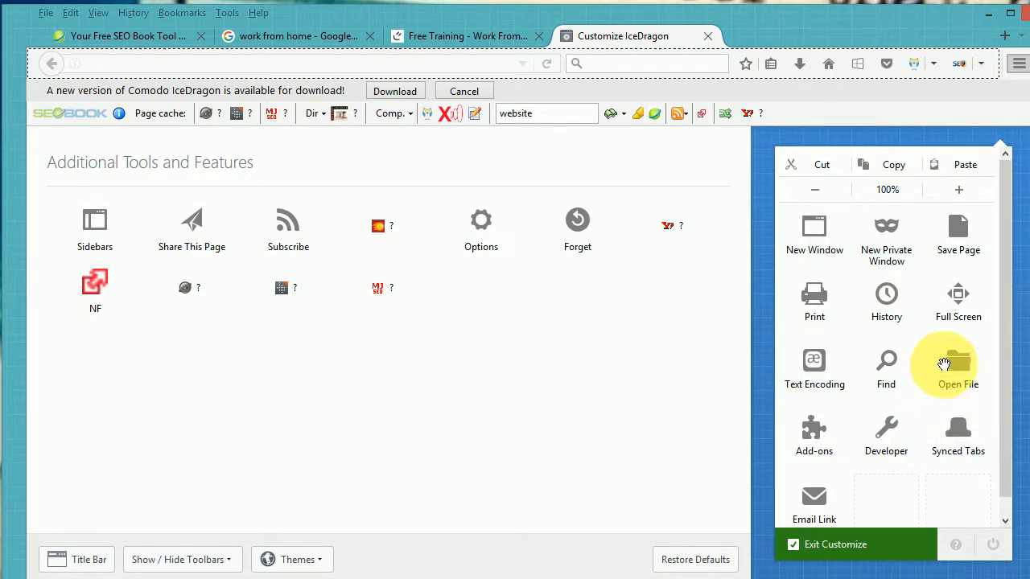